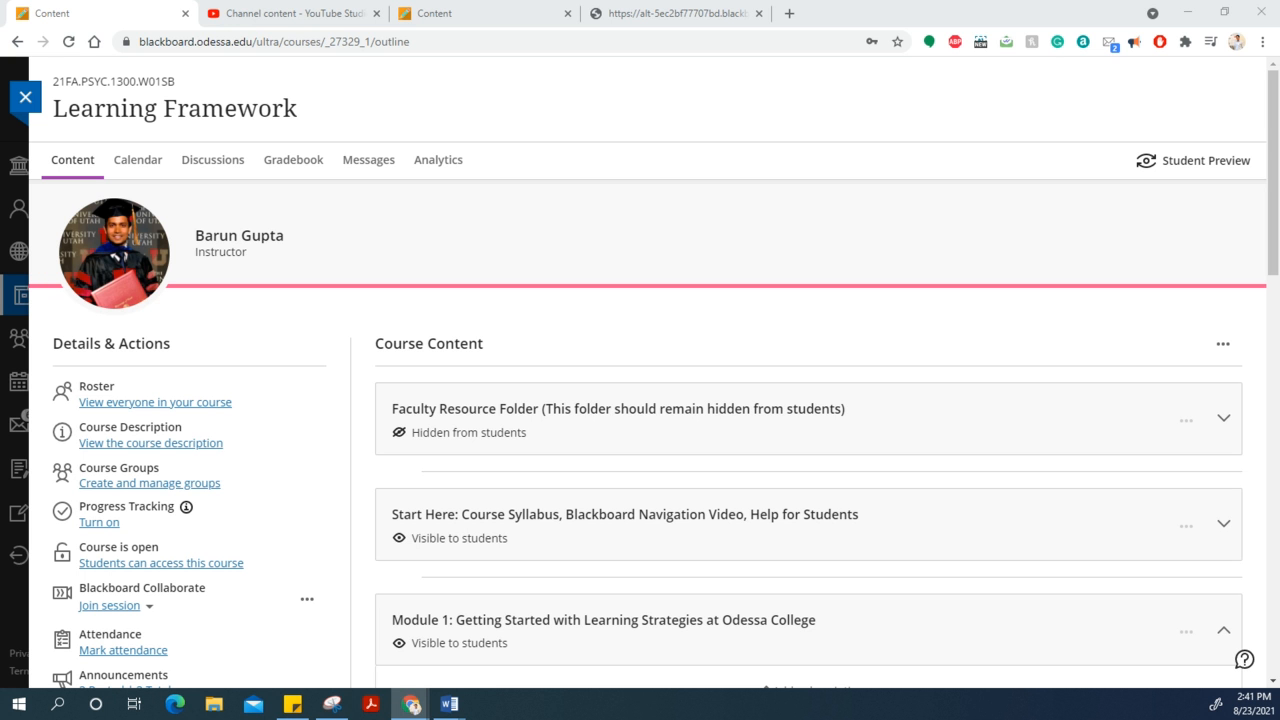
Collapse and re-expand the Module 1 section while scrolling the course content.
scroll(down, 3)
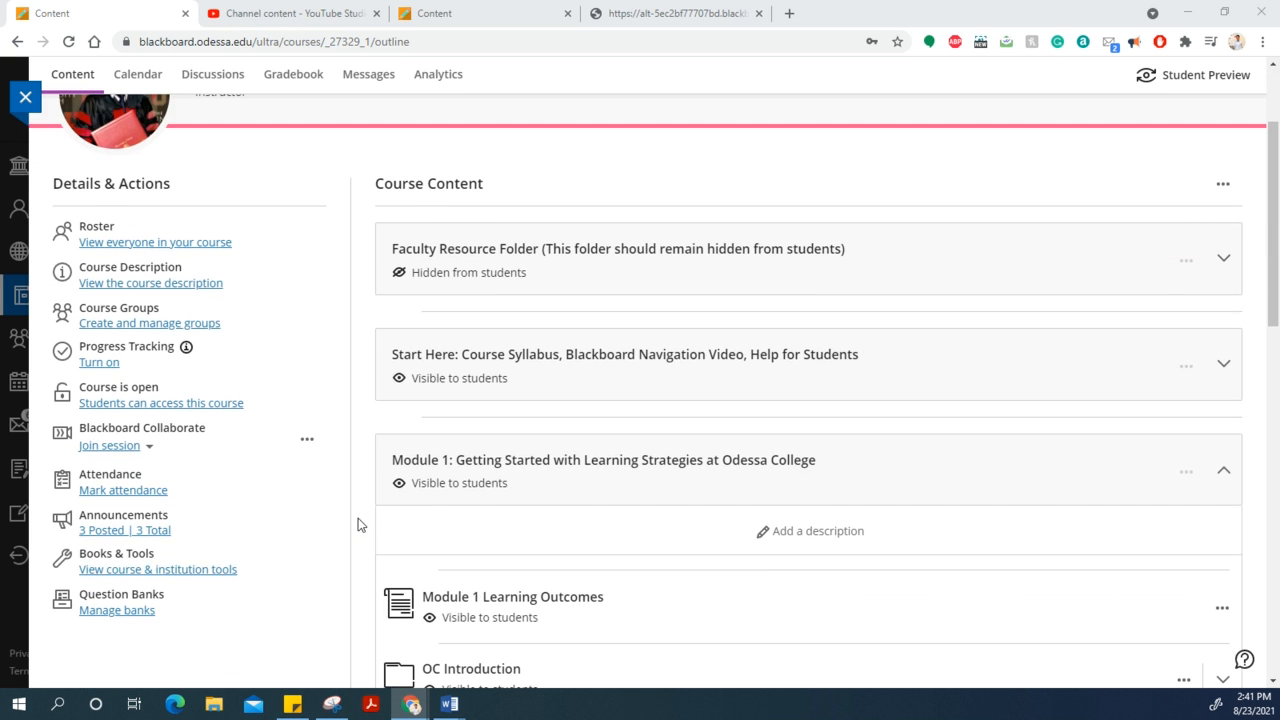
mouse_move(505, 525)
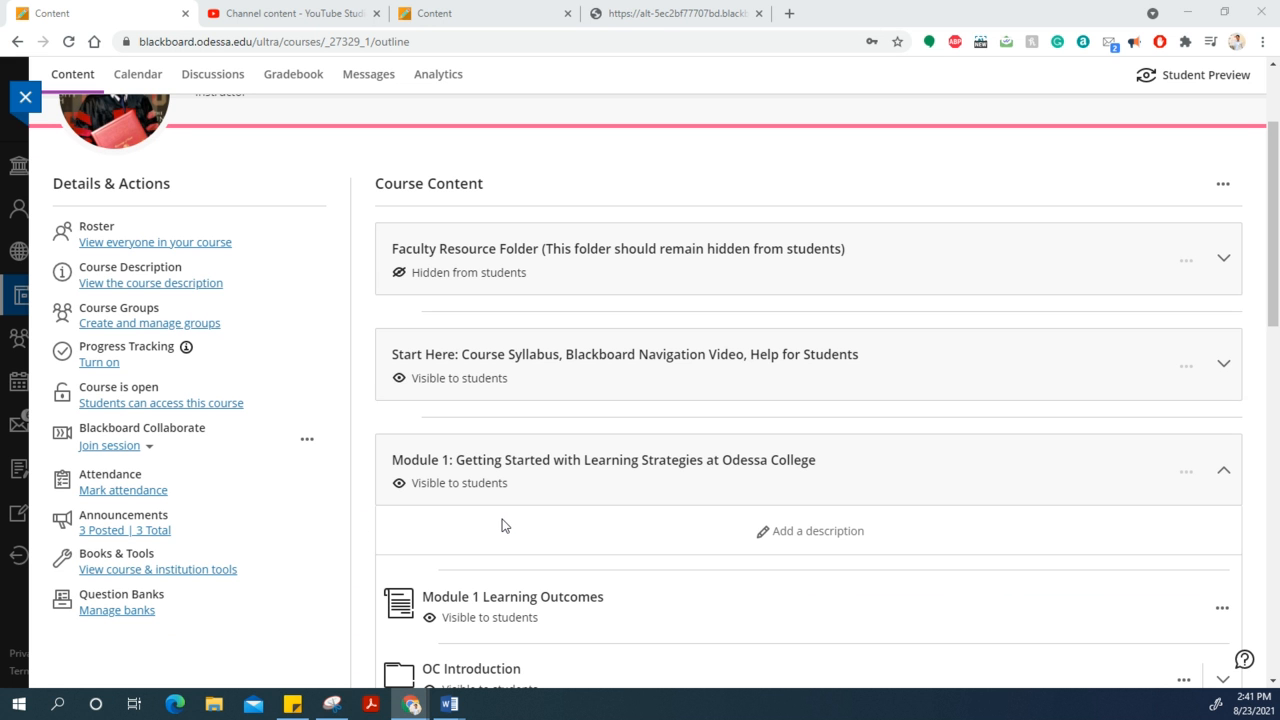
scroll(up, 3)
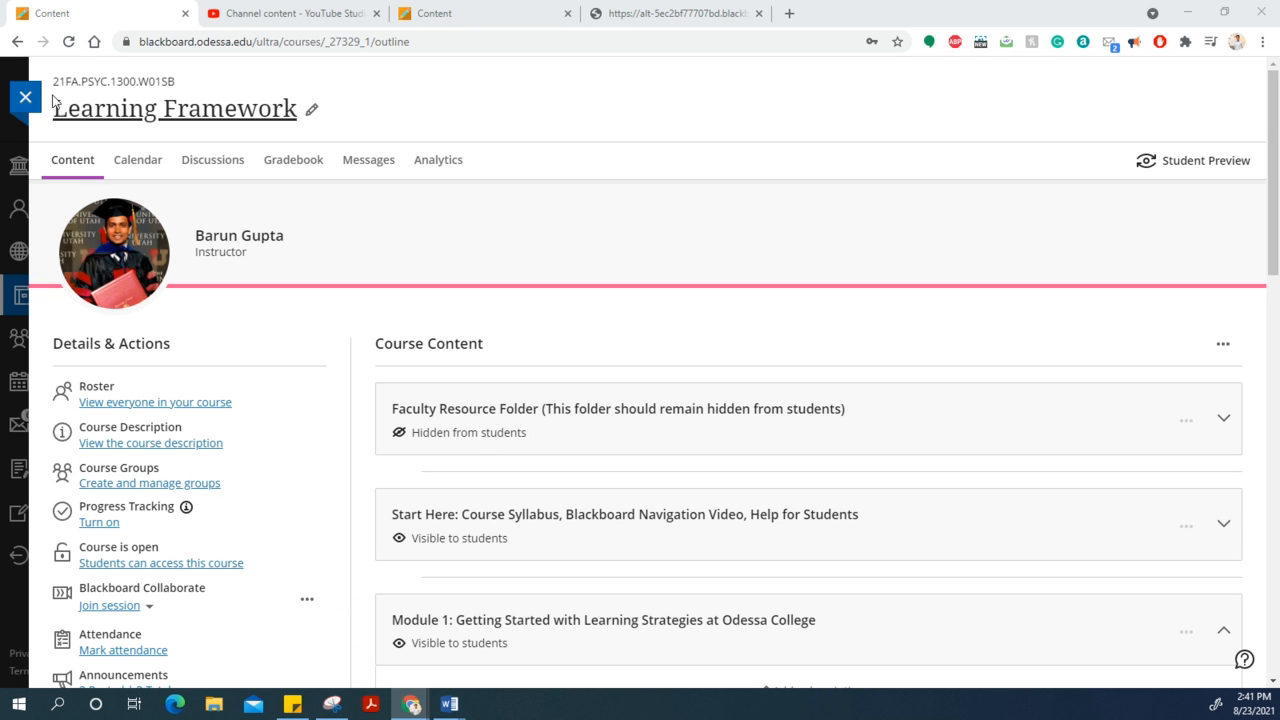
mouse_move(147, 127)
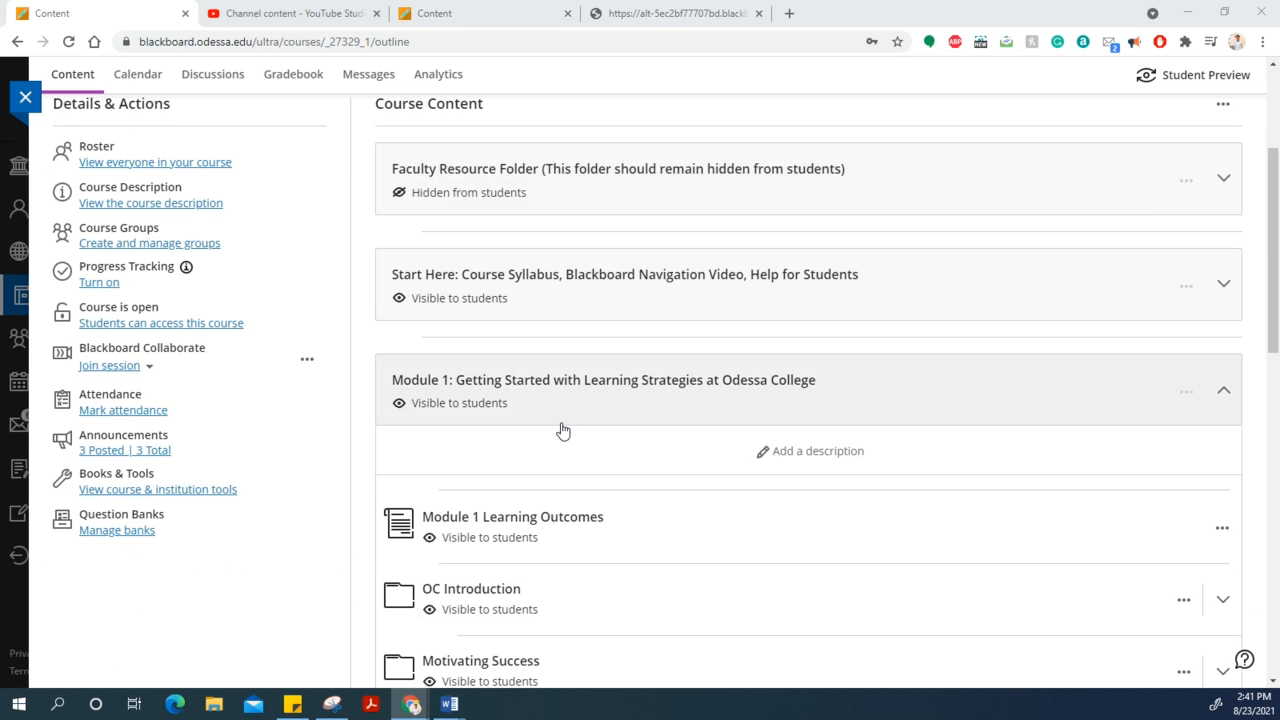
click(1223, 390)
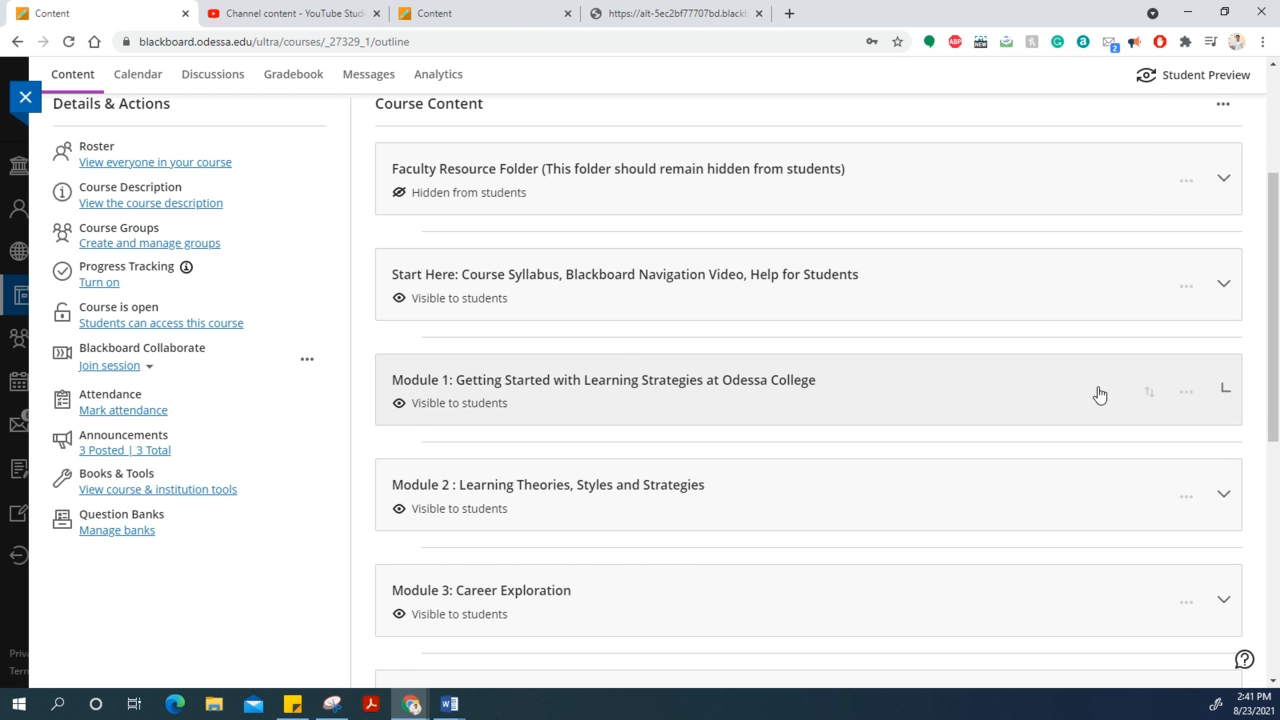
click(1223, 390)
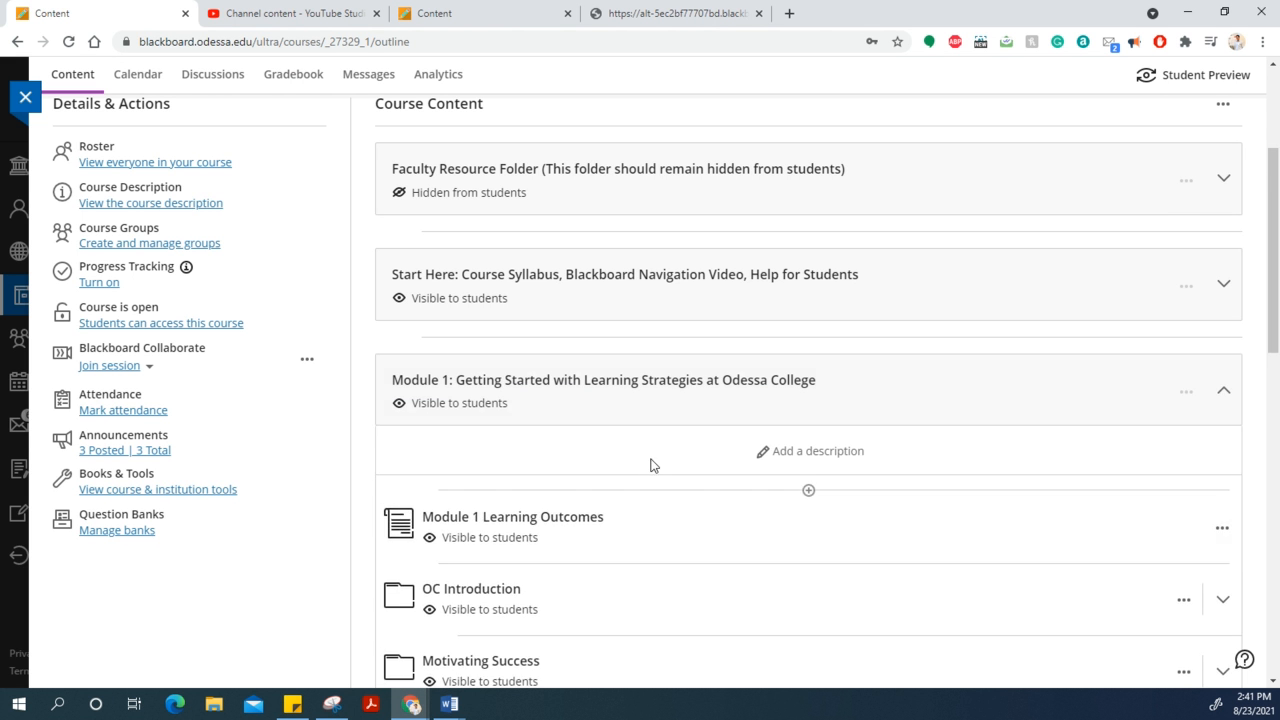
scroll(down, 3)
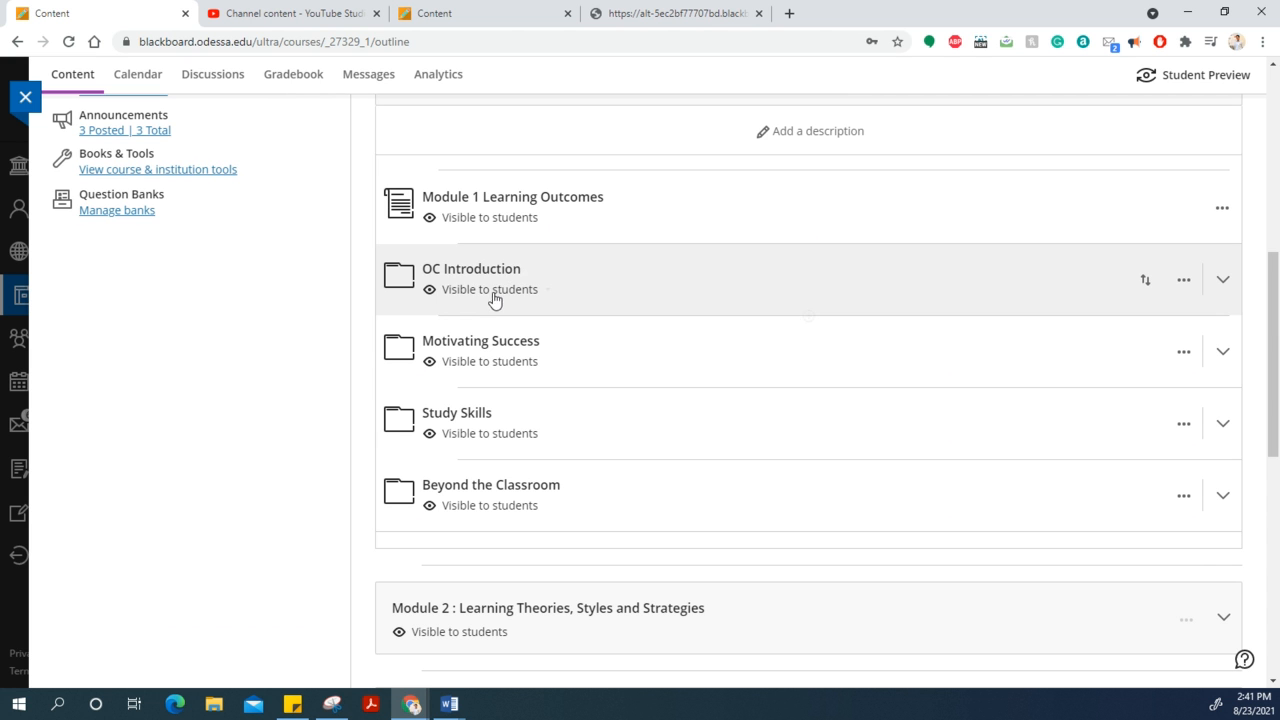
mouse_move(520, 278)
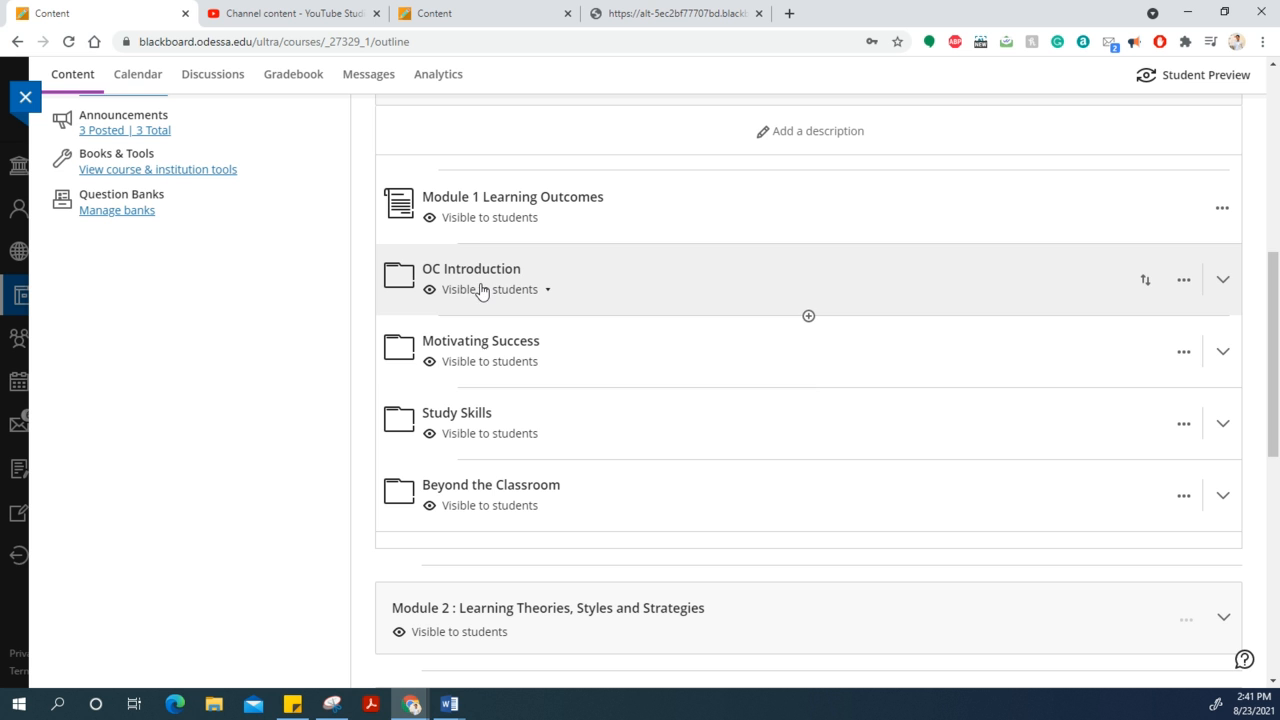
mouse_move(500, 351)
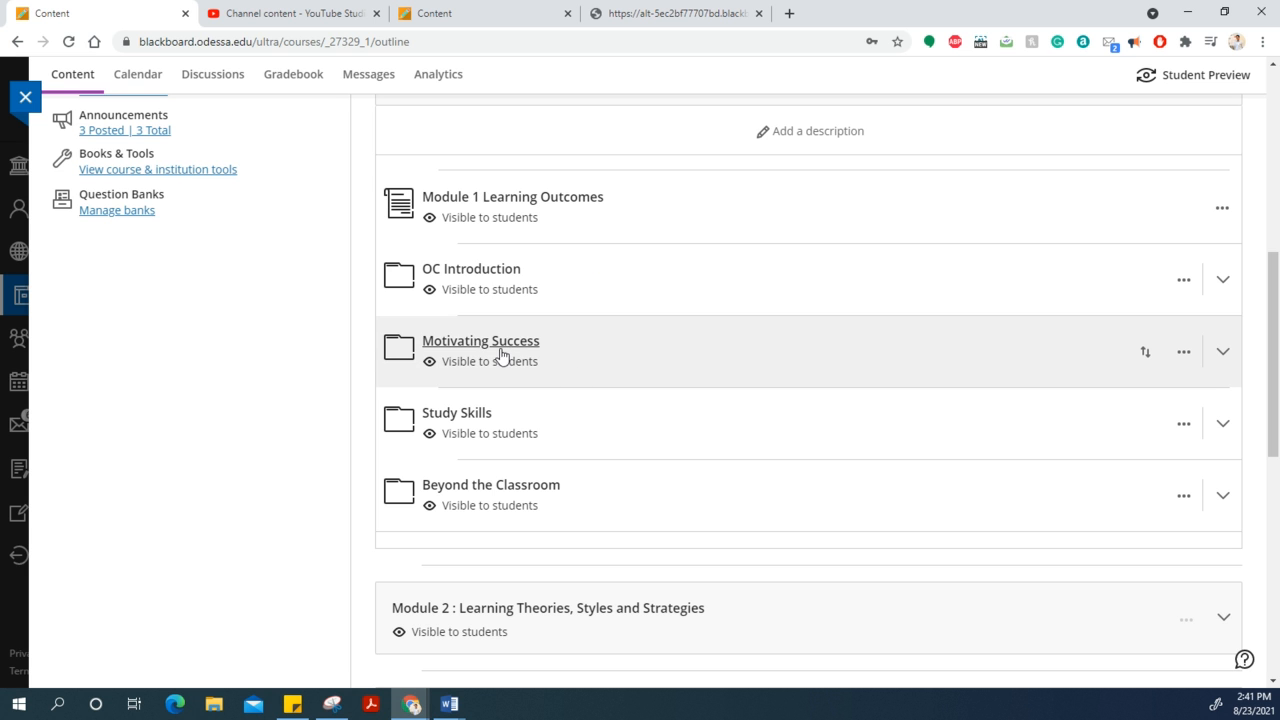
mouse_move(467, 357)
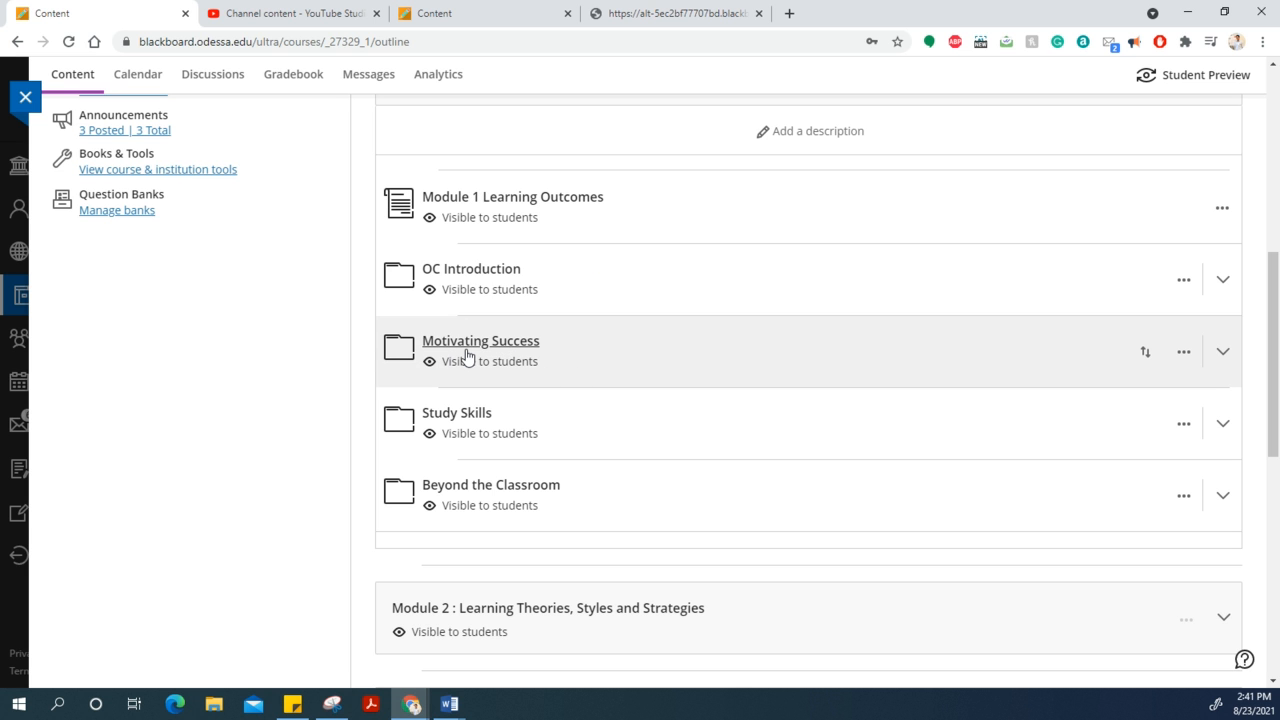
mouse_move(518, 344)
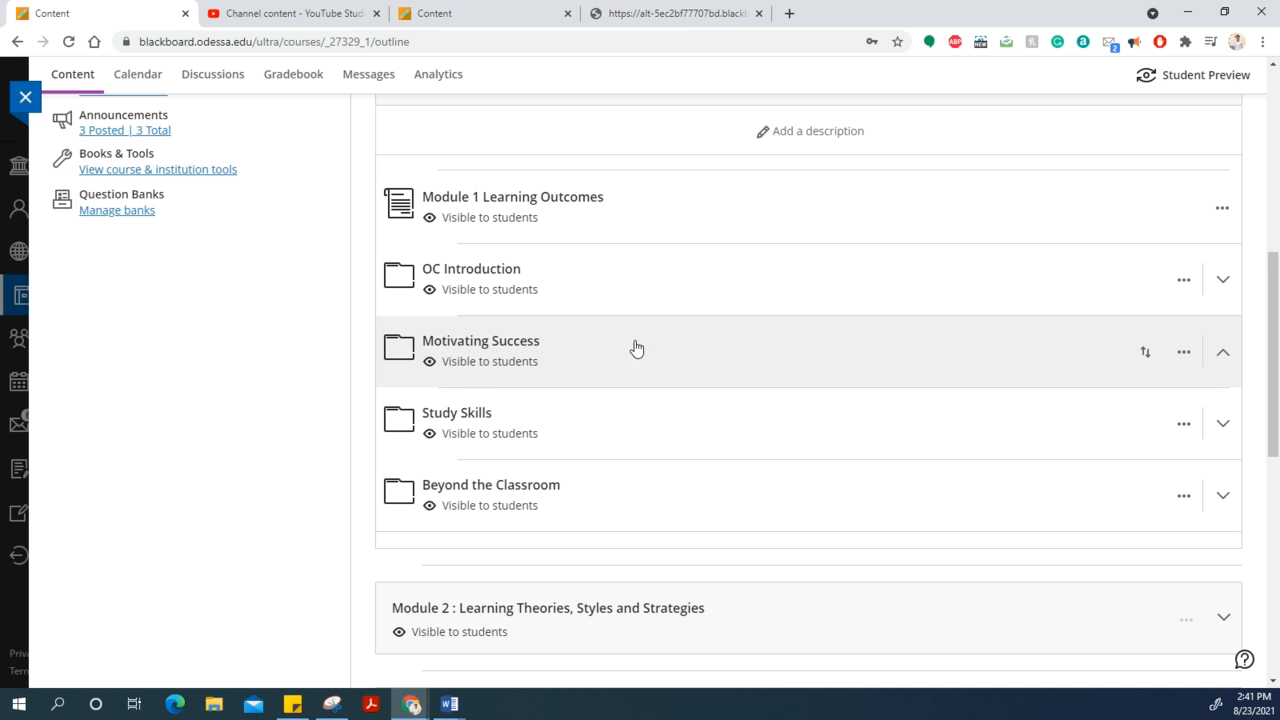
Expand the Motivating Success folder and open 'Assignment: Motivating Success Interactive Study Guide'.
click(480, 350)
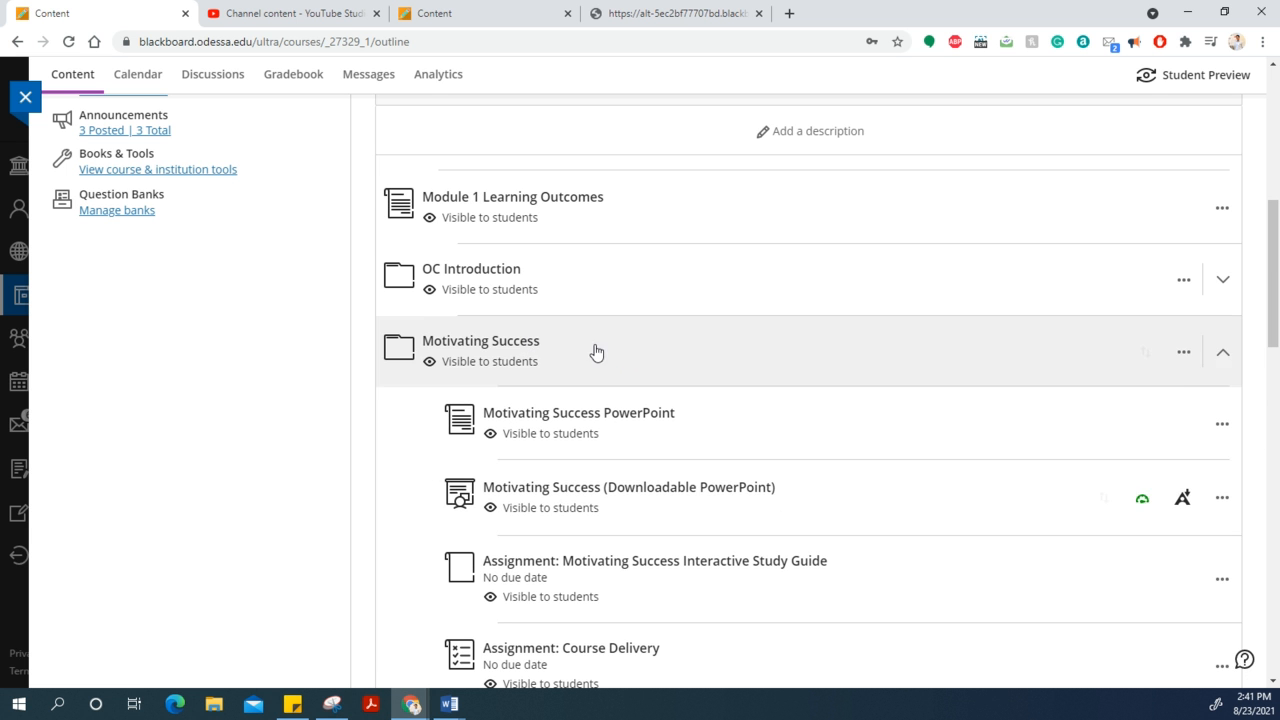
scroll(down, 3)
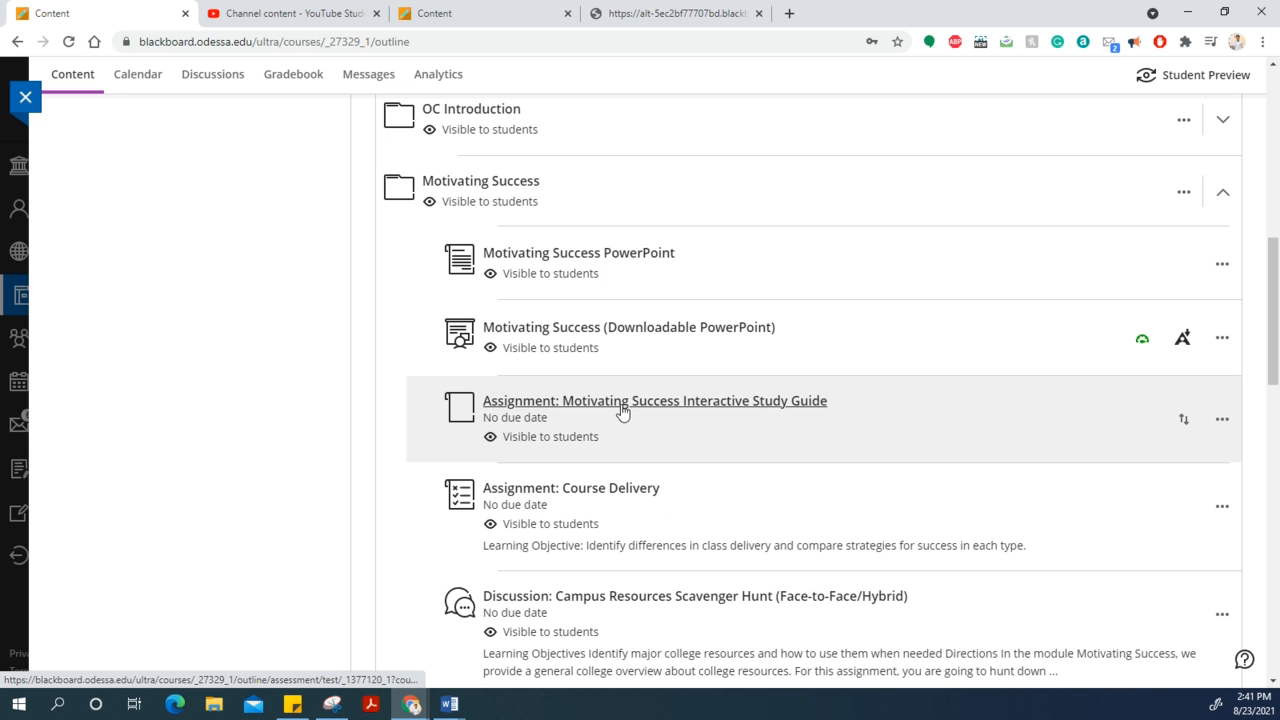
mouse_move(624, 408)
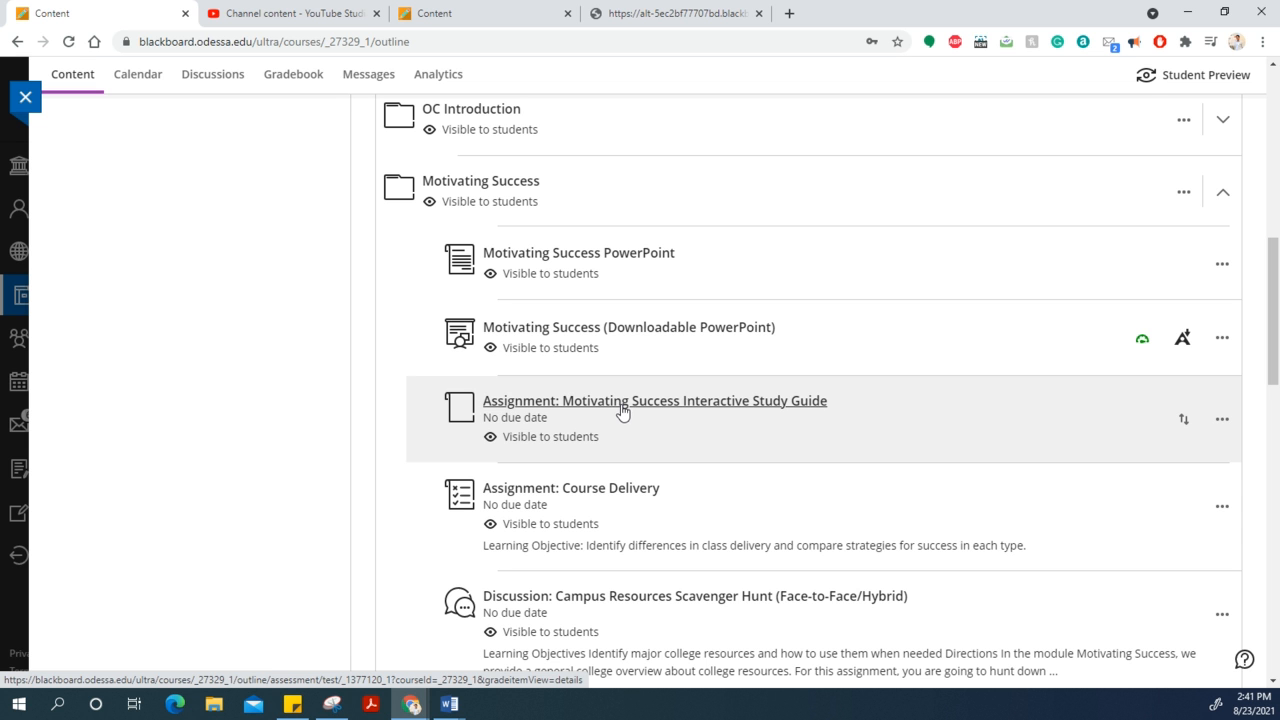
mouse_move(779, 412)
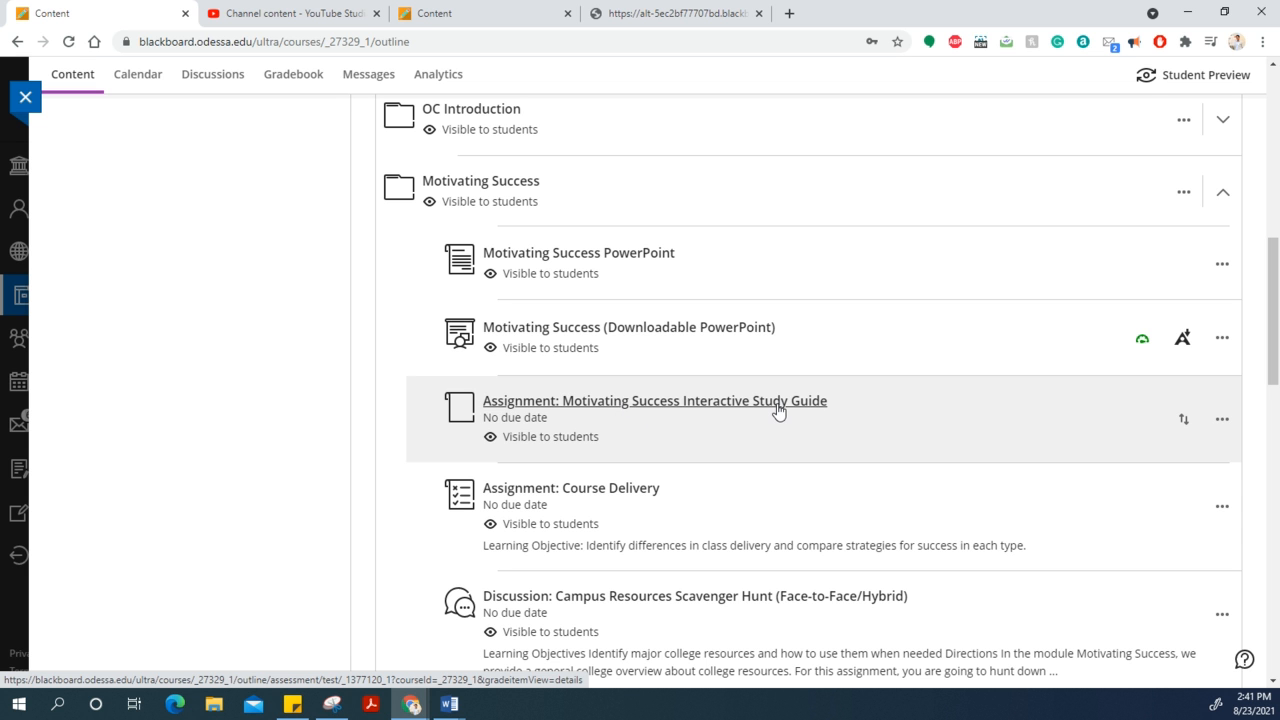
mouse_move(919, 416)
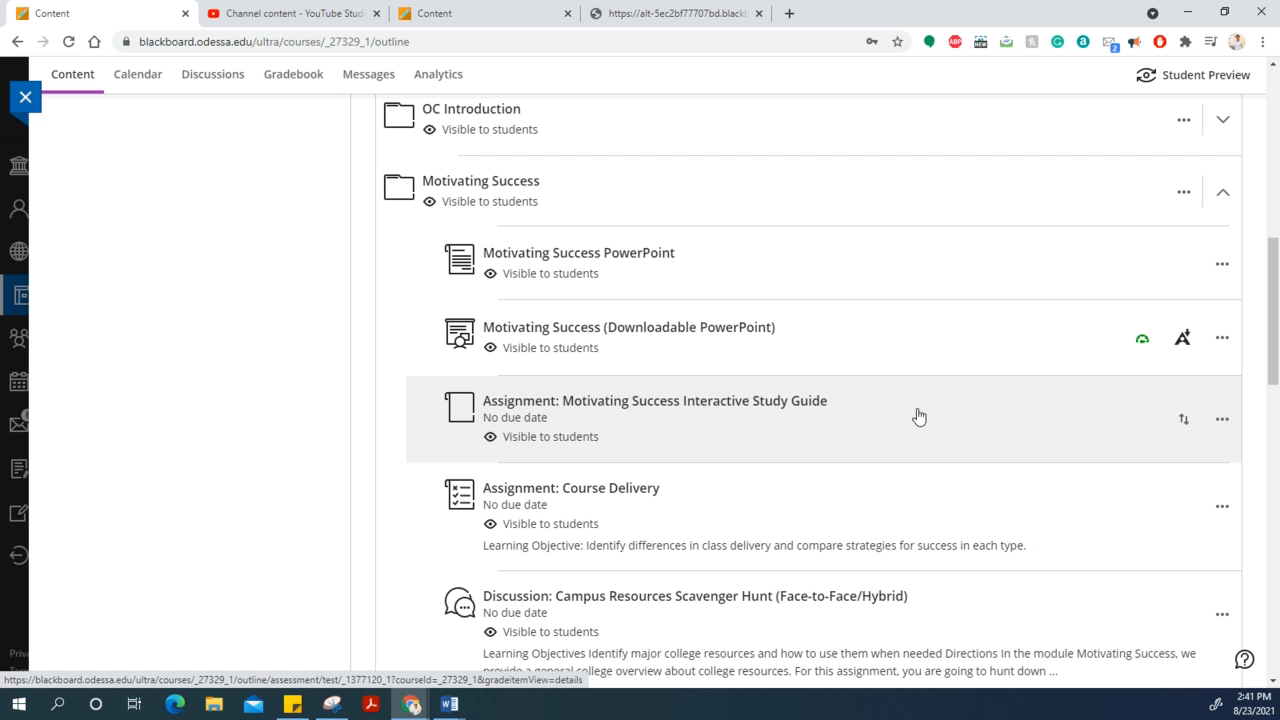
click(654, 400)
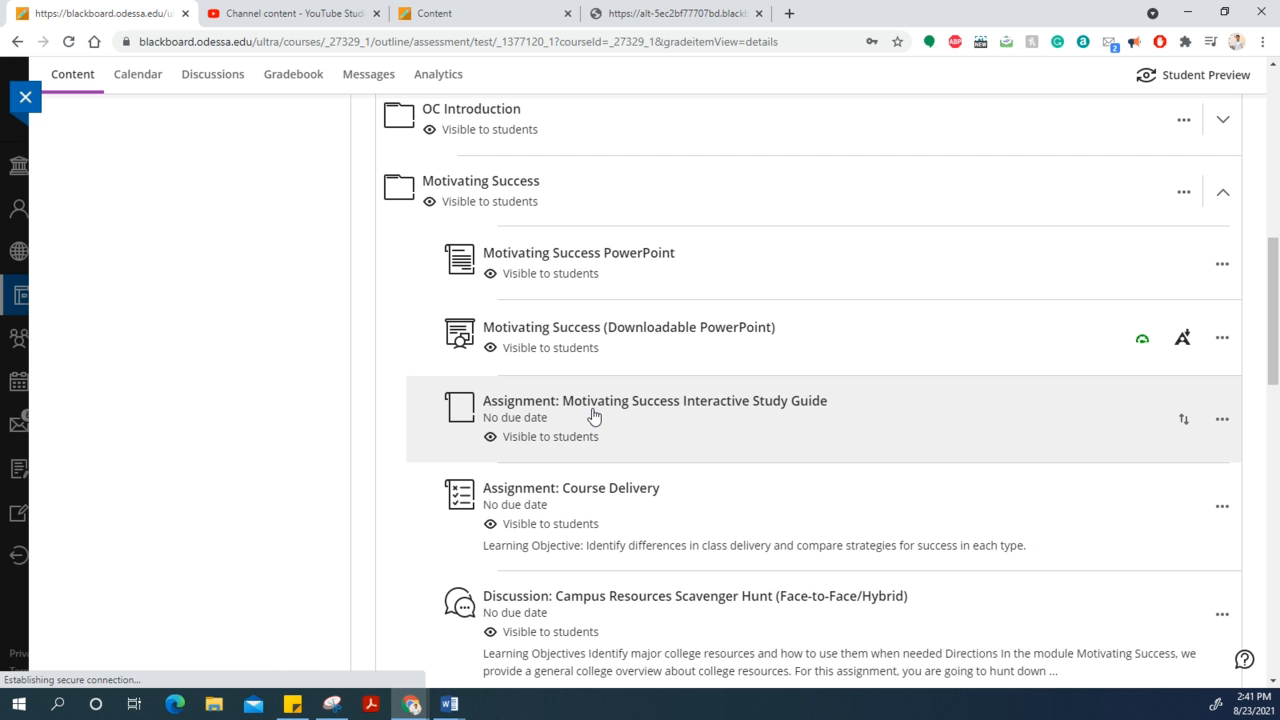
Download the original Motivating Success Interactive Study Guide file from the assignment page.
click(654, 400)
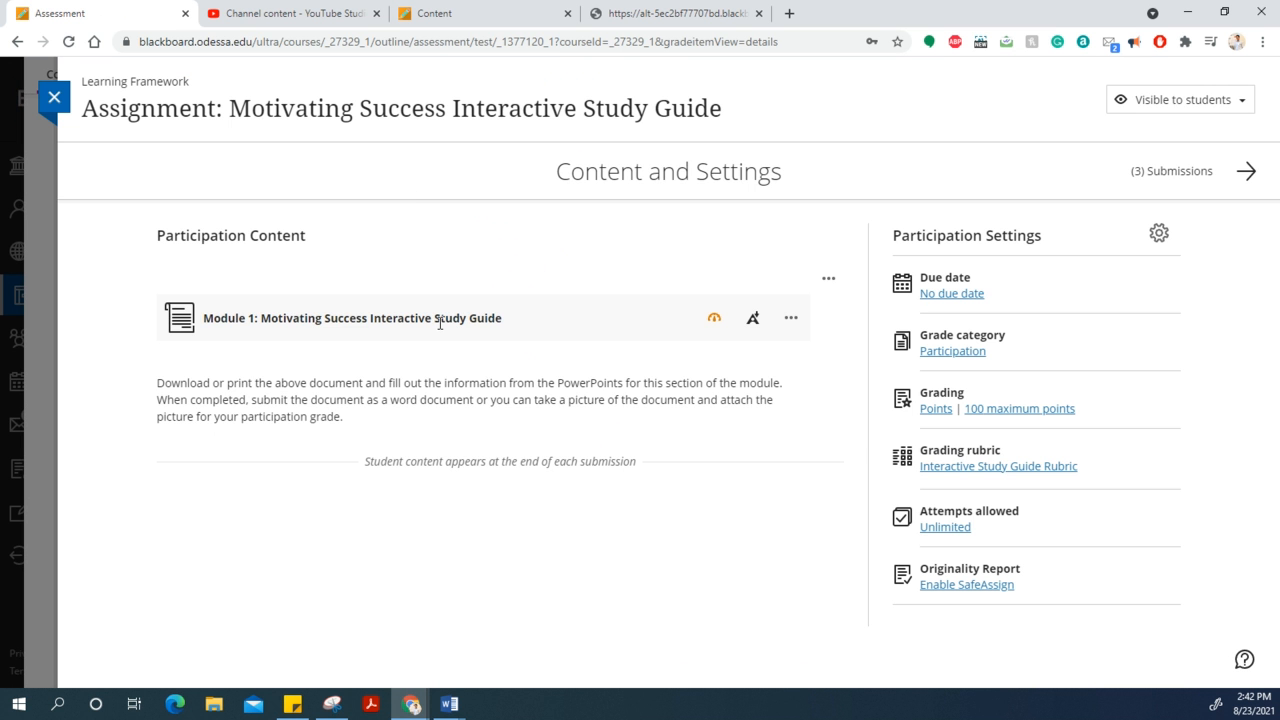
mouse_move(662, 327)
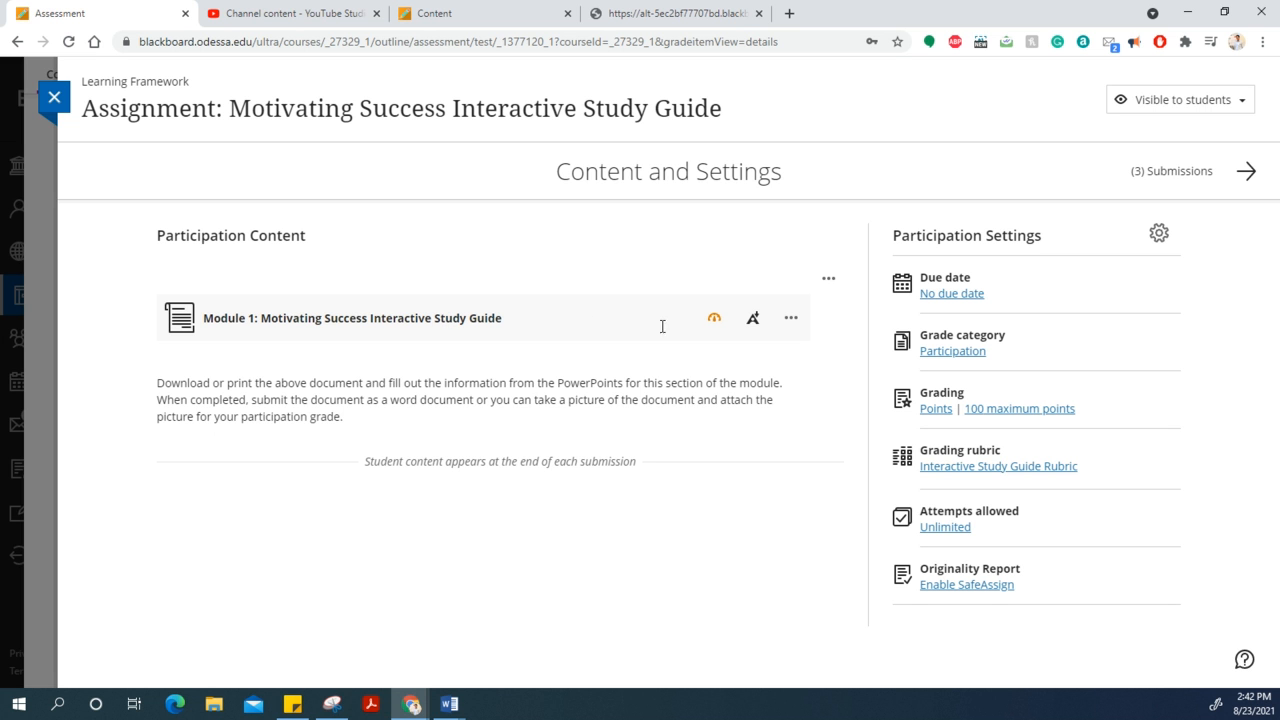
mouse_move(714, 318)
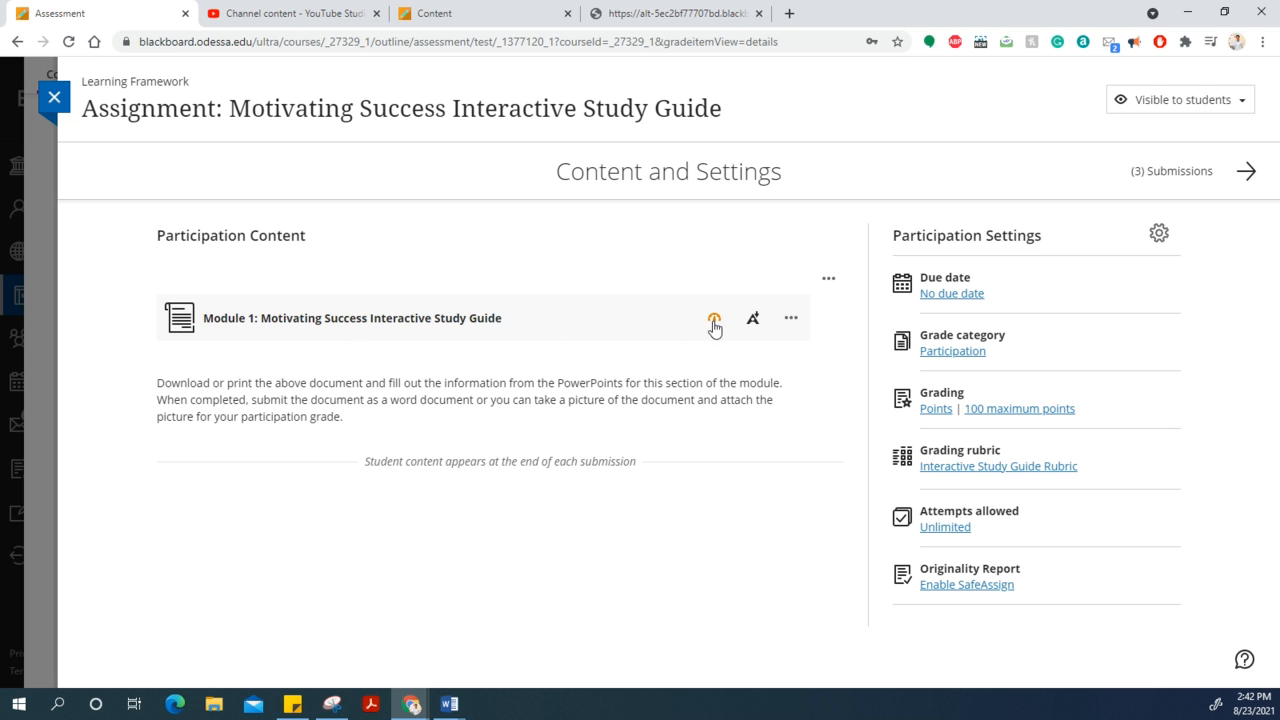
mouse_move(790, 318)
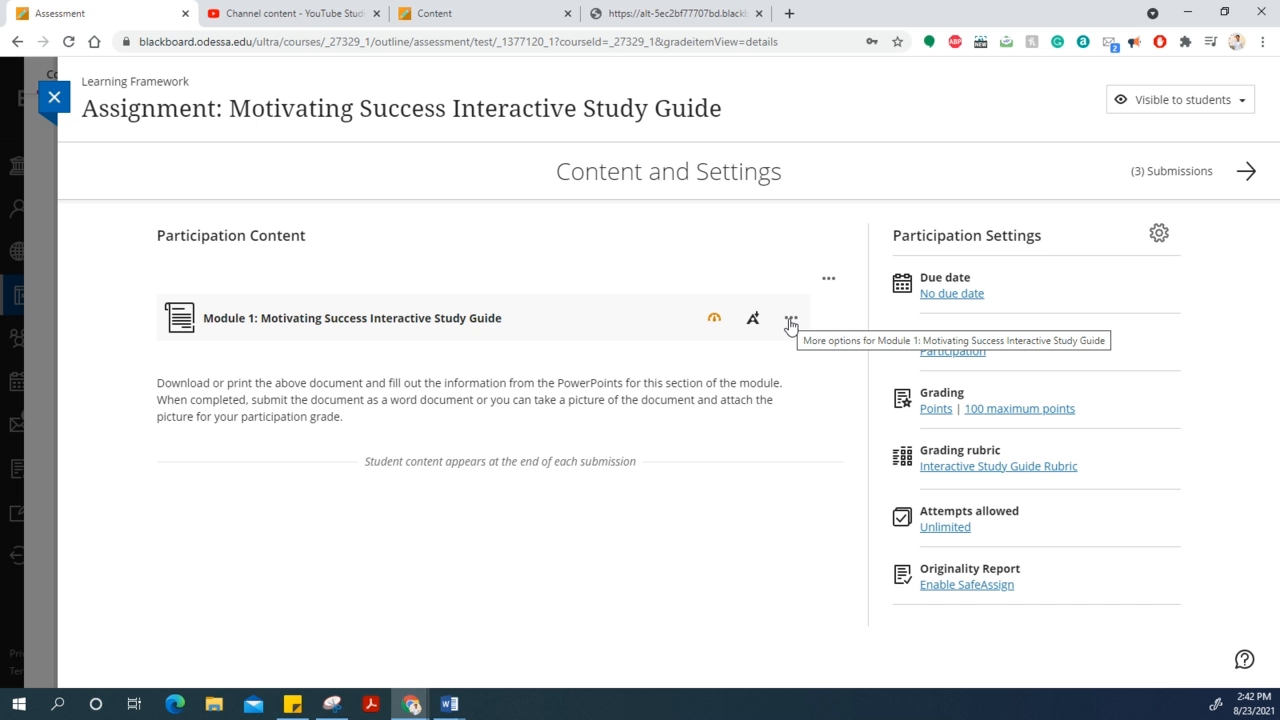
click(790, 318)
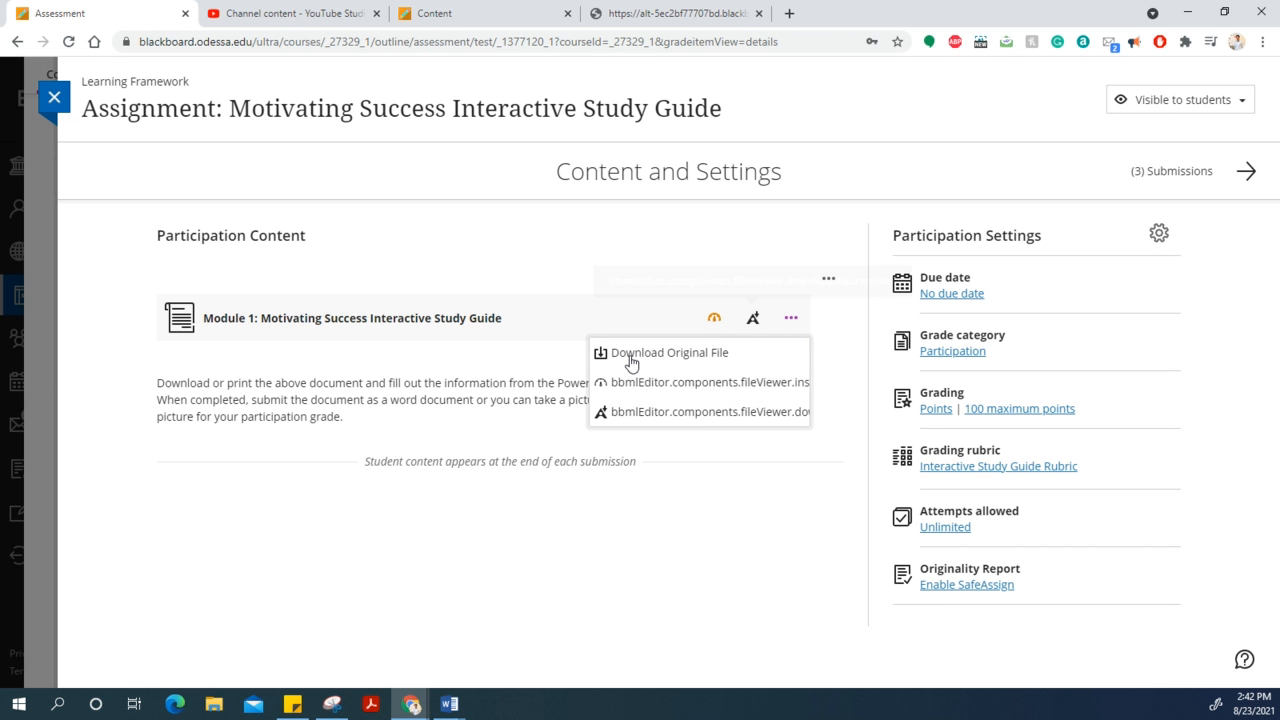
mouse_move(669, 352)
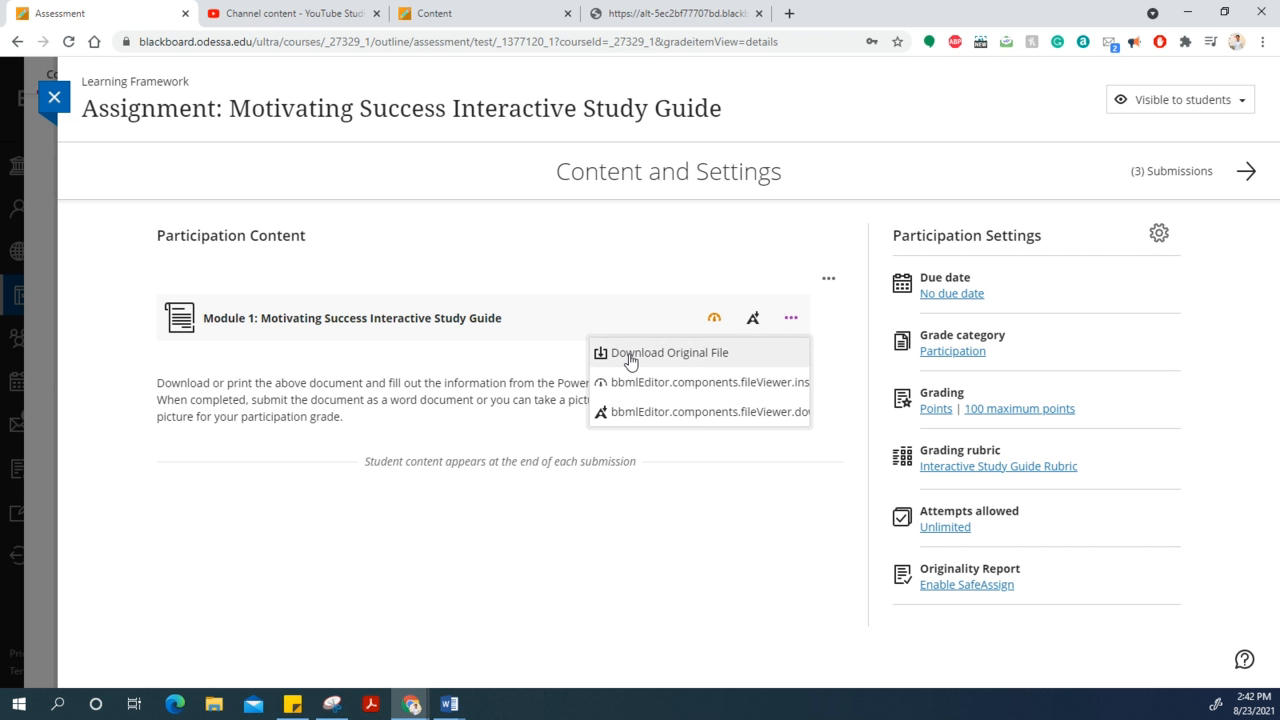
click(669, 352)
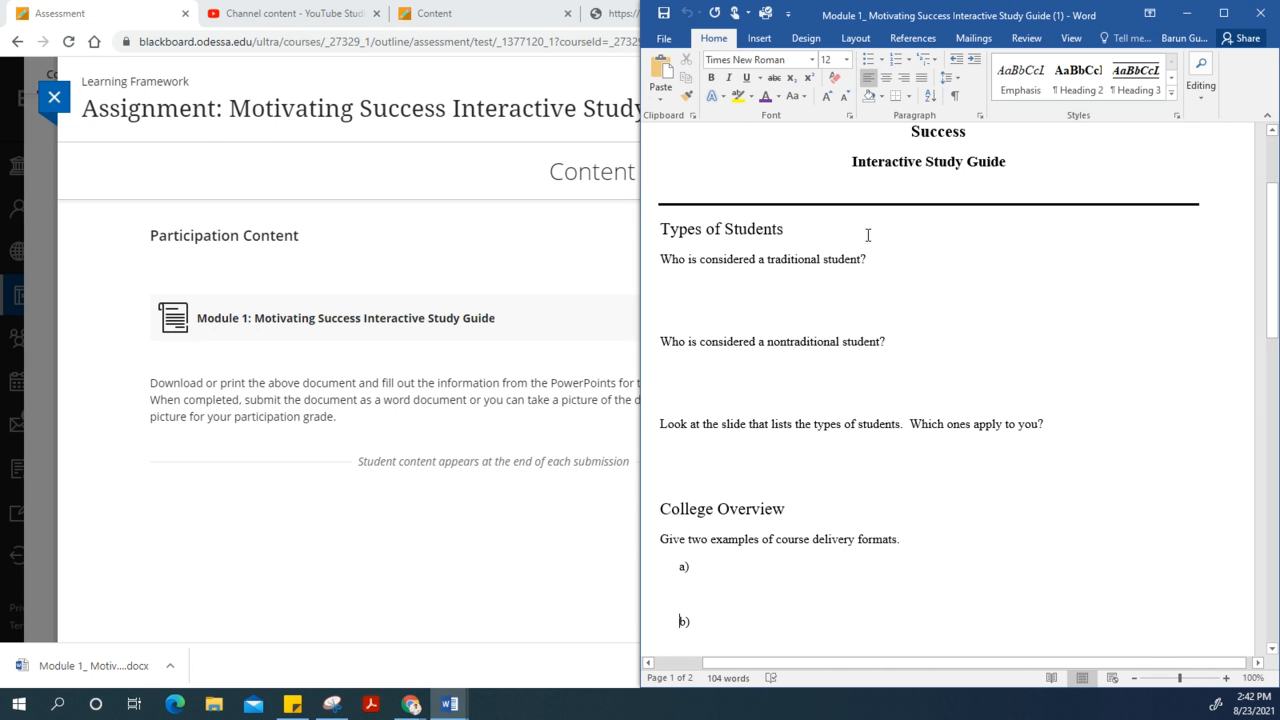
scroll(down, 3)
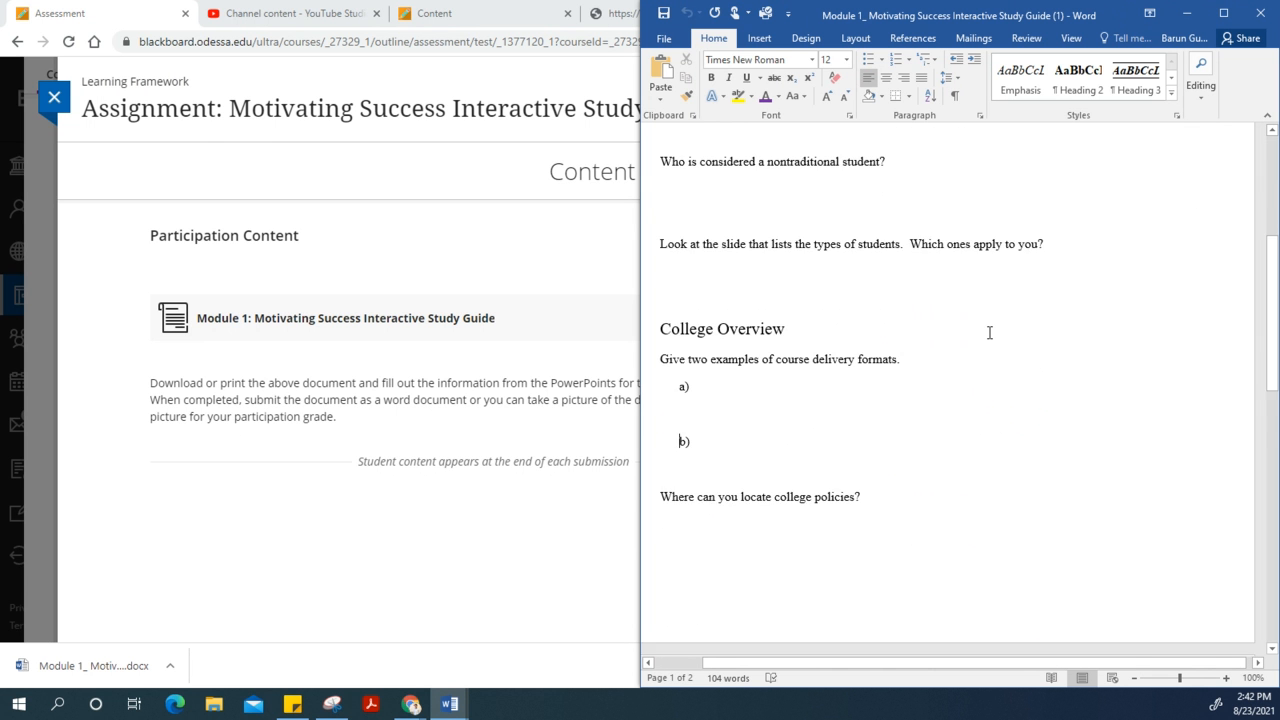
scroll(up, 3)
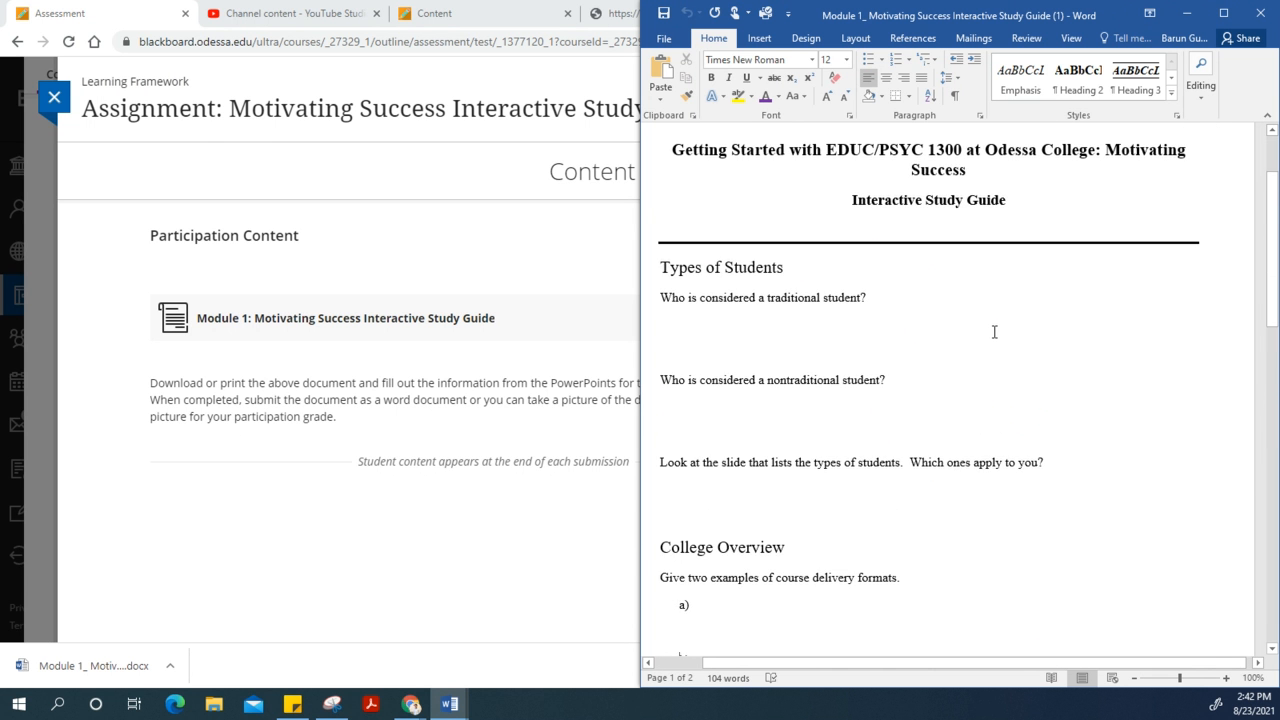
mouse_move(875, 417)
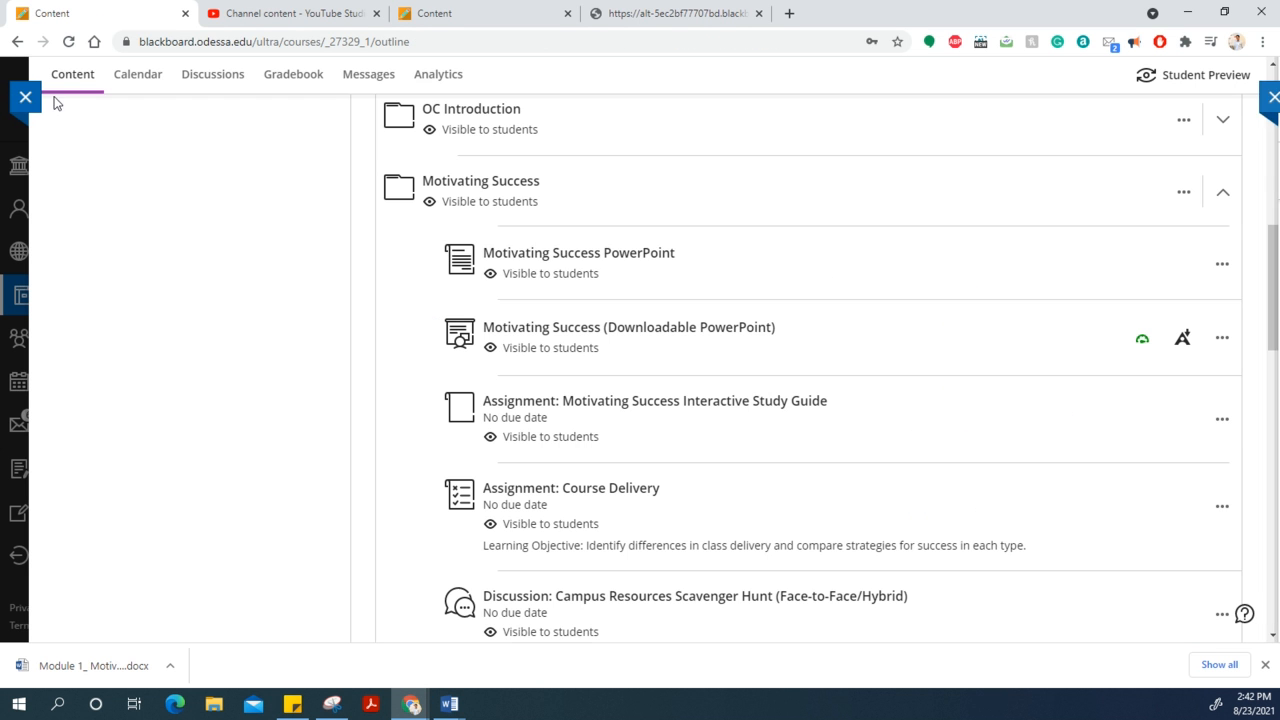
mouse_move(527, 272)
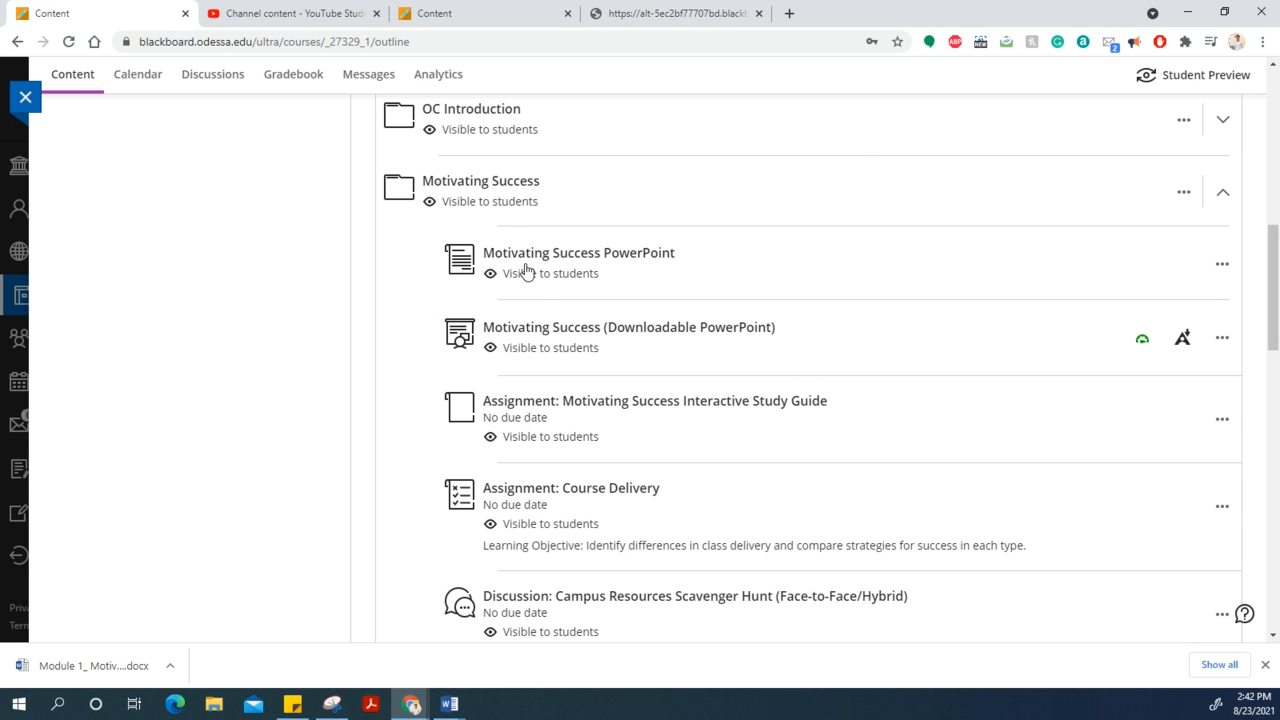
mouse_move(578, 252)
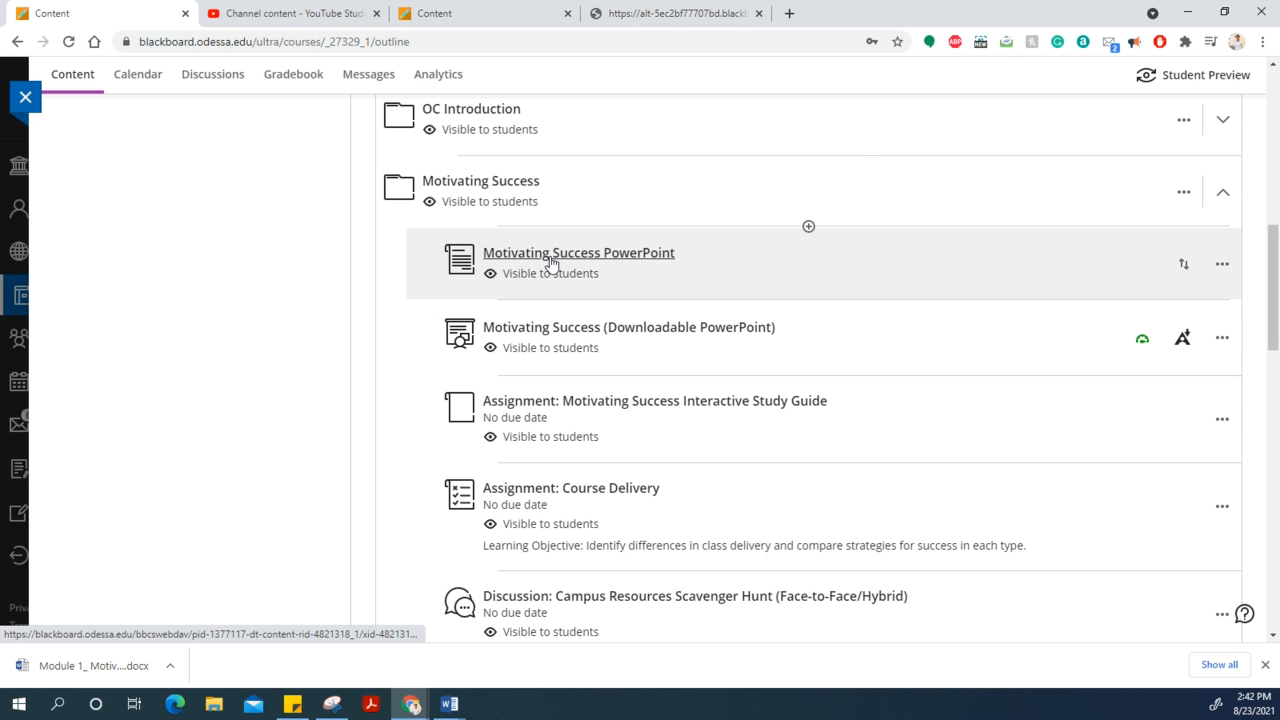
mouse_move(504, 294)
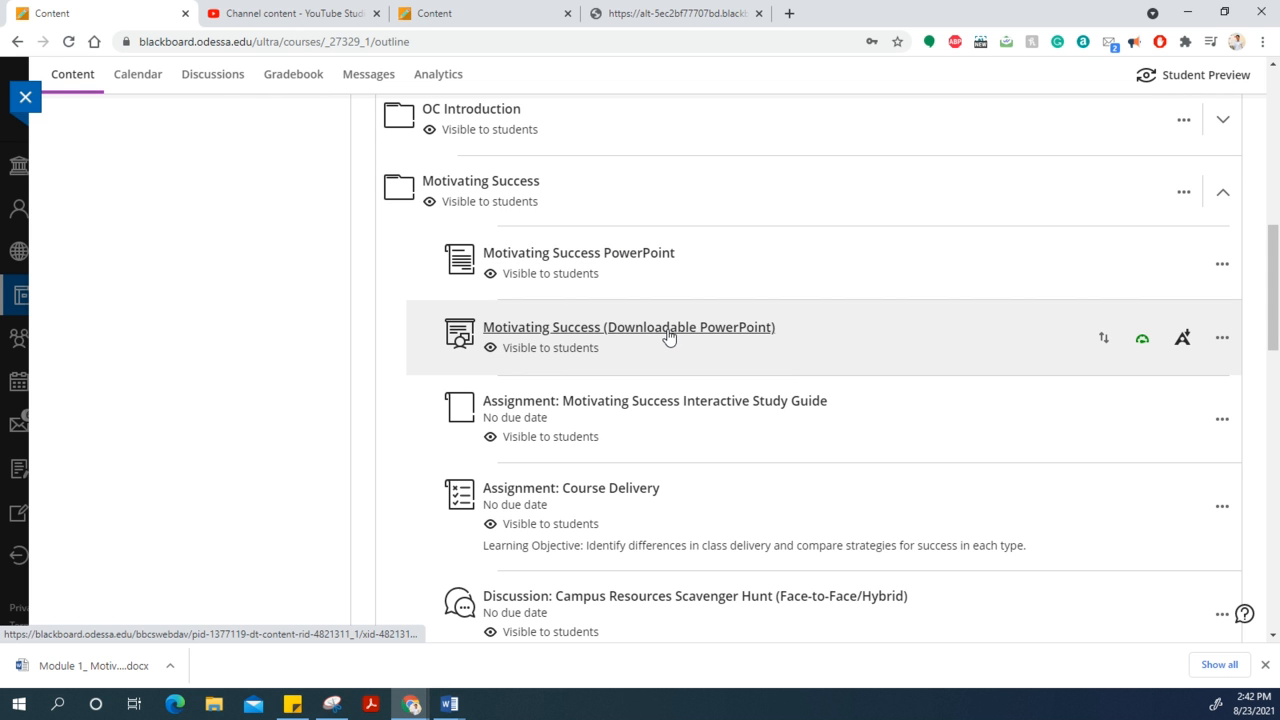
mouse_move(637, 261)
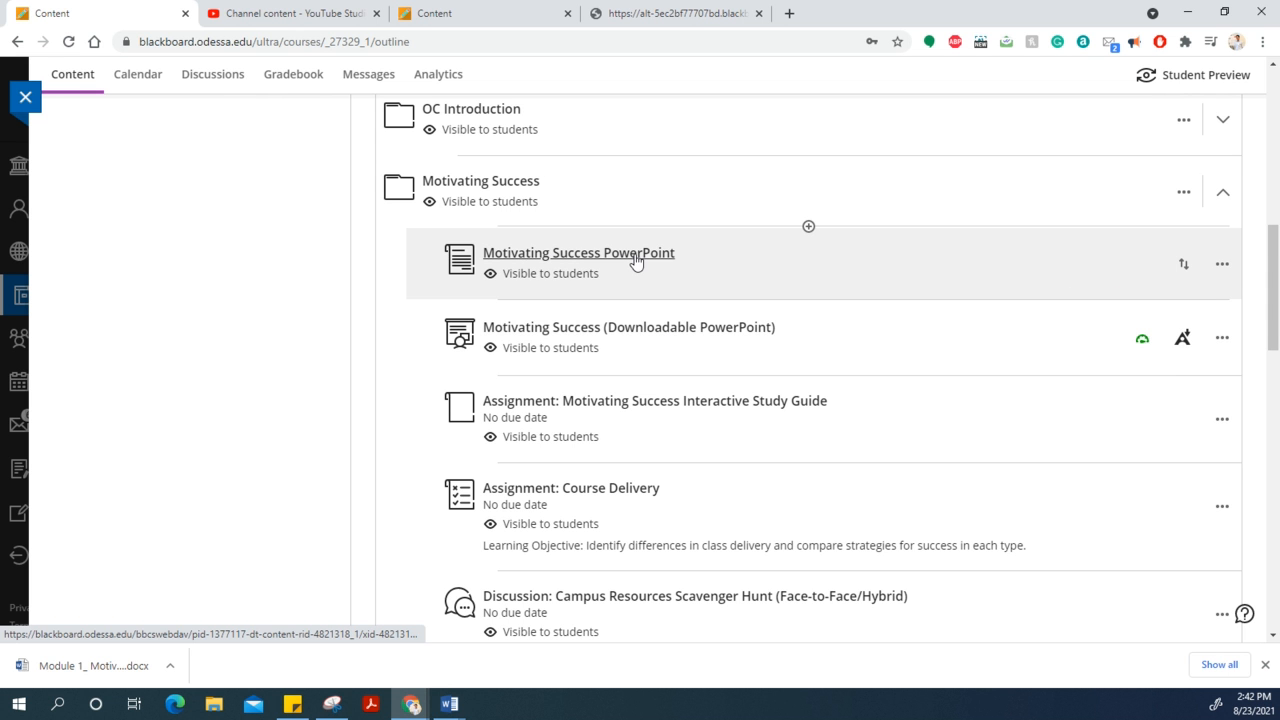
mouse_move(640, 337)
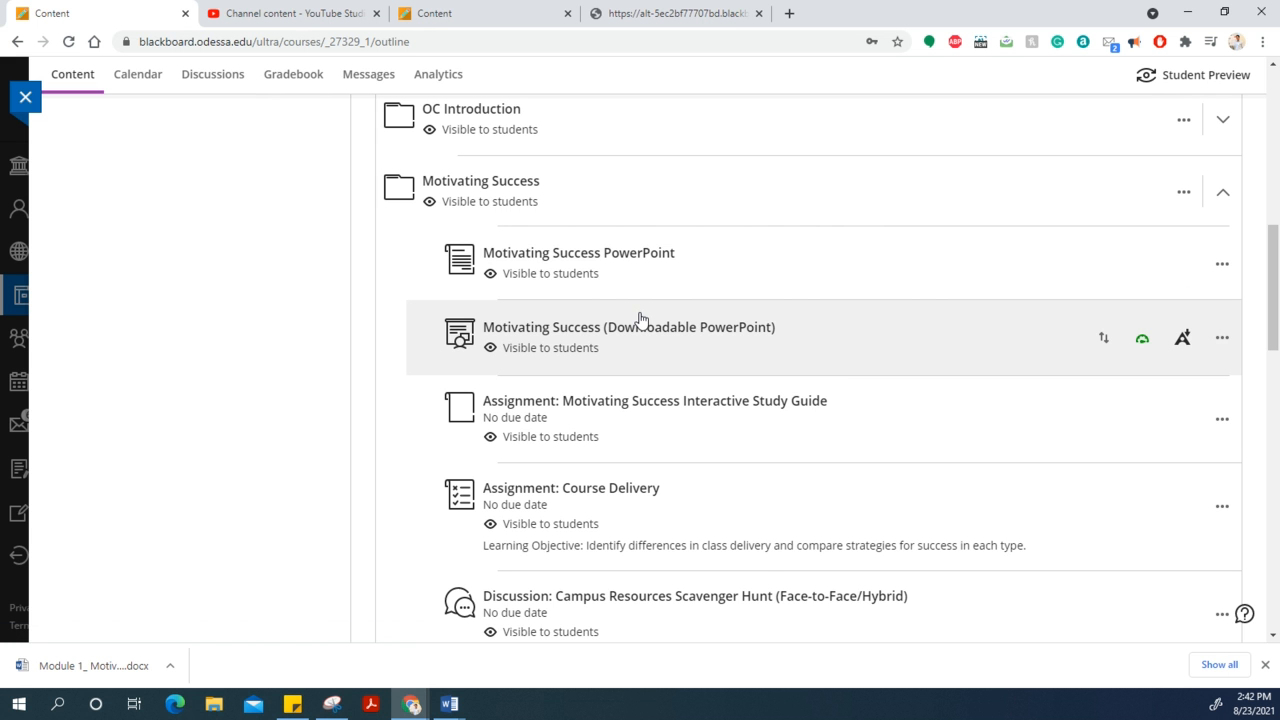
Open the Motivating Success PowerPoint link under the Motivating Success folder.
click(628, 326)
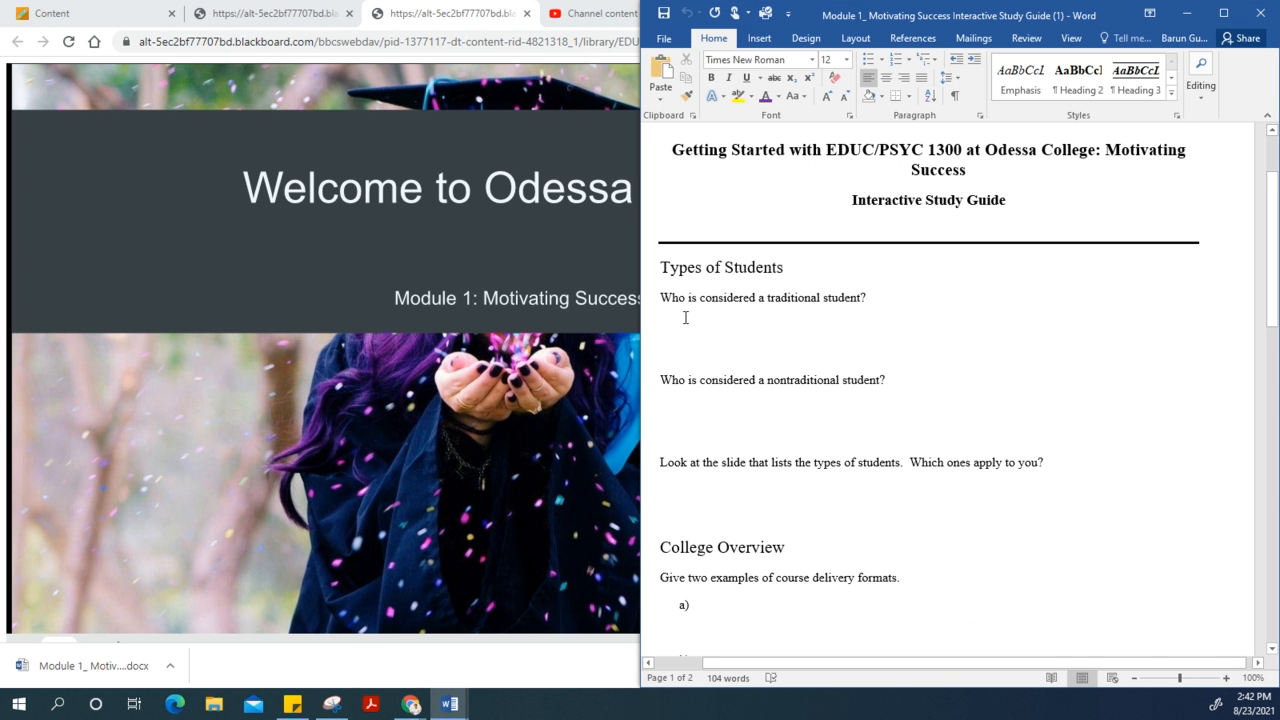
mouse_move(573, 428)
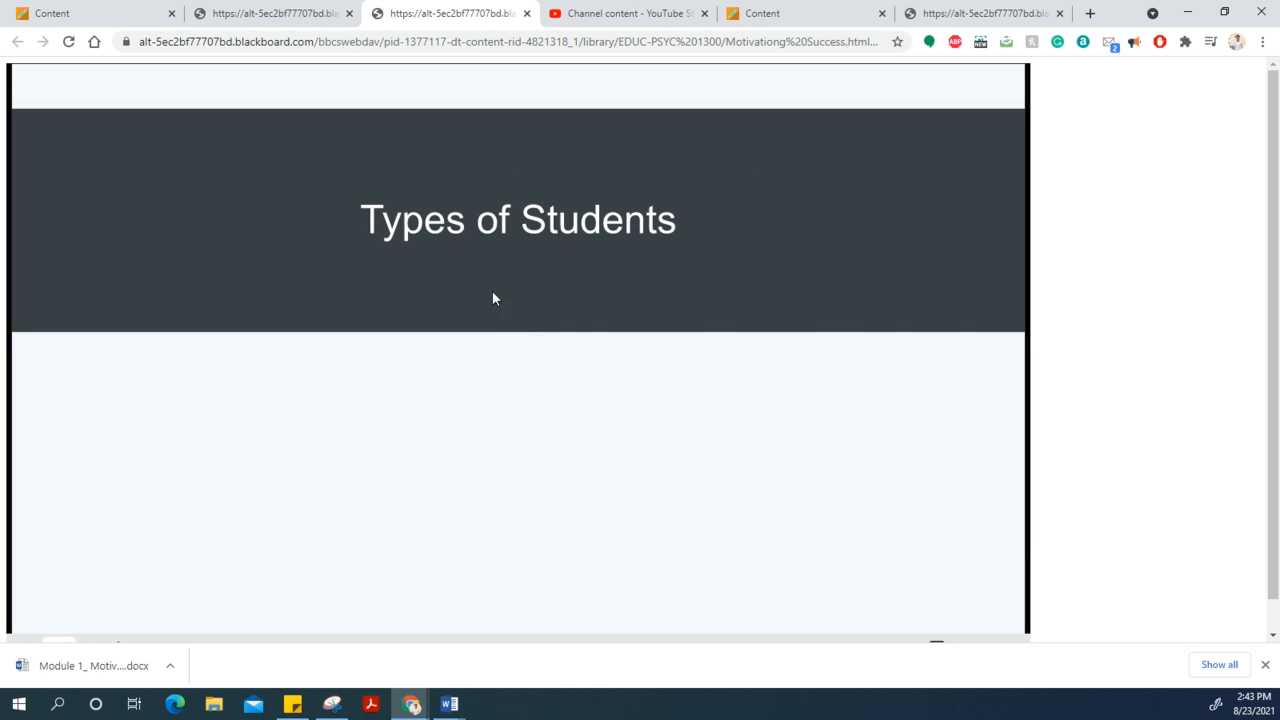
mouse_move(519, 547)
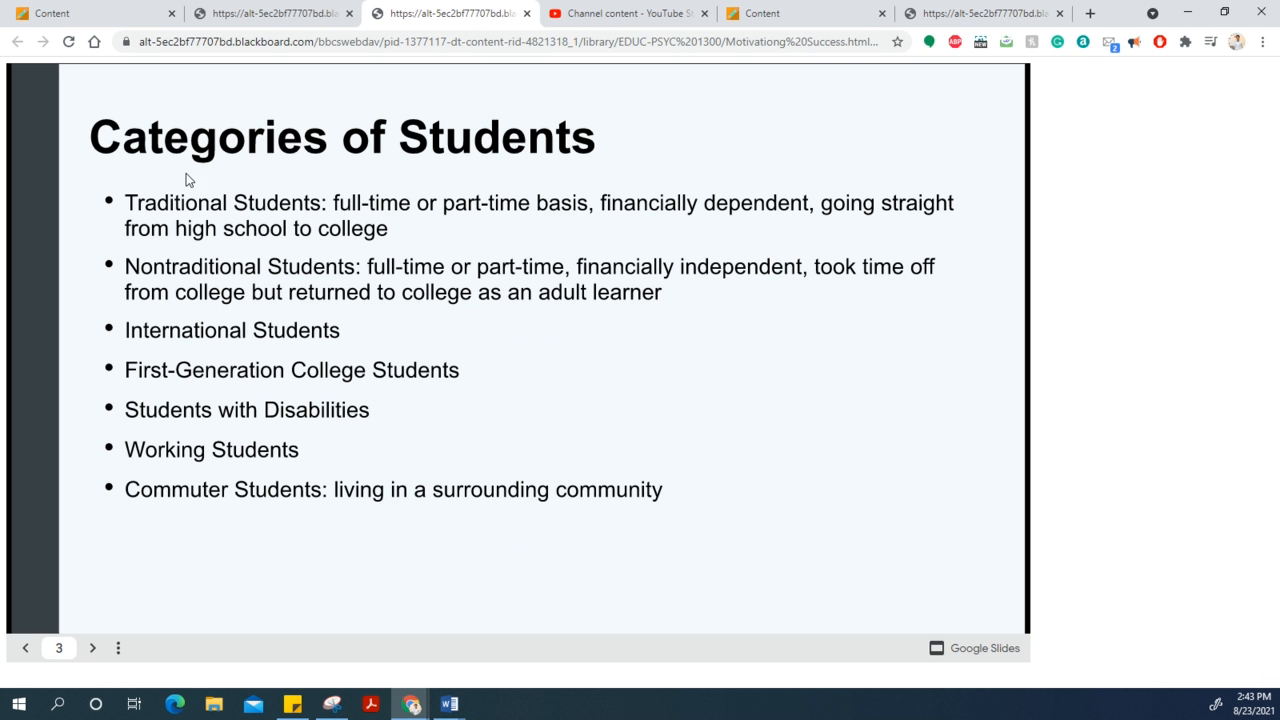
mouse_move(199, 155)
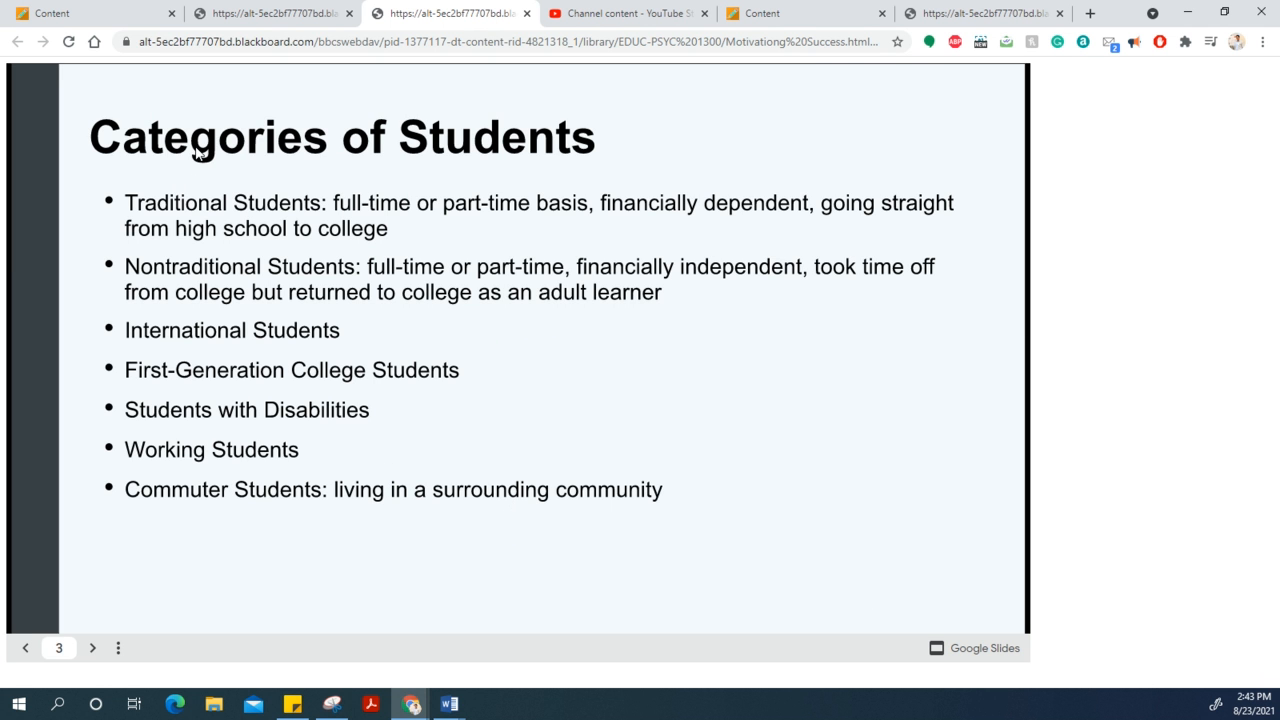
mouse_move(223, 195)
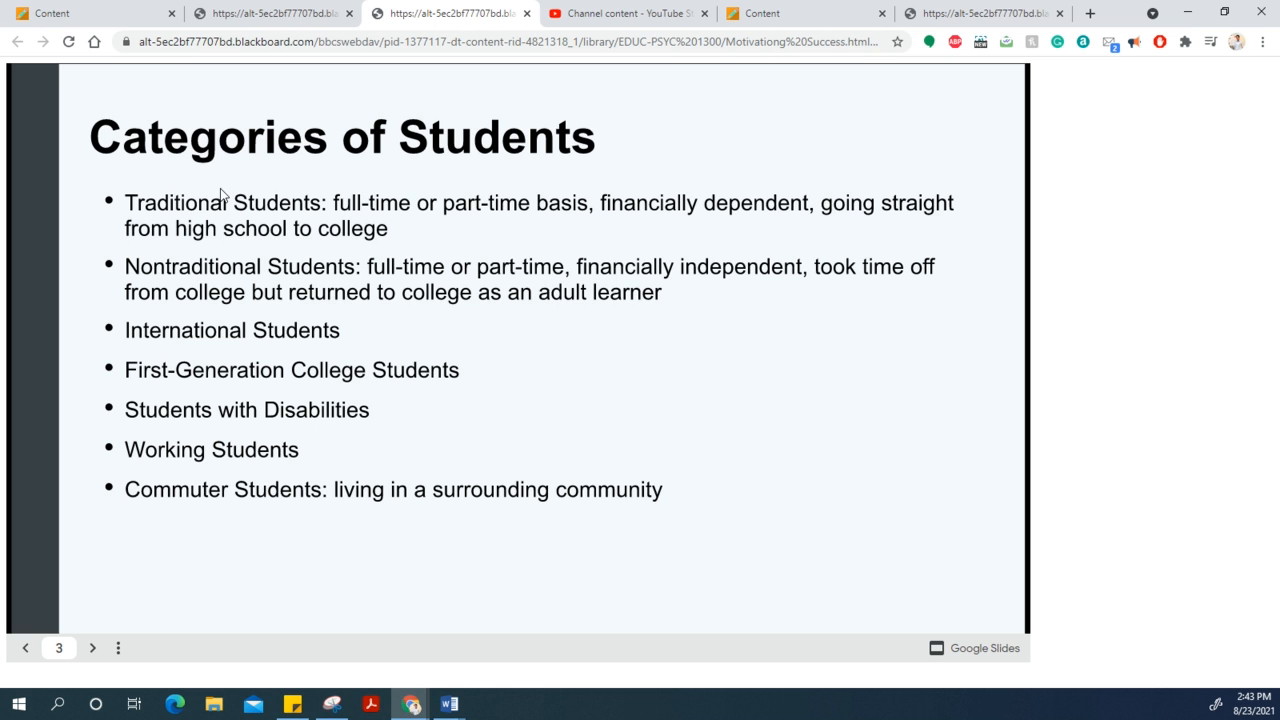
mouse_move(230, 285)
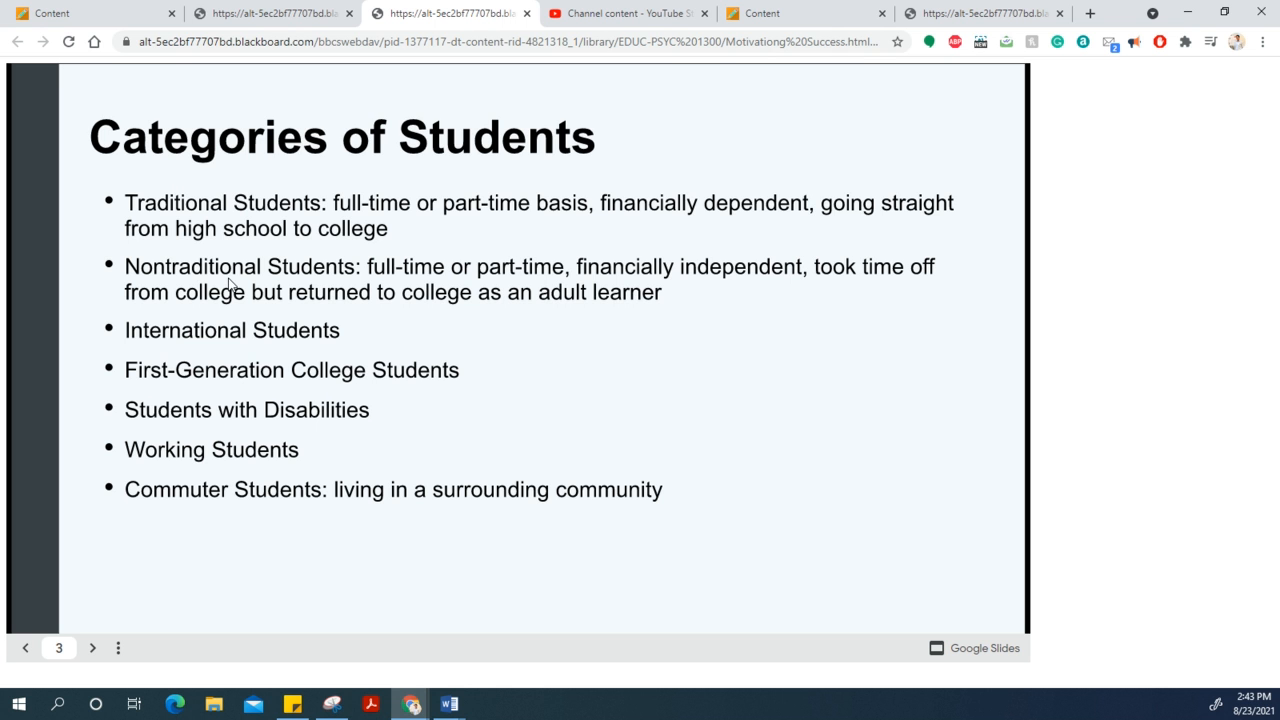
mouse_move(215, 383)
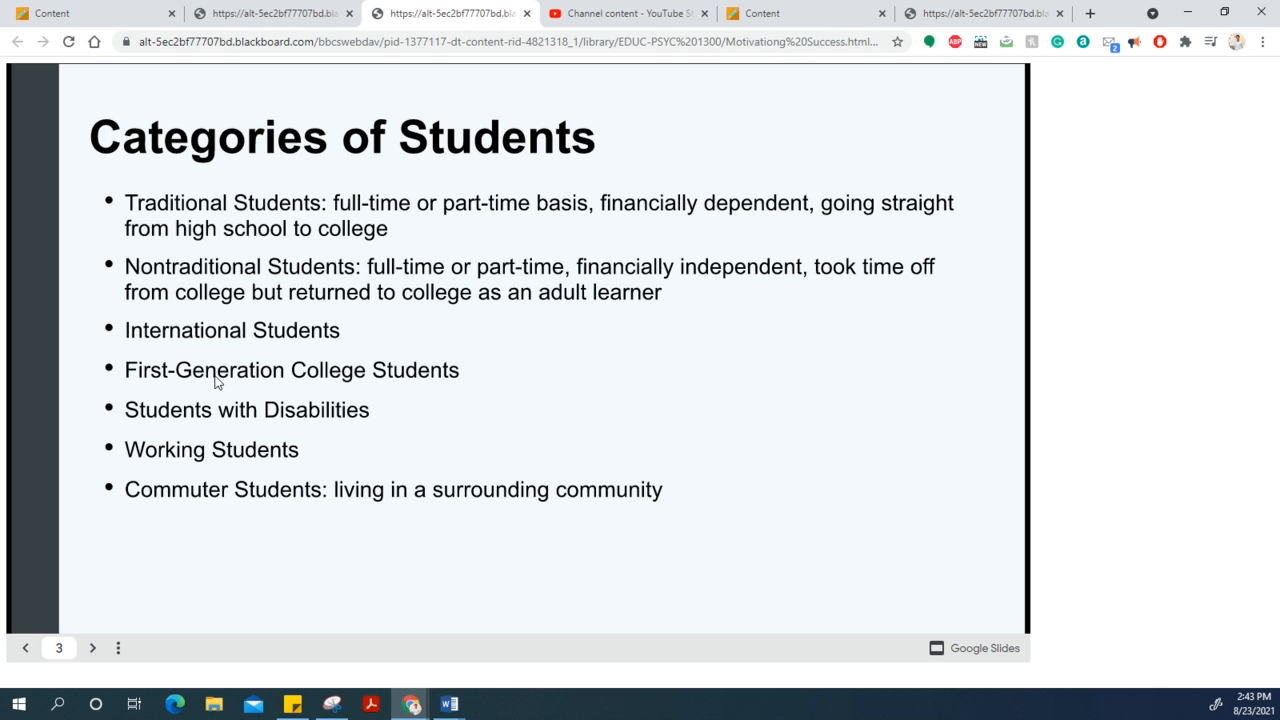
mouse_move(201, 415)
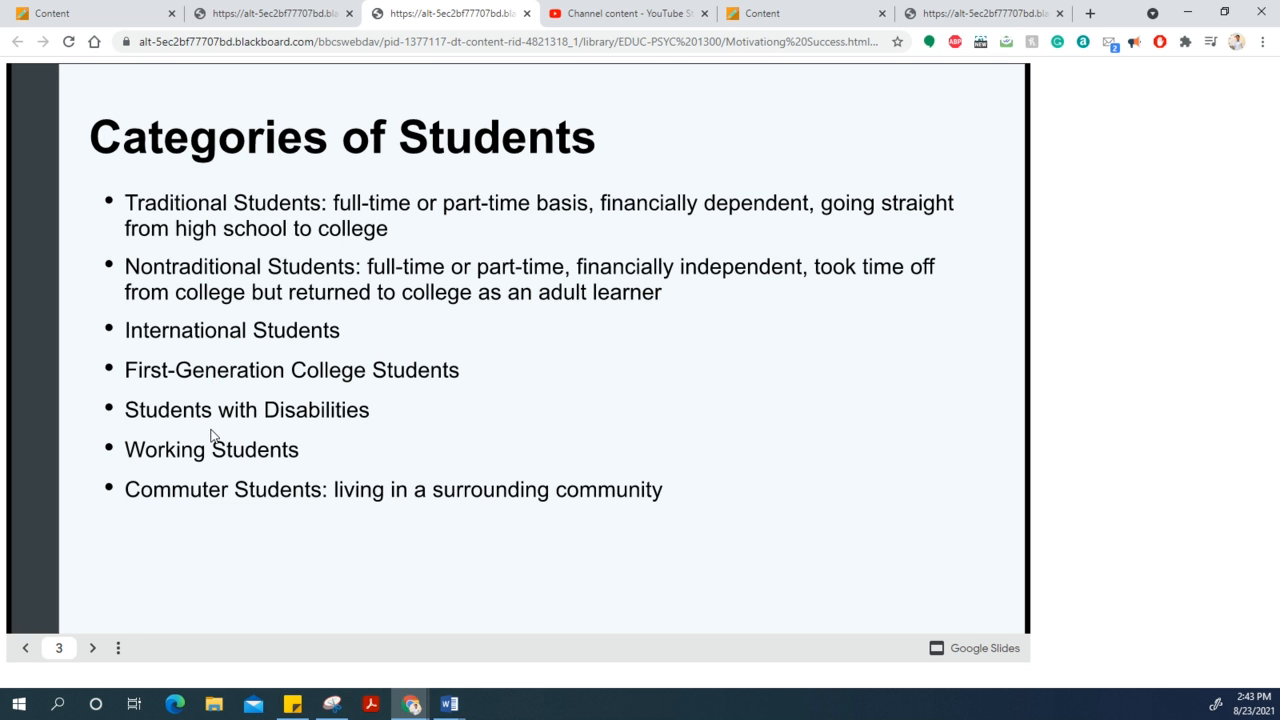
mouse_move(243, 511)
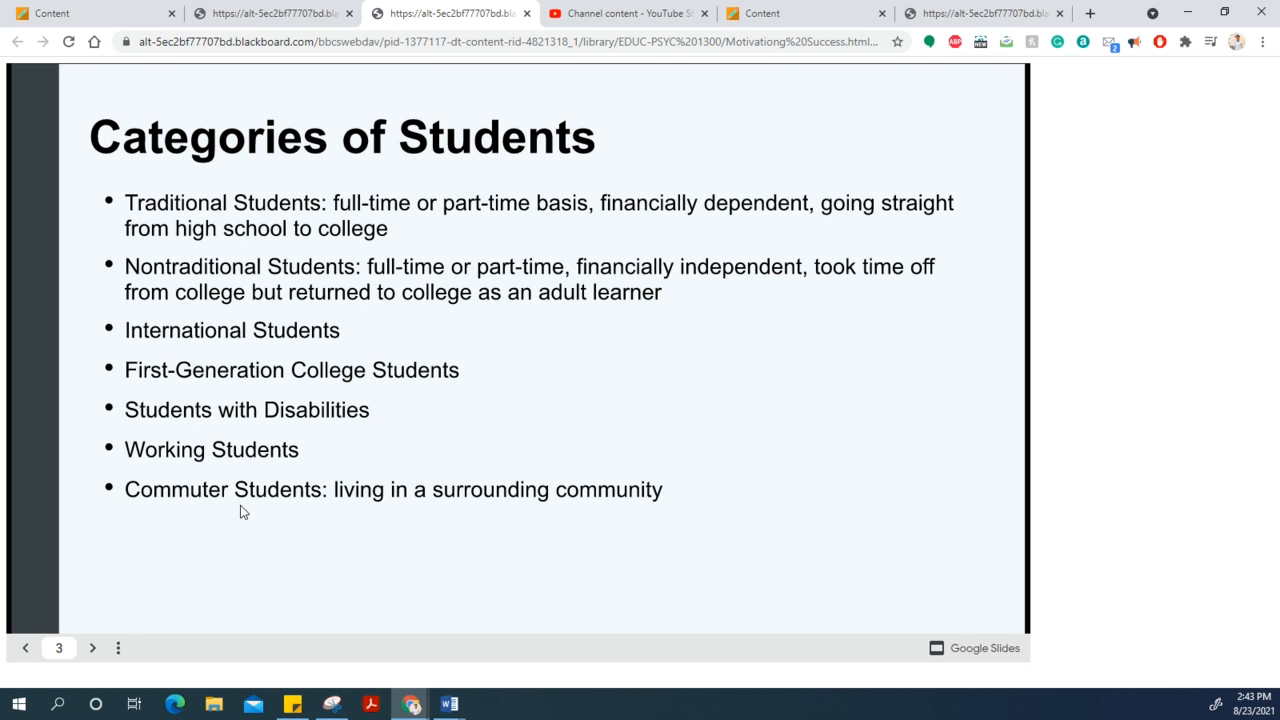
mouse_move(488, 603)
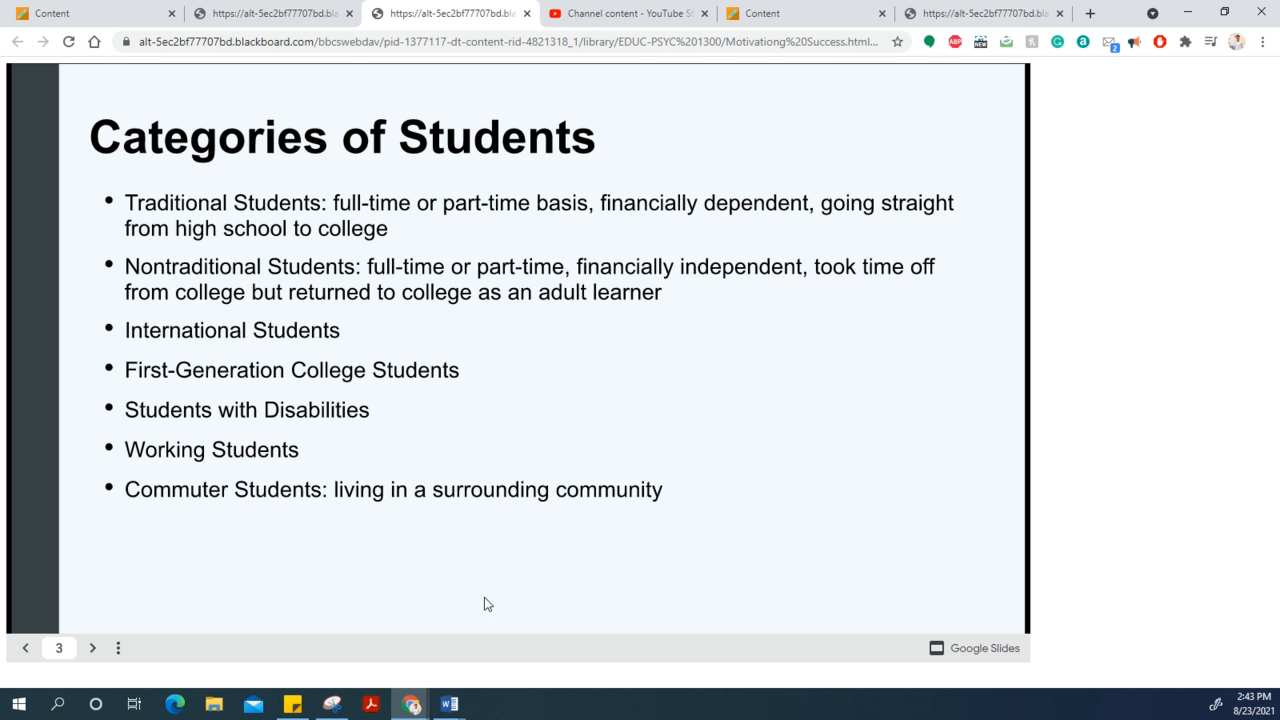
Bring the Word study guide to the front and scroll to the College Overview questions.
click(448, 704)
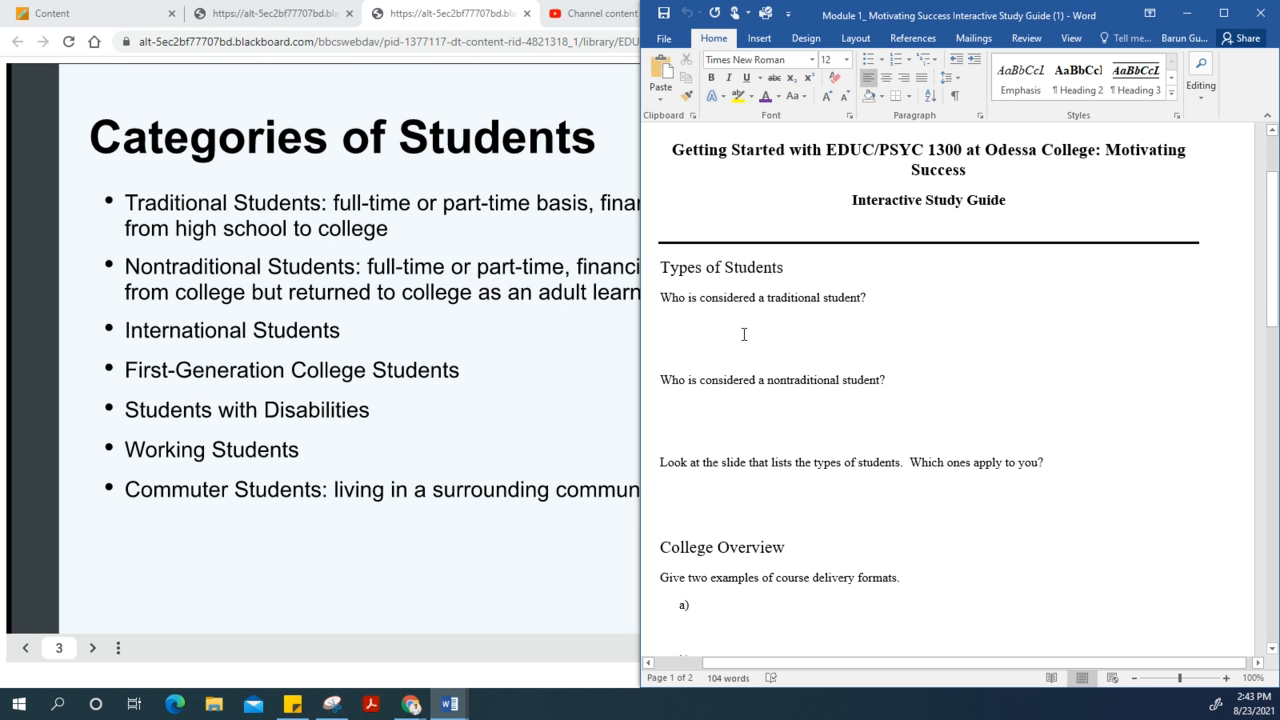
mouse_move(227, 210)
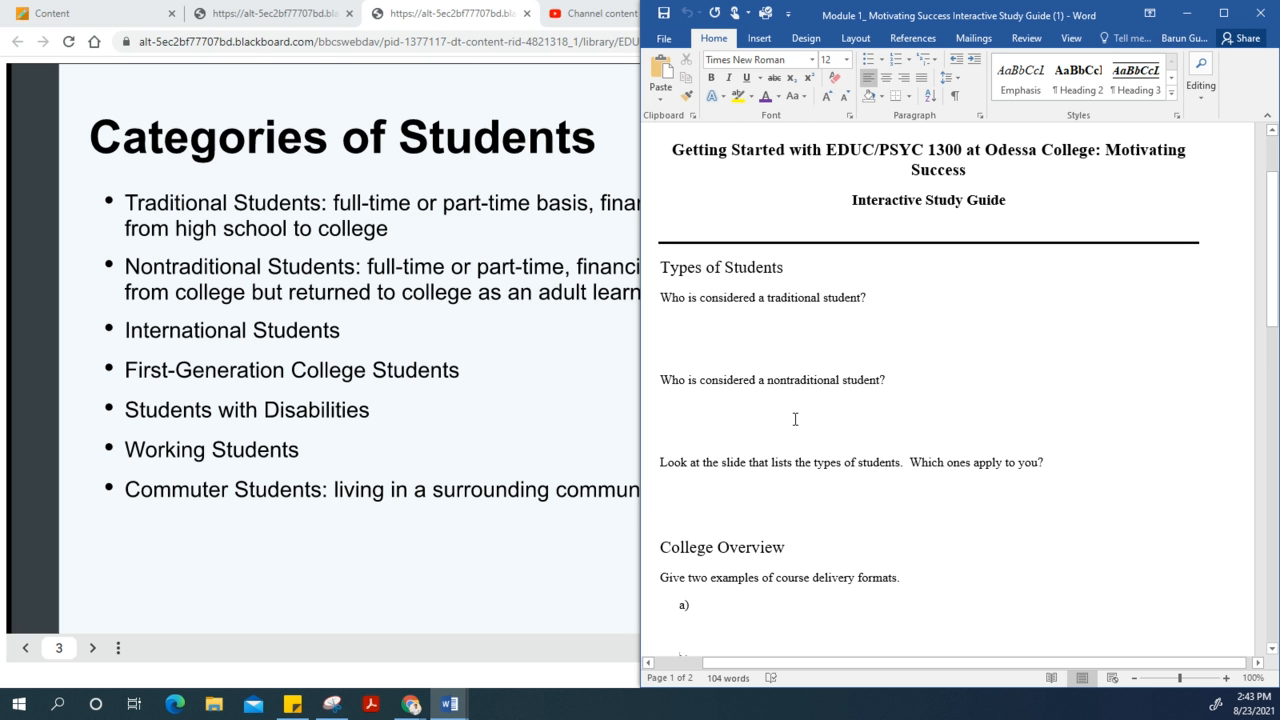
scroll(down, 3)
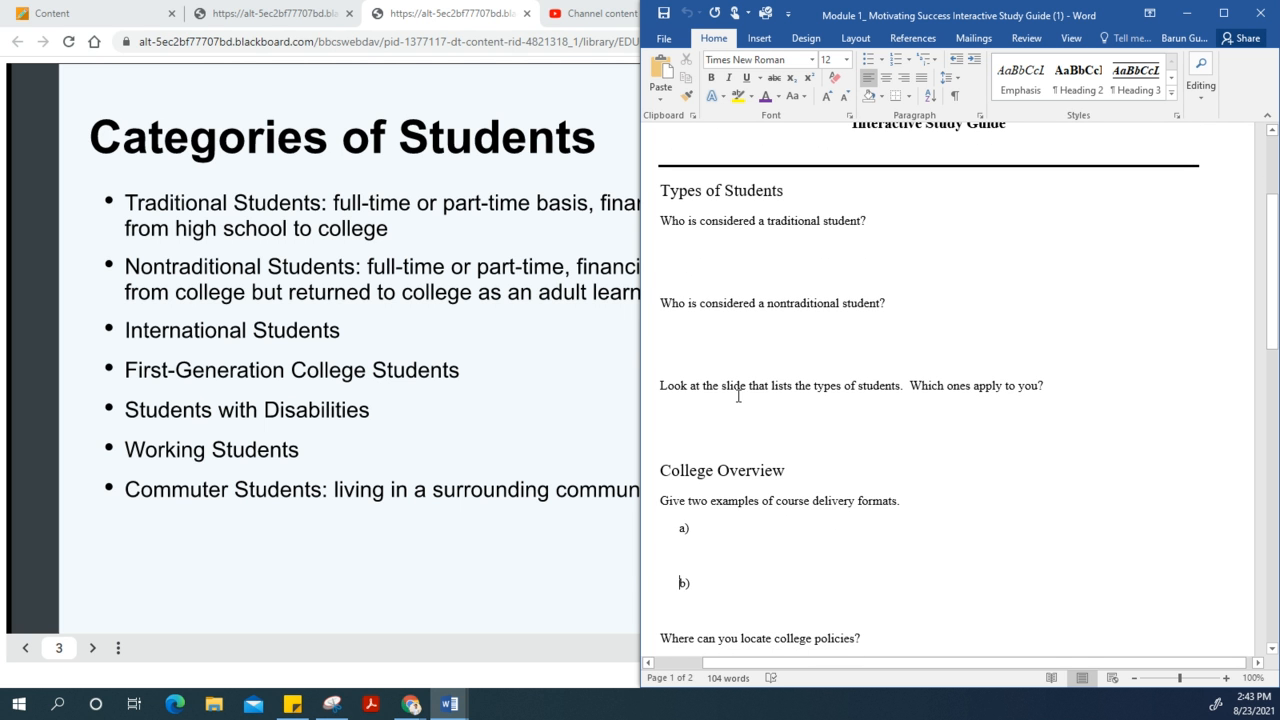
mouse_move(785, 404)
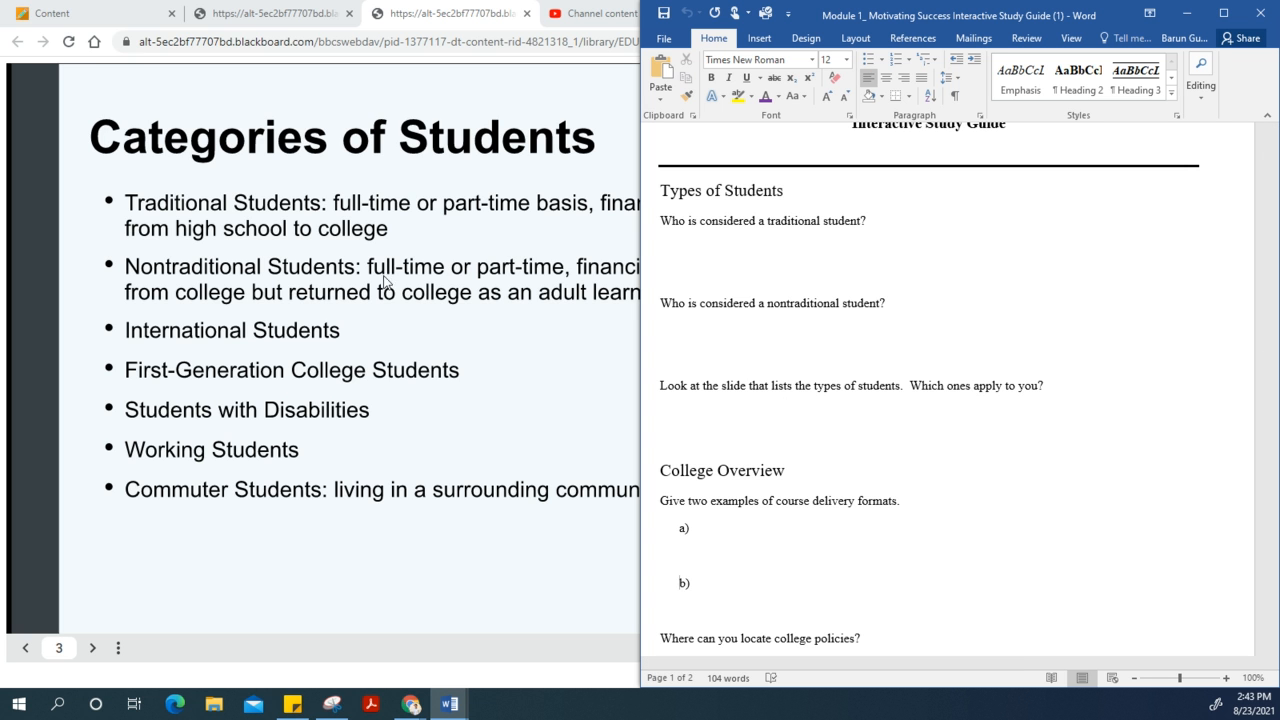
mouse_move(358, 454)
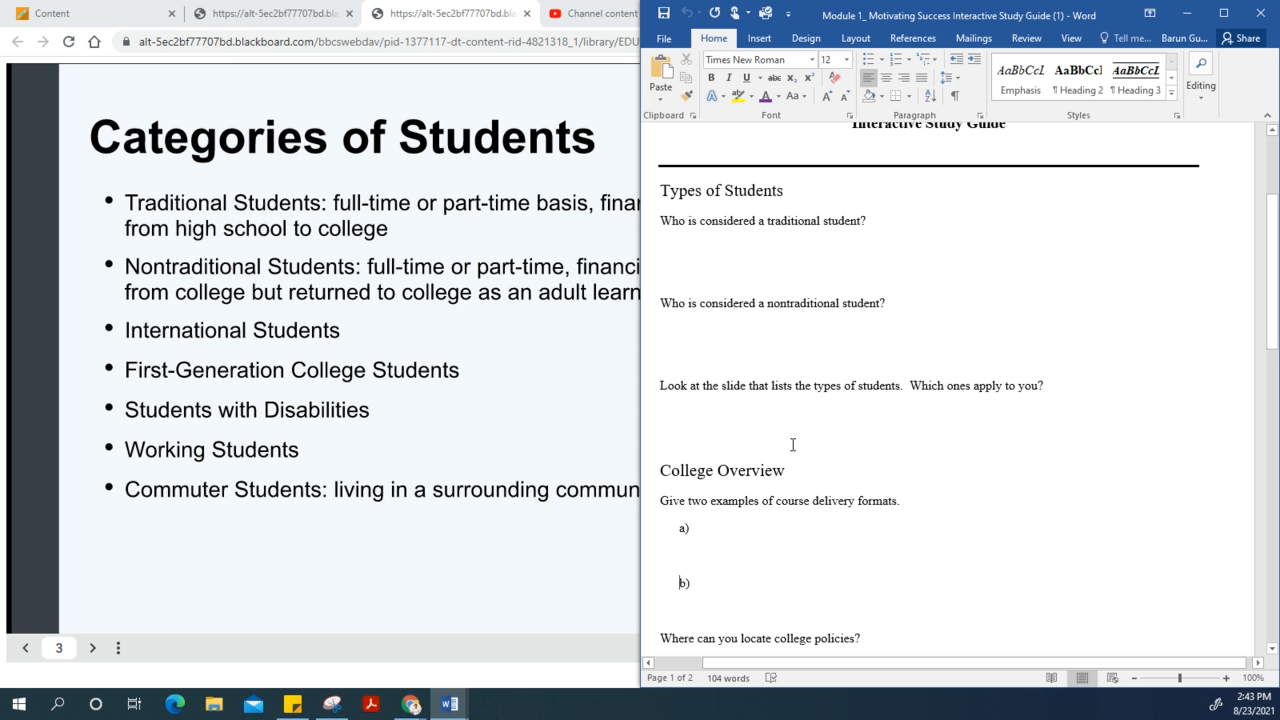
scroll(down, 3)
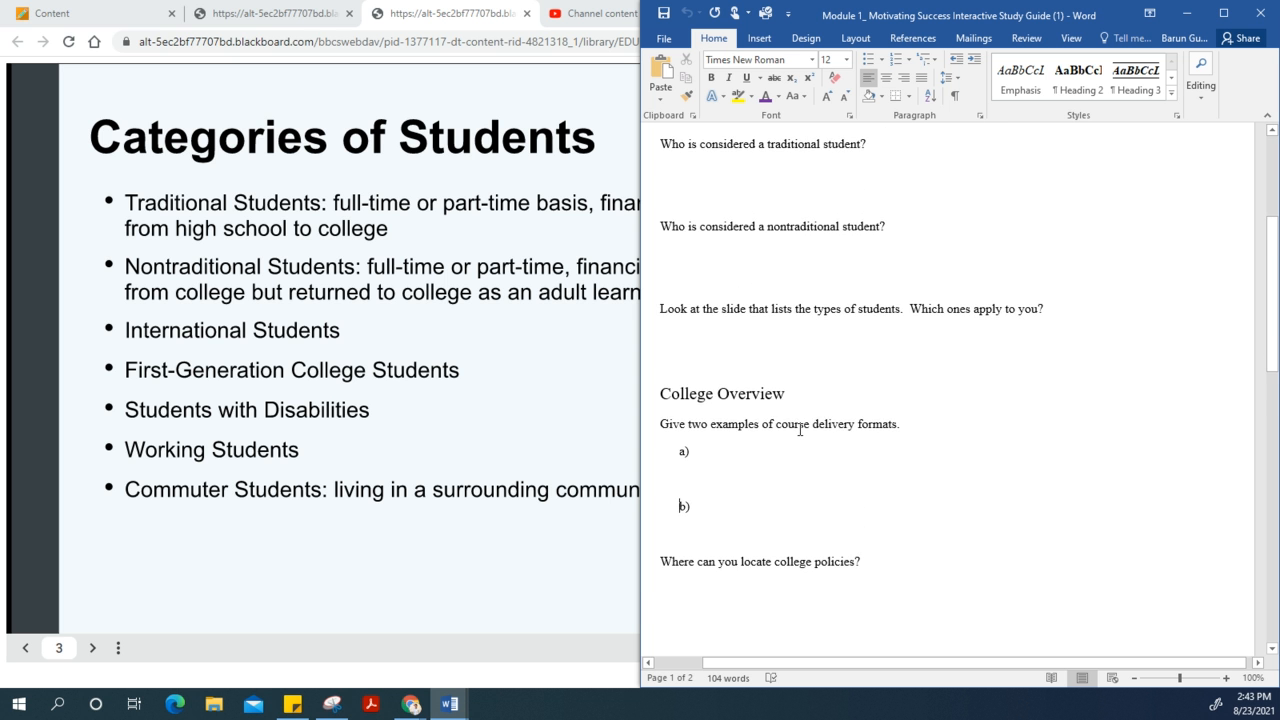
scroll(down, 3)
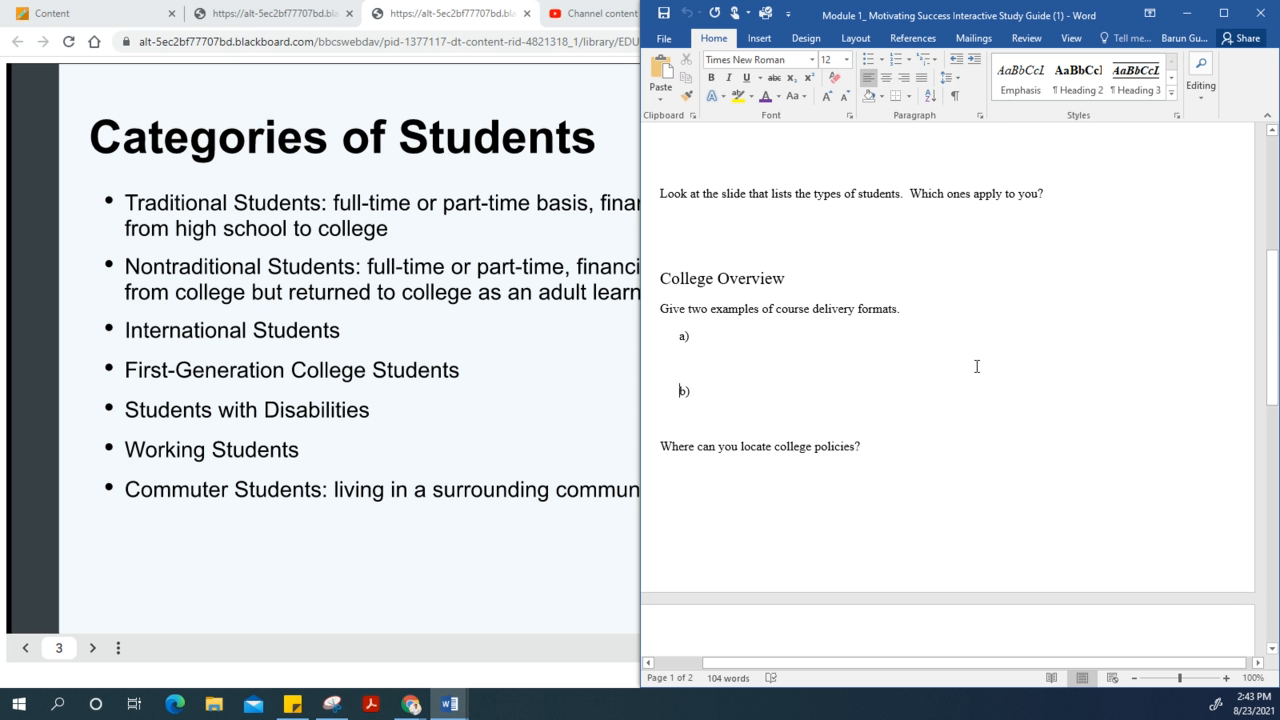
mouse_move(708, 278)
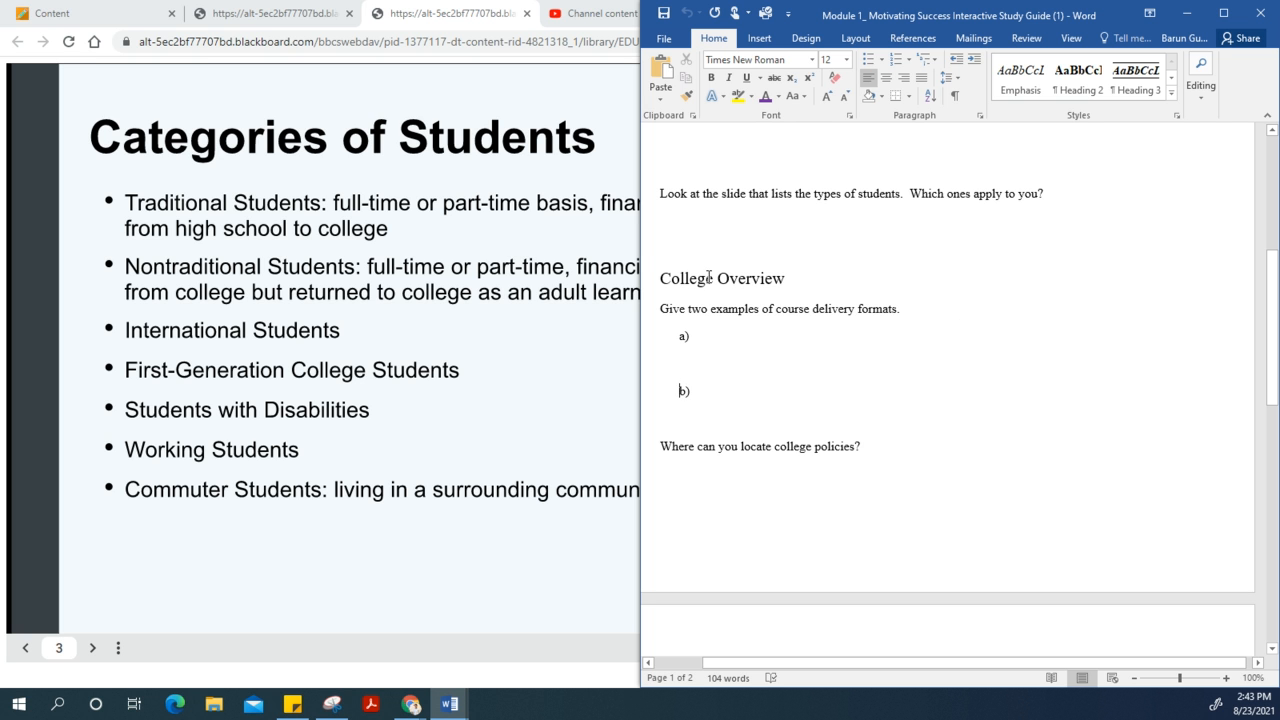
mouse_move(499, 407)
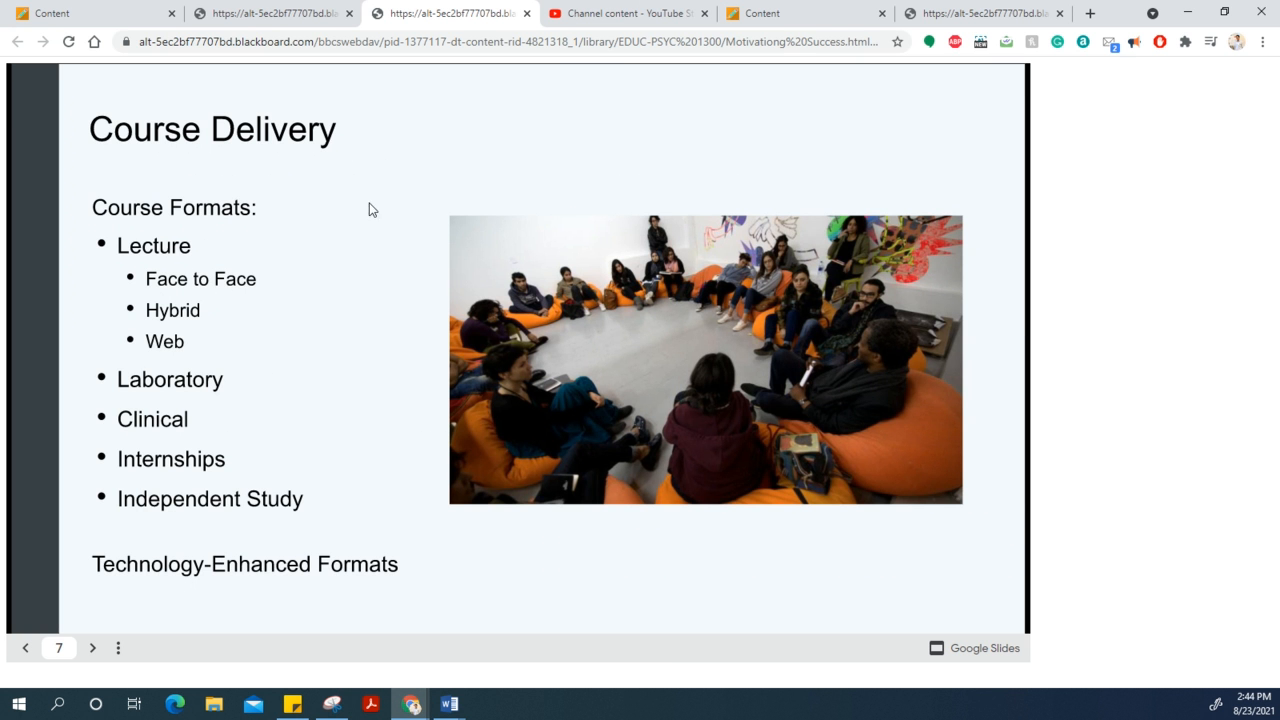
mouse_move(135, 214)
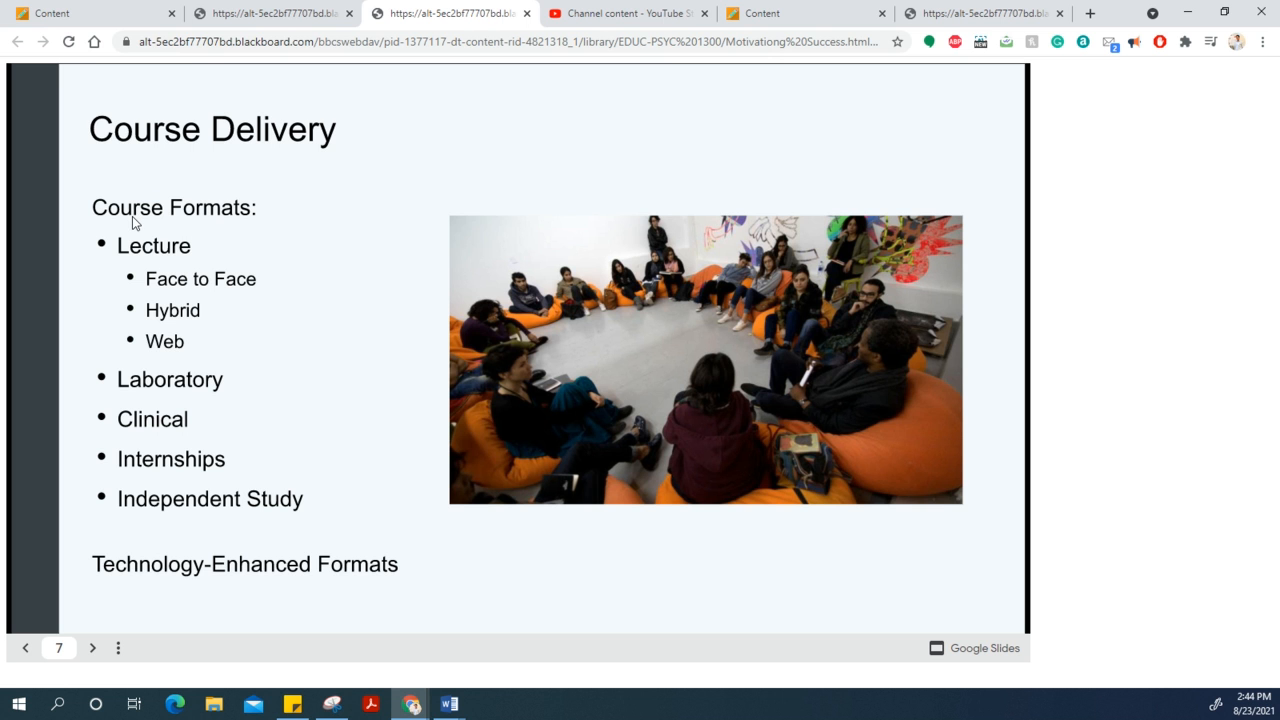
mouse_move(143, 256)
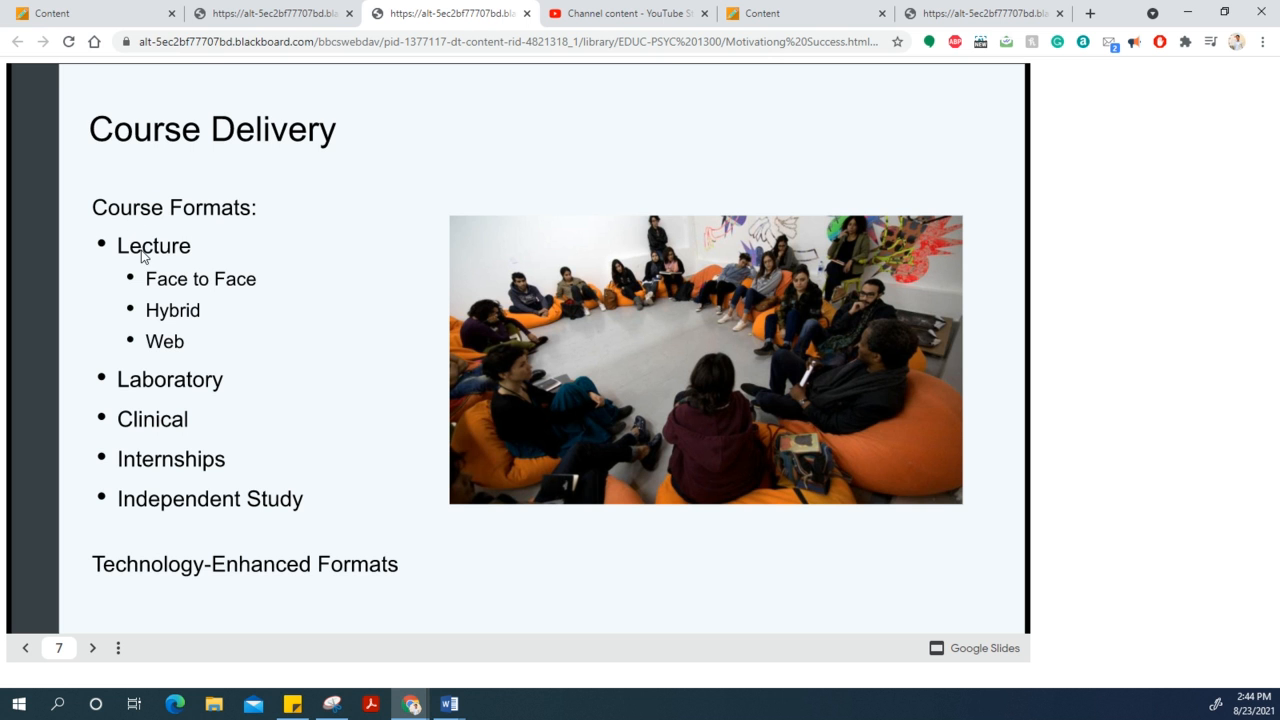
mouse_move(172, 296)
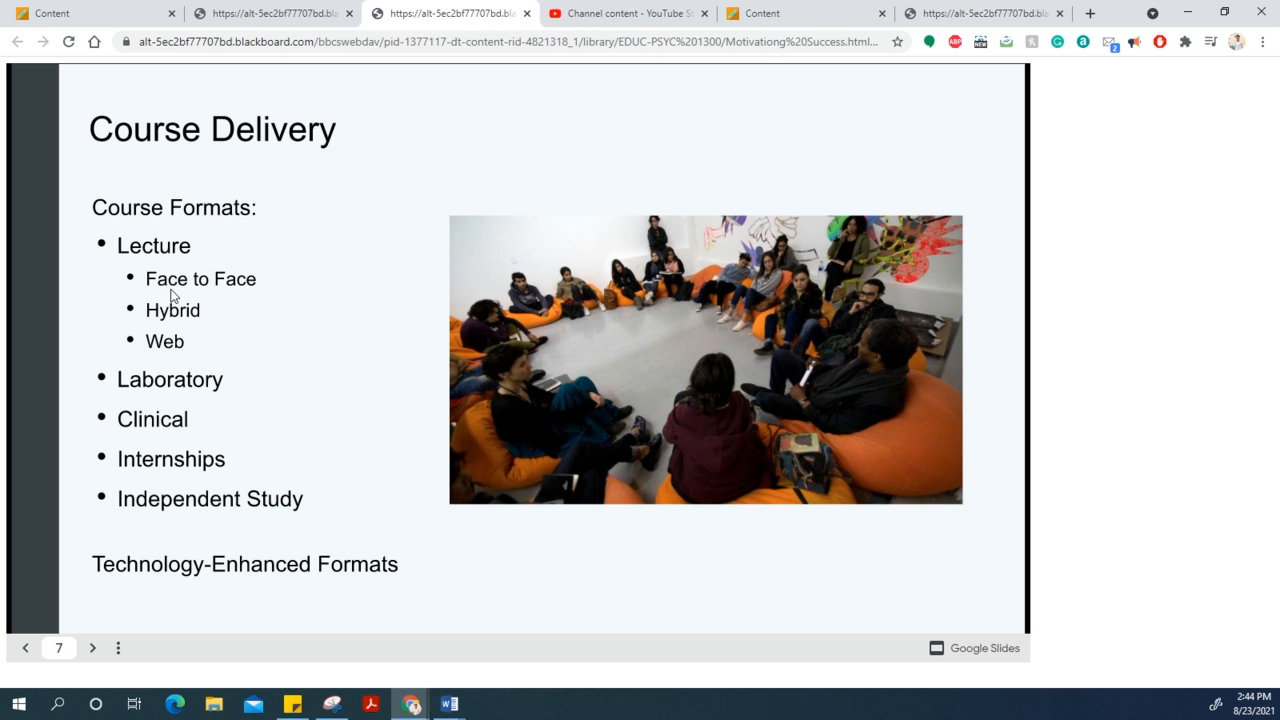
mouse_move(188, 358)
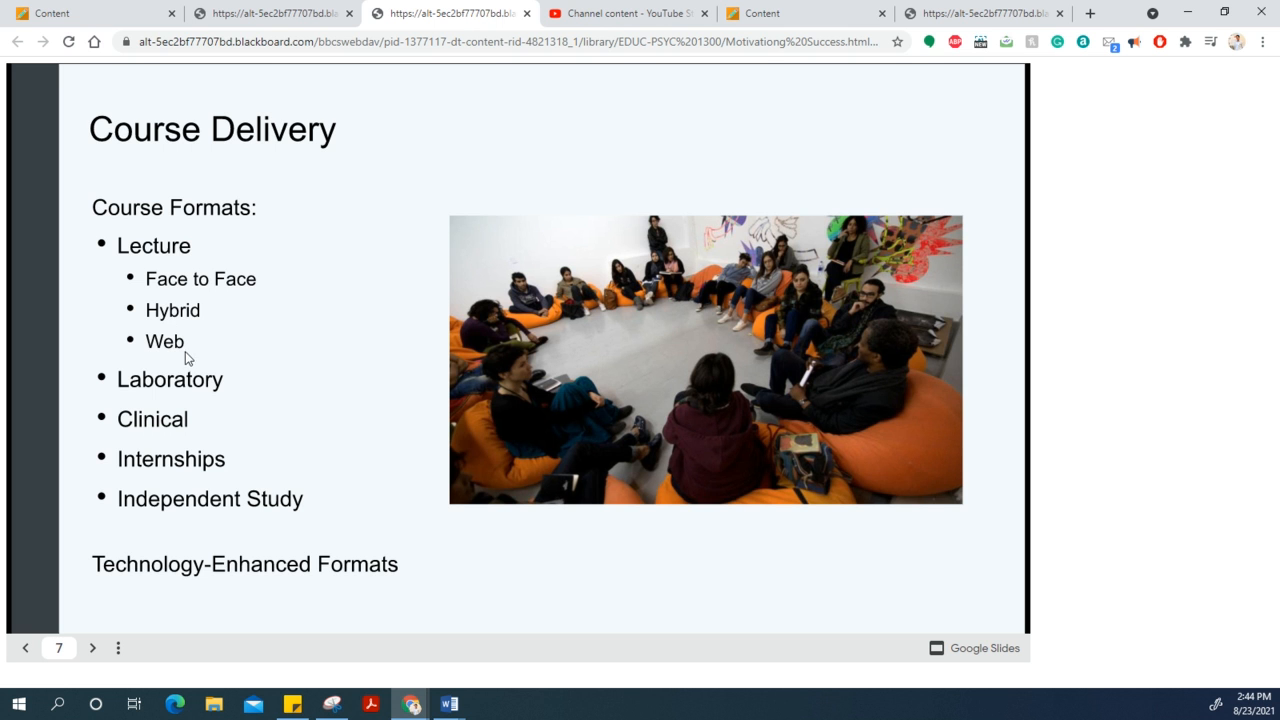
mouse_move(334, 272)
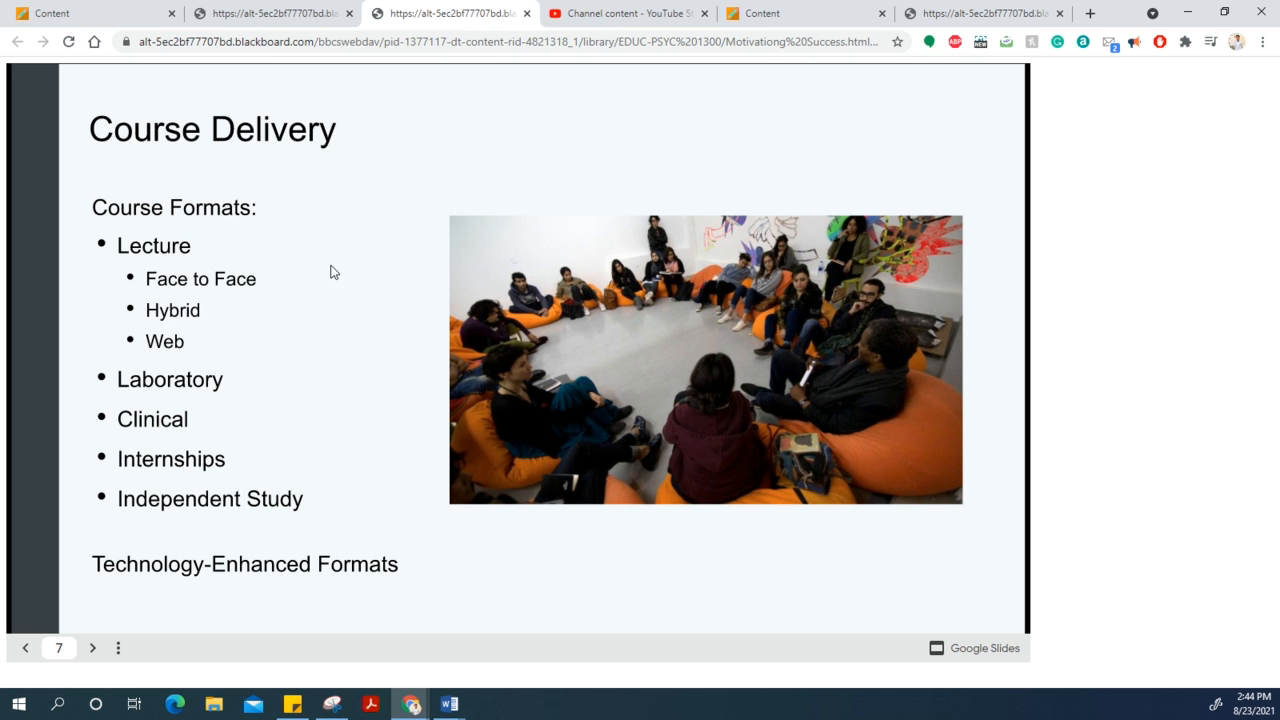
mouse_move(188, 286)
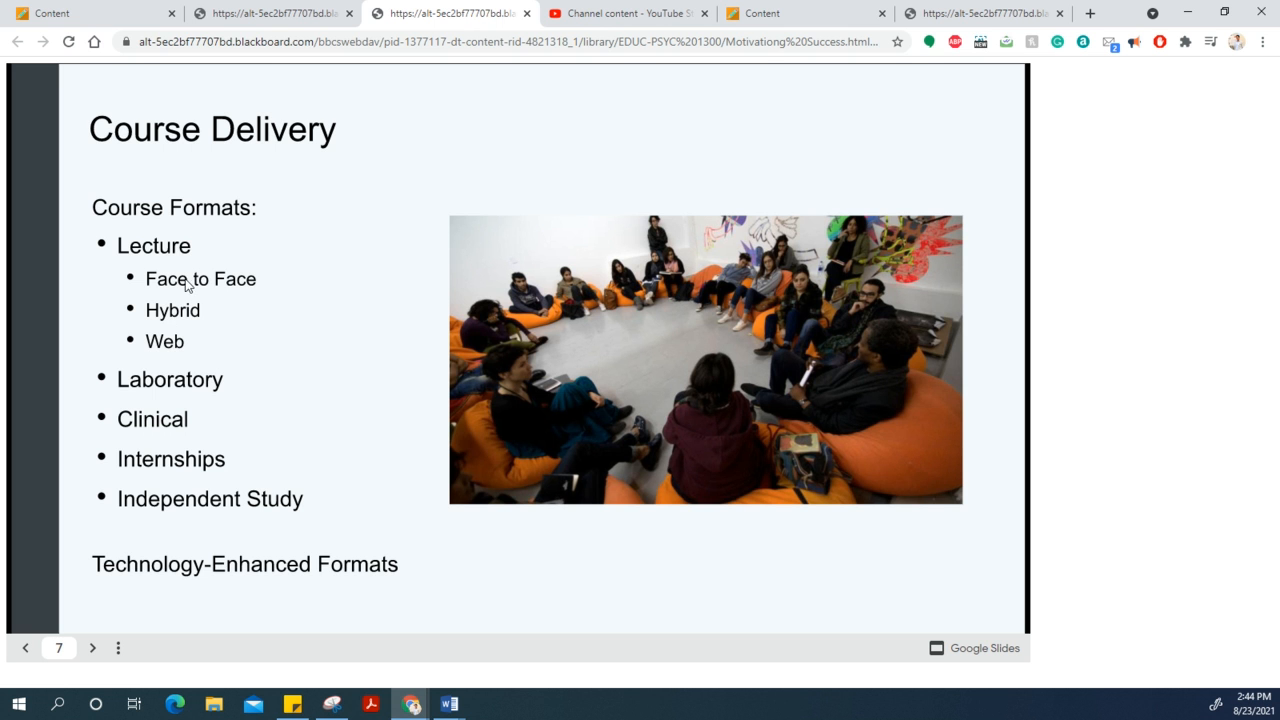
mouse_move(175, 318)
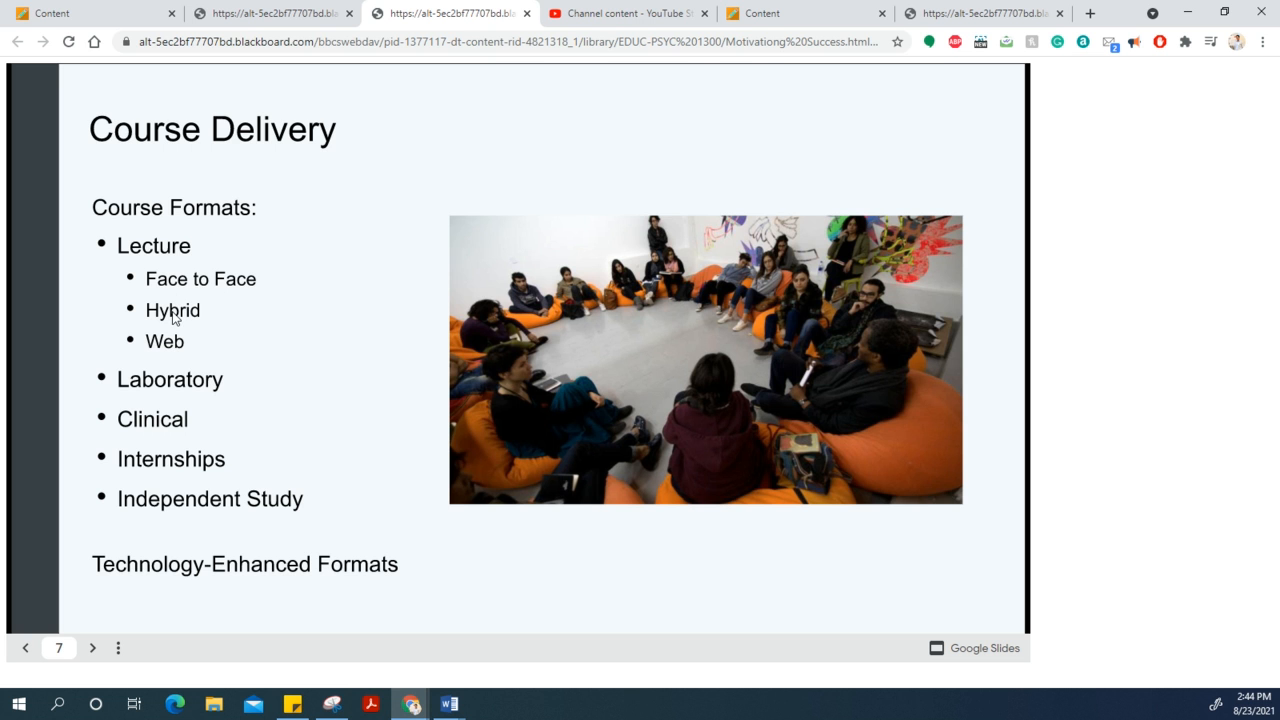
mouse_move(183, 361)
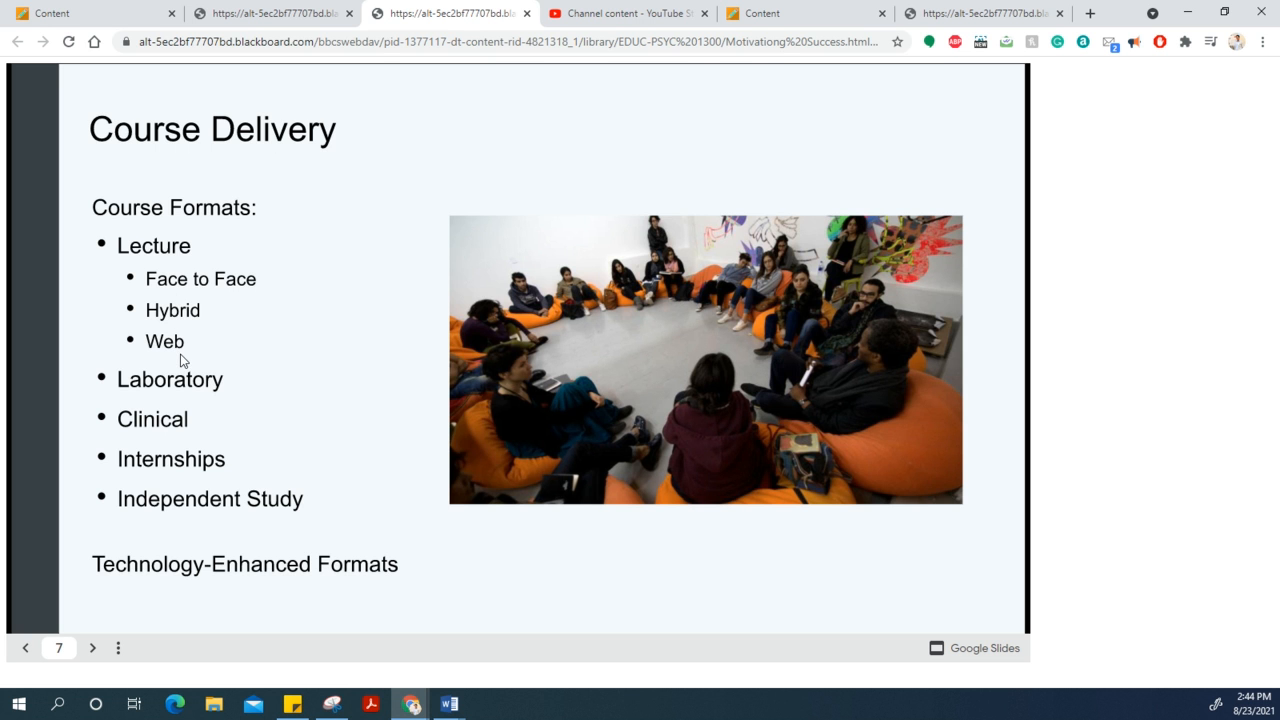
mouse_move(448, 703)
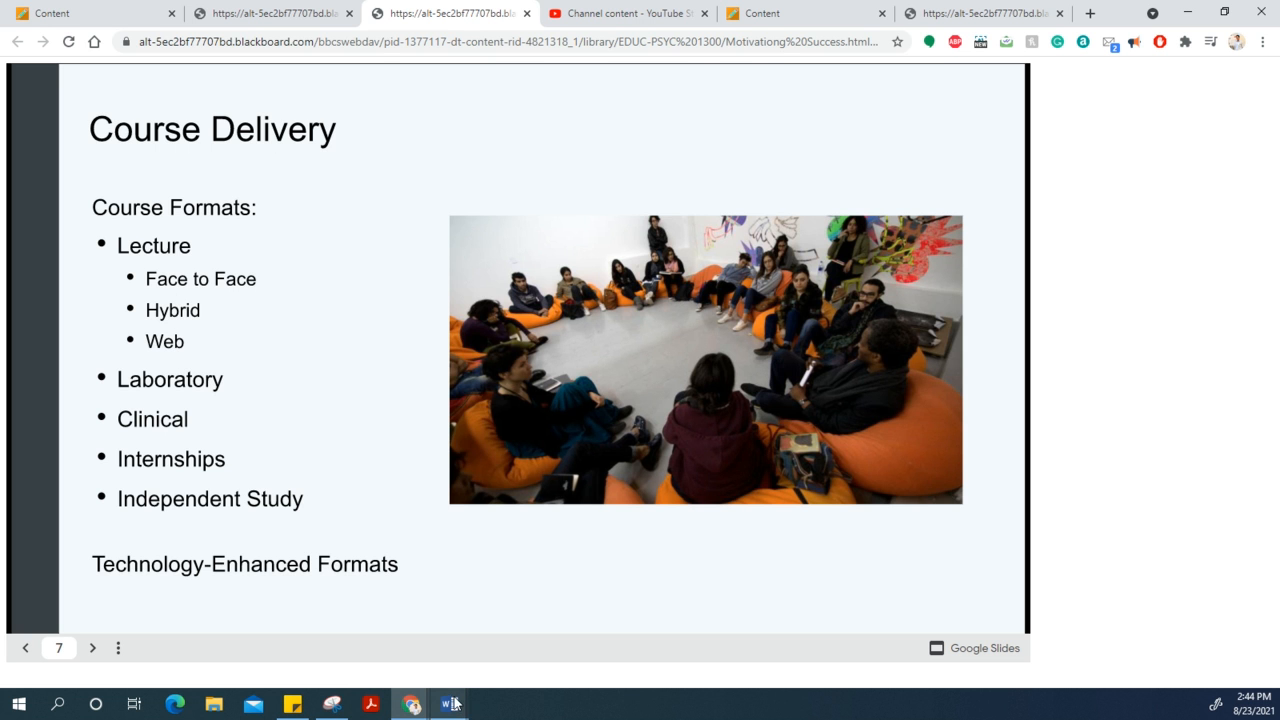
mouse_move(448, 704)
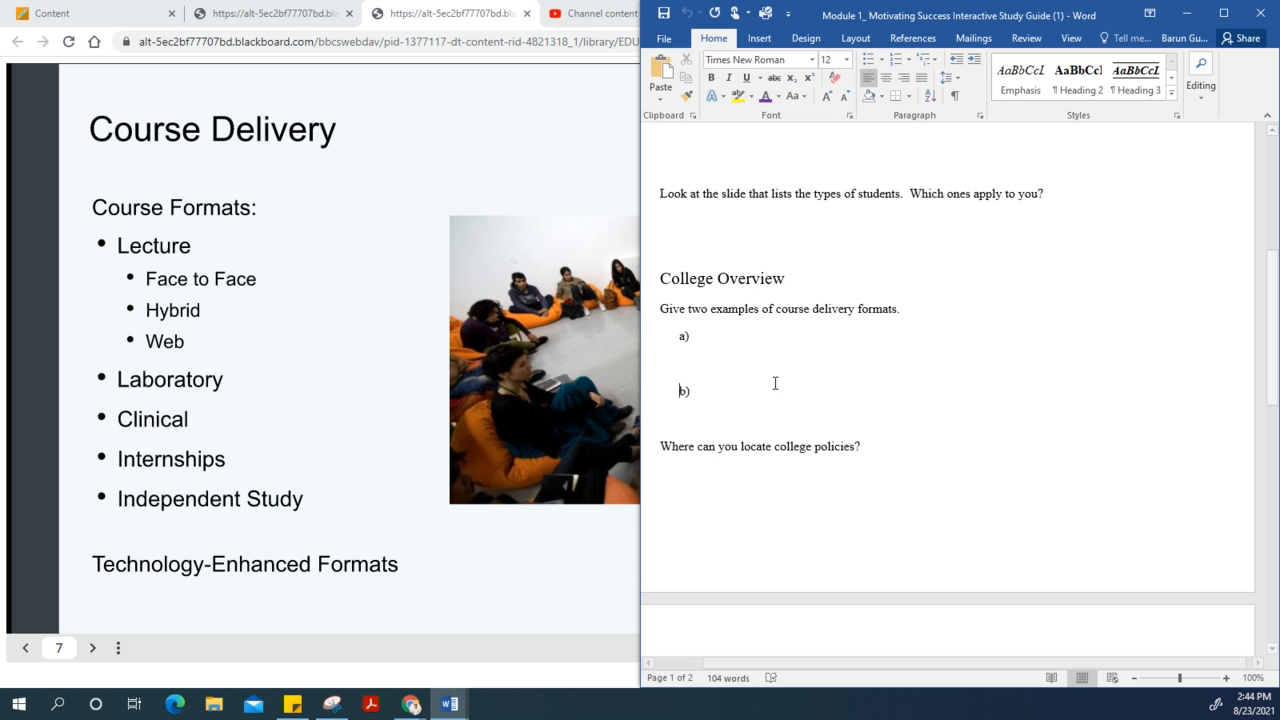
Scroll the study guide to the college policies and three college resources questions.
scroll(down, 3)
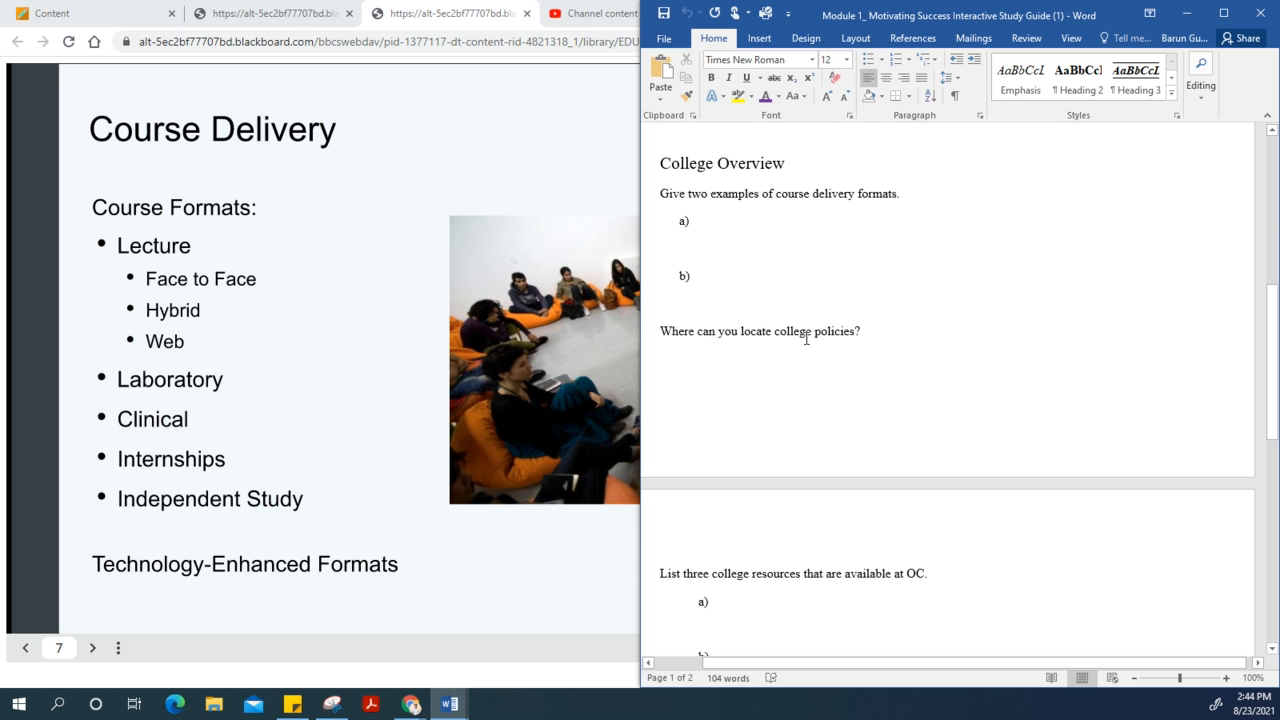
mouse_move(378, 338)
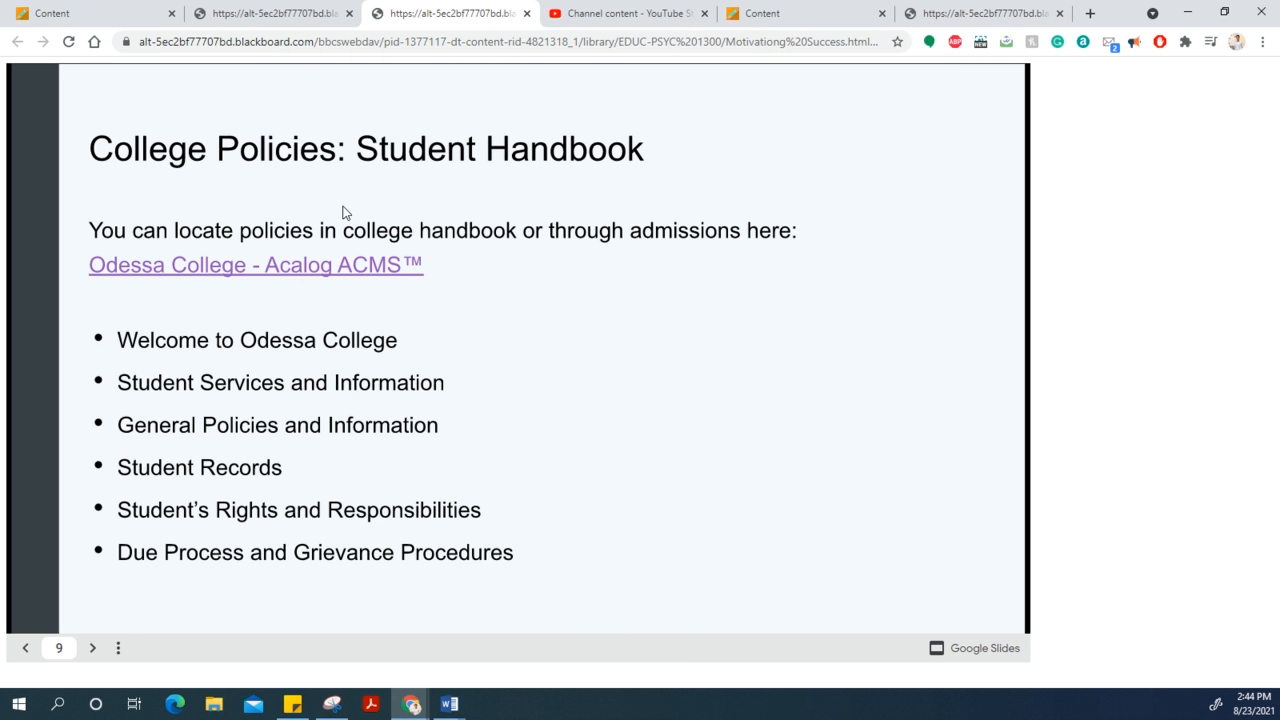
mouse_move(245, 191)
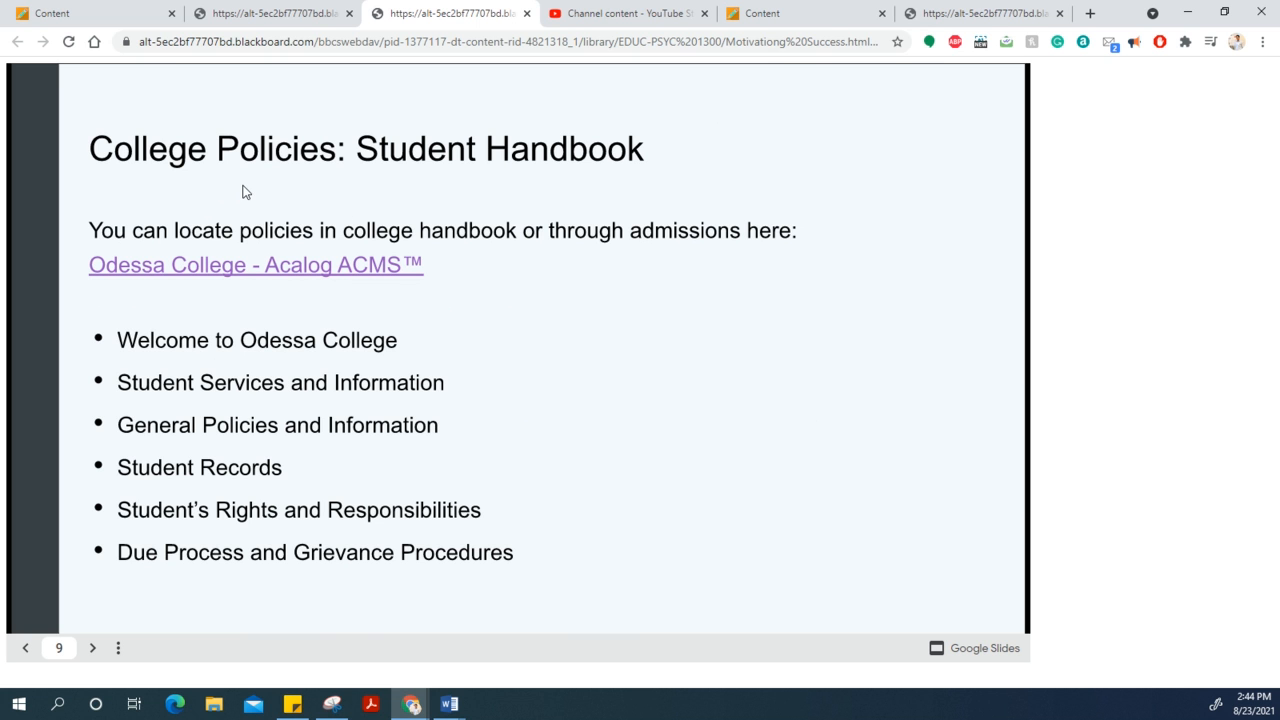
mouse_move(214, 278)
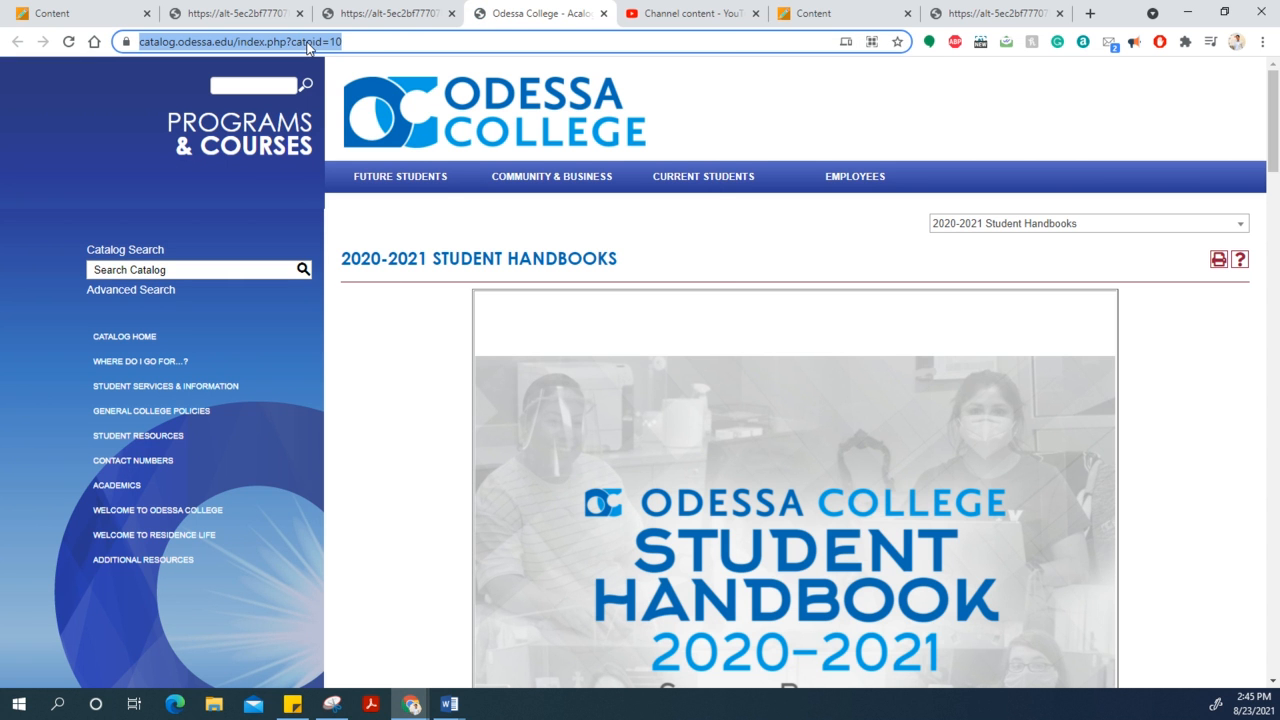
Right-click the 2020-2021 Student Handbooks page address to copy it.
right_click(235, 42)
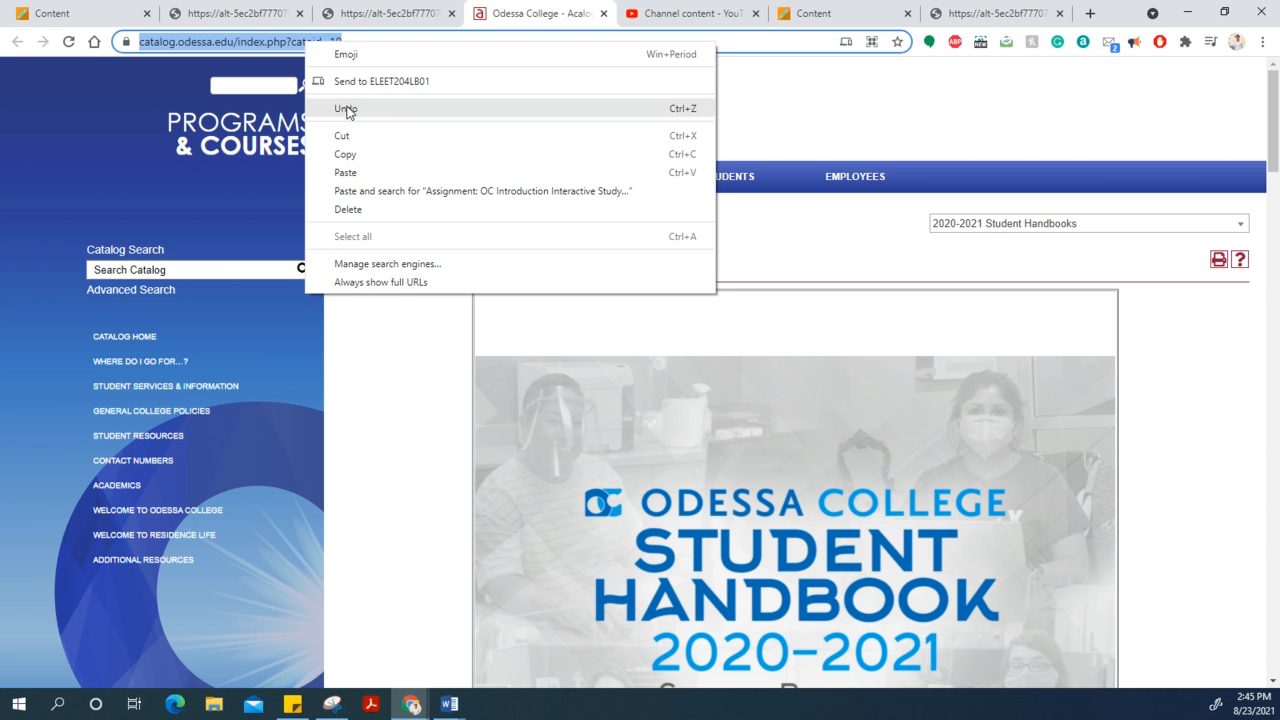
mouse_move(345, 154)
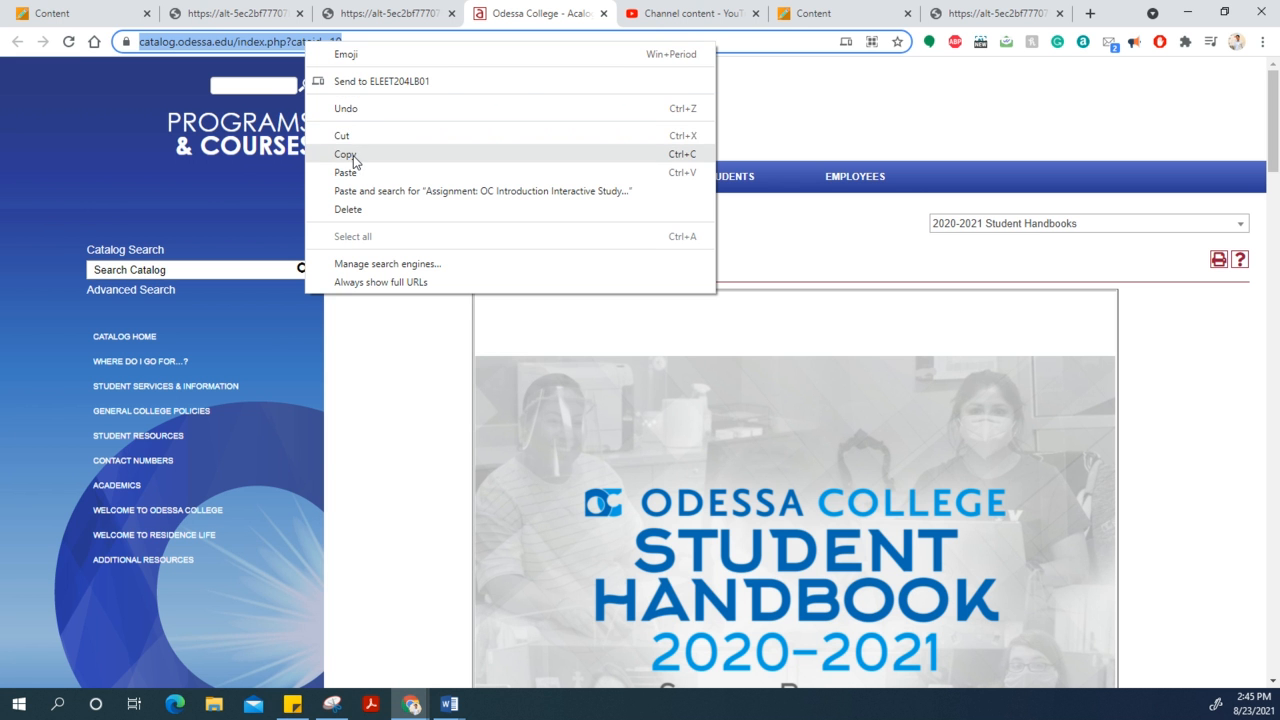
mouse_move(448, 704)
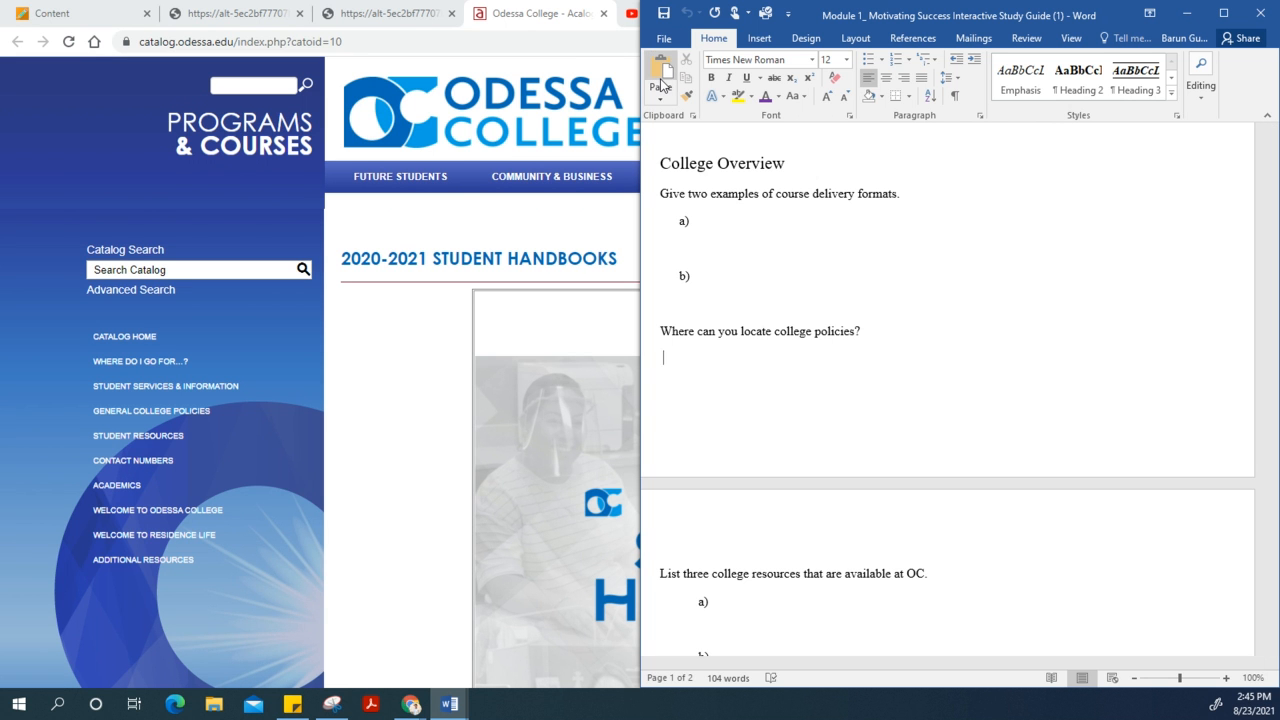
click(660, 85)
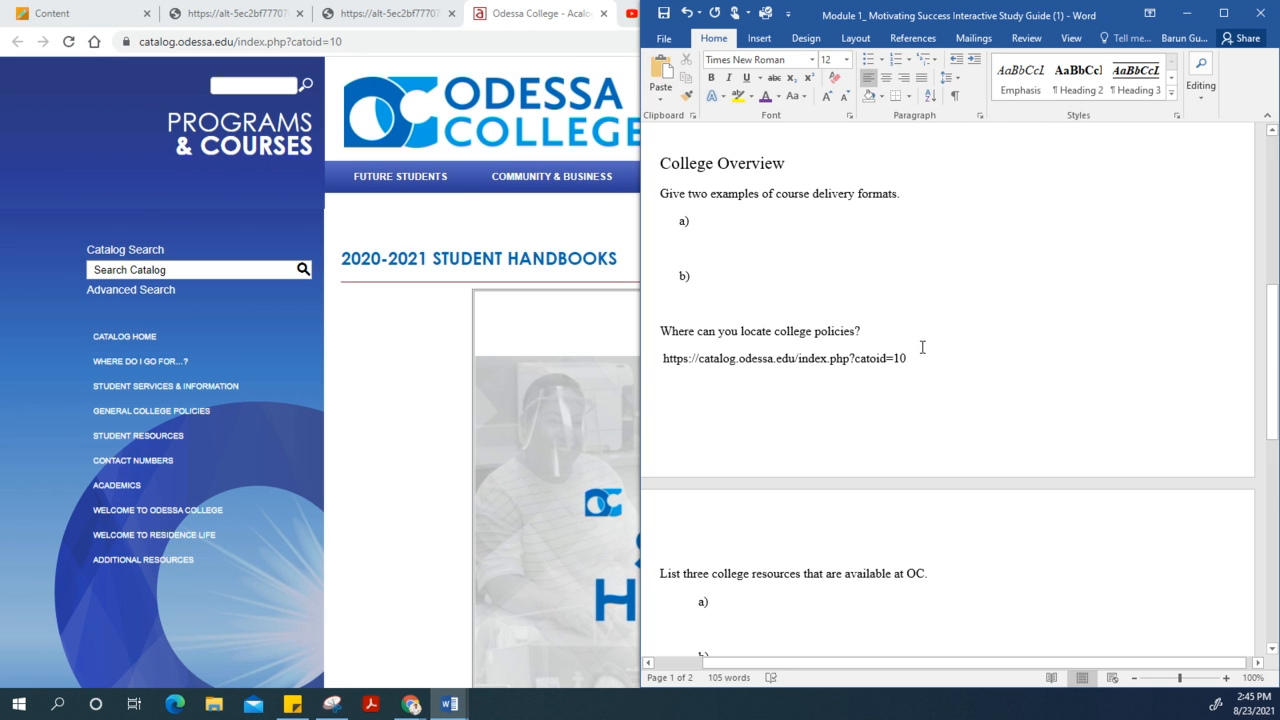
scroll(down, 3)
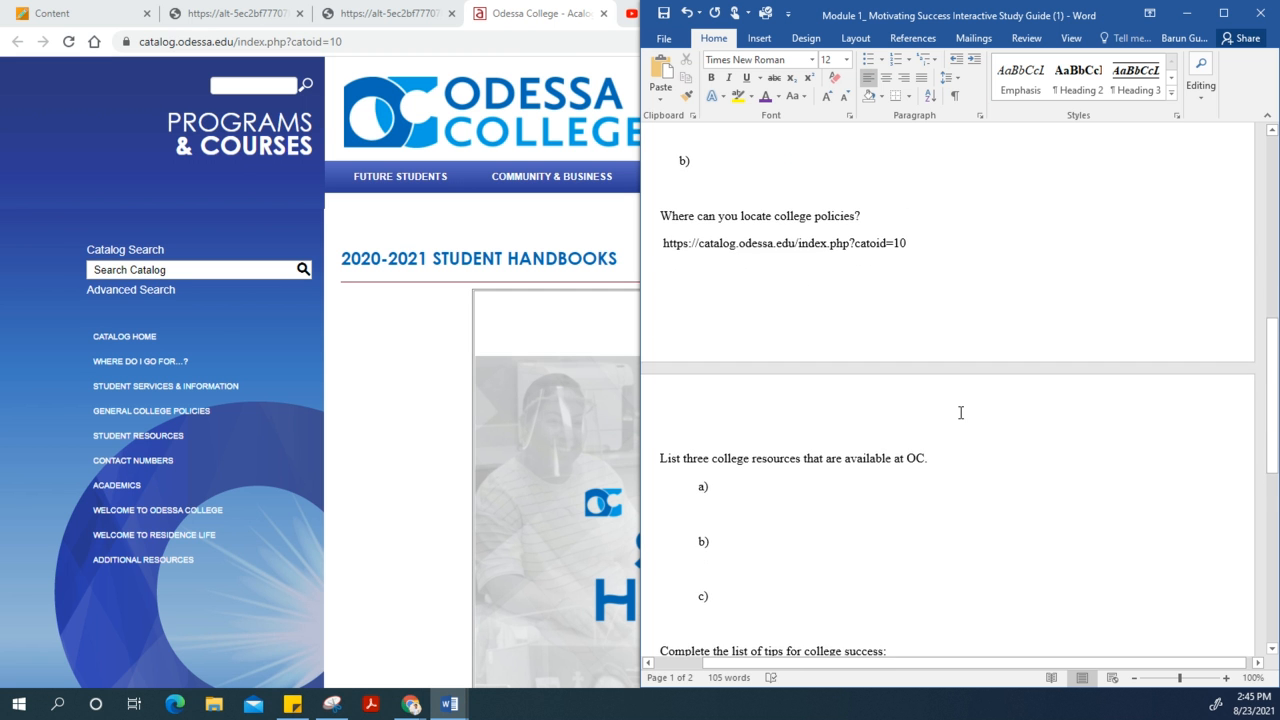
scroll(down, 3)
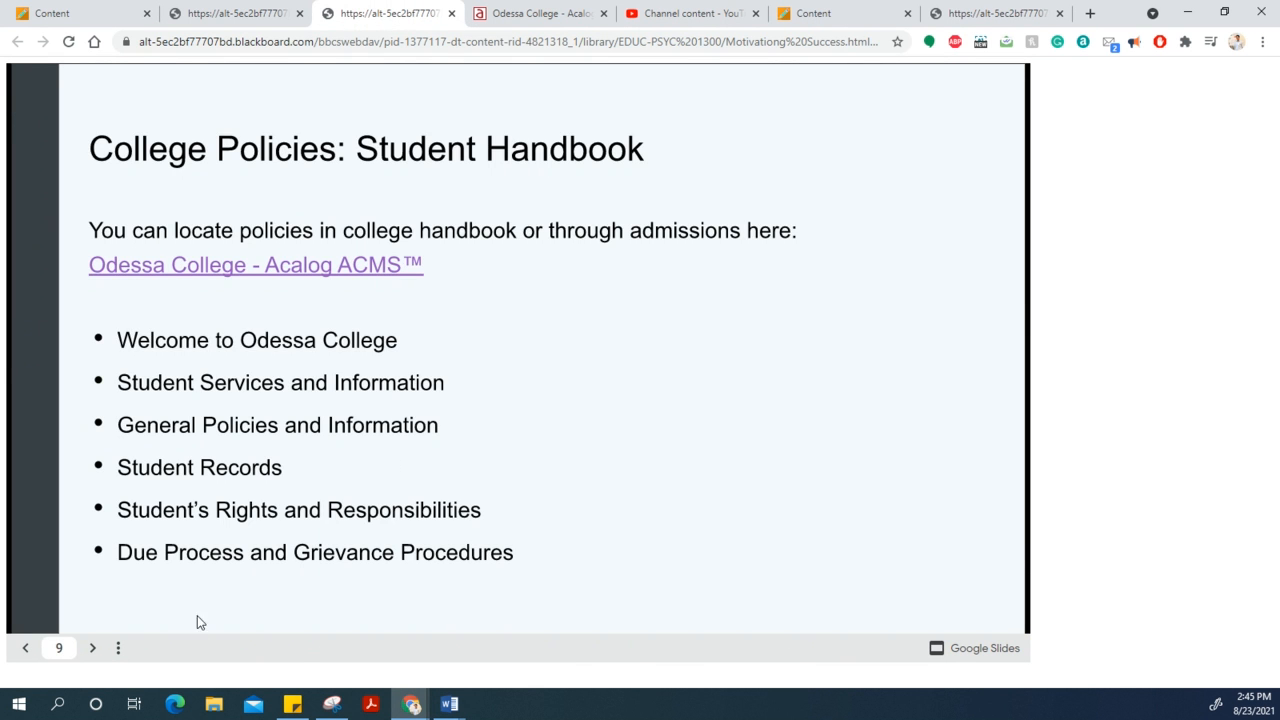
Advance the slides to slide 10, Using College Resources.
click(92, 647)
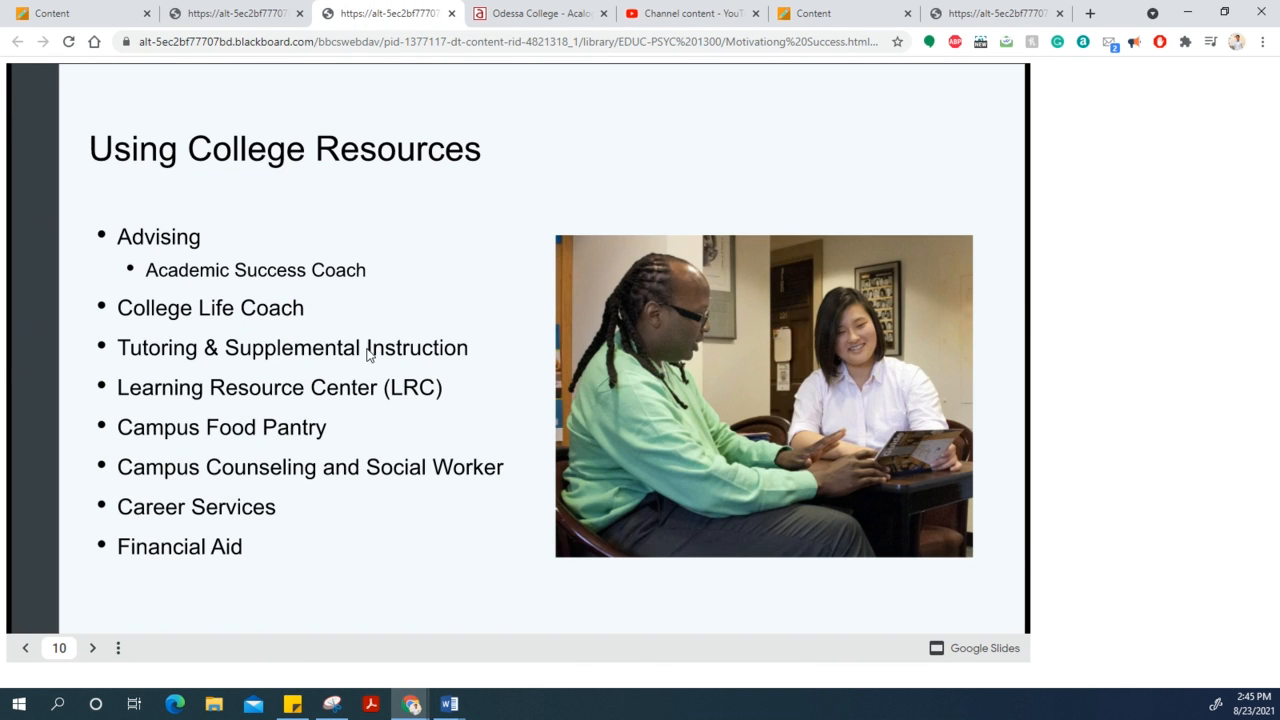
mouse_move(190, 267)
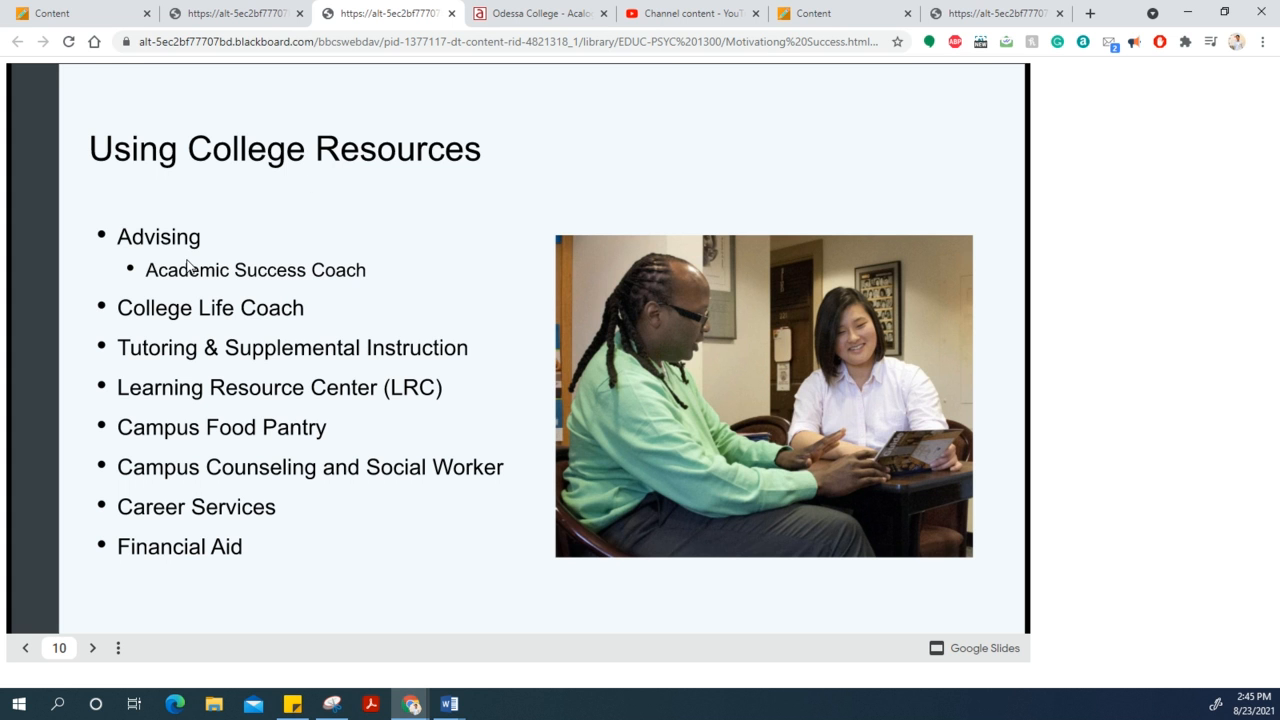
mouse_move(212, 326)
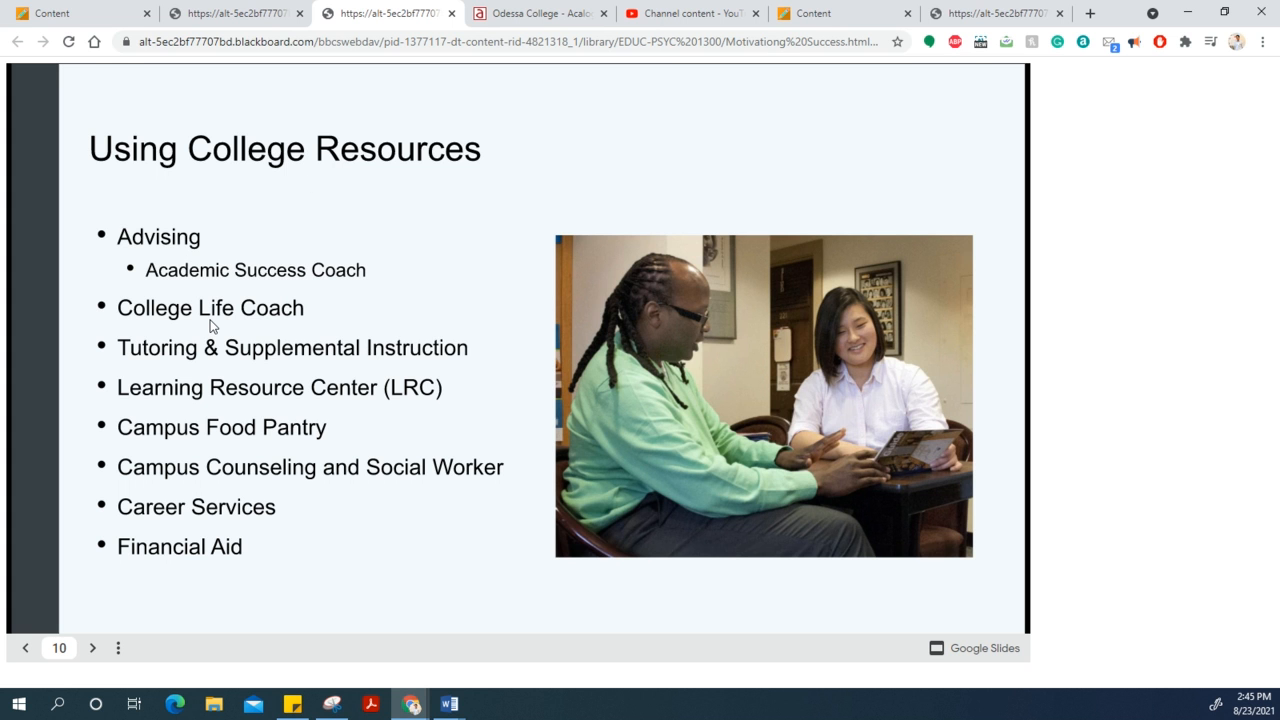
mouse_move(214, 360)
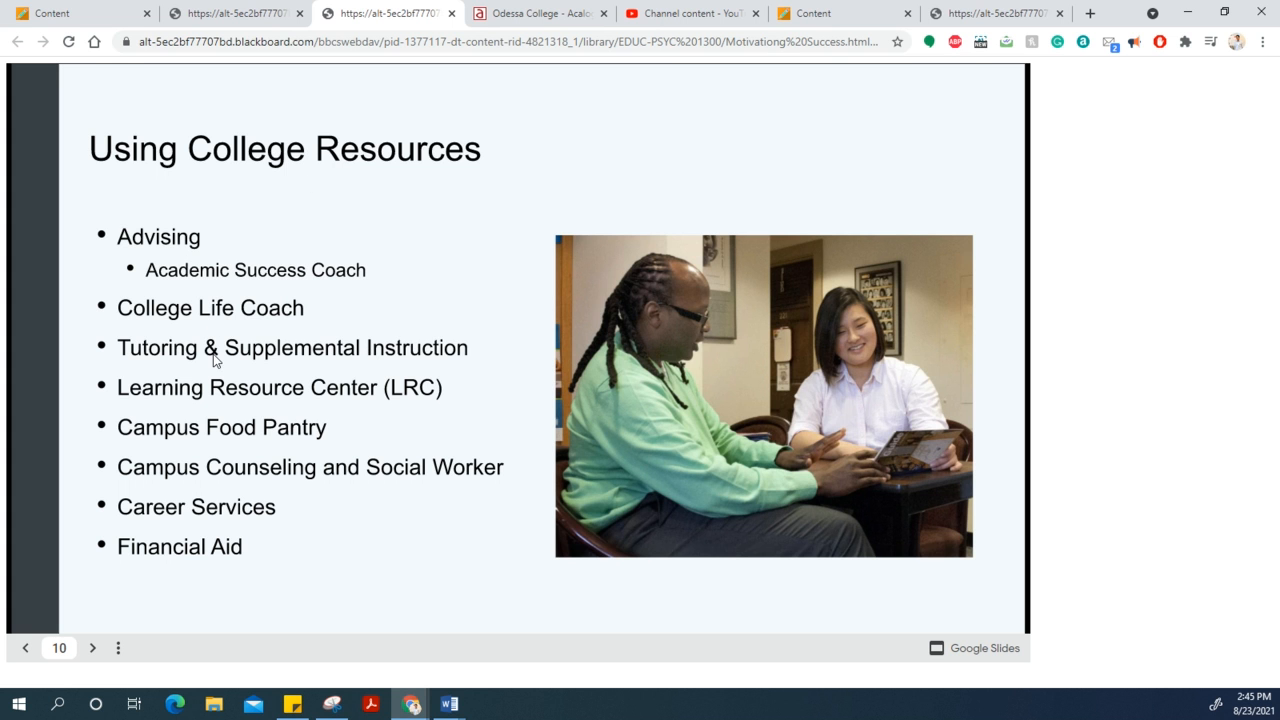
mouse_move(207, 395)
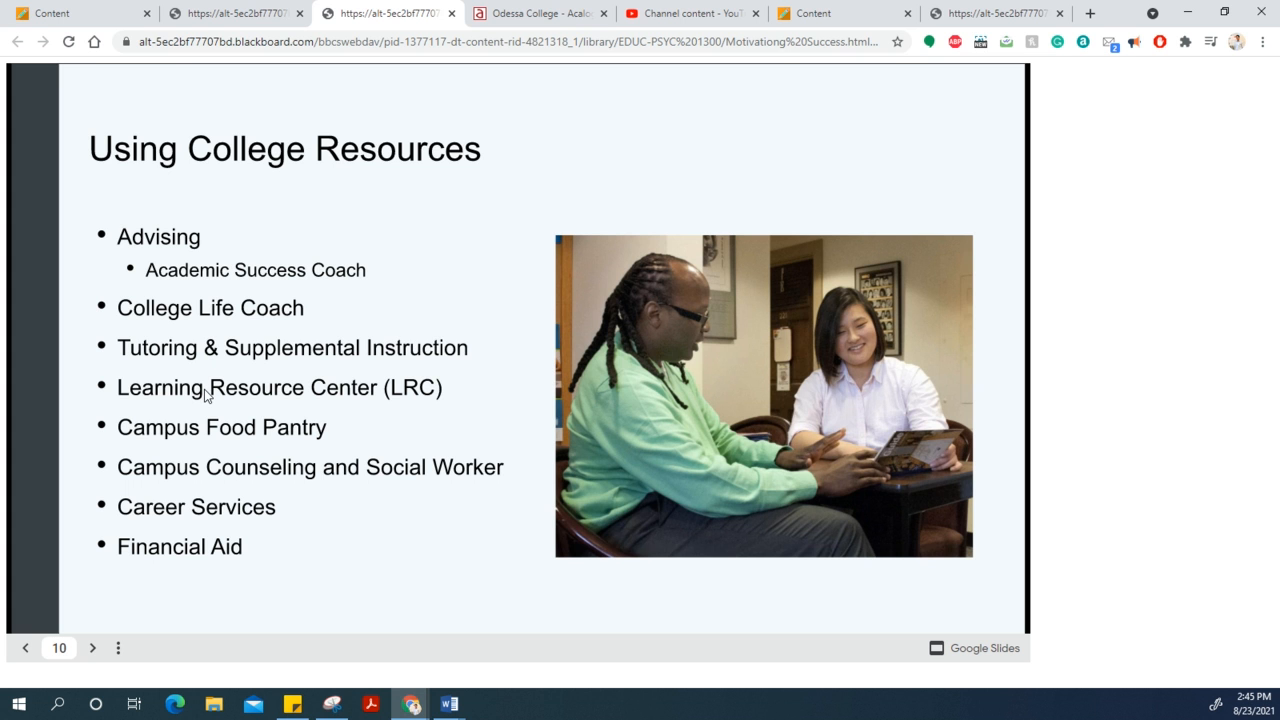
mouse_move(210, 454)
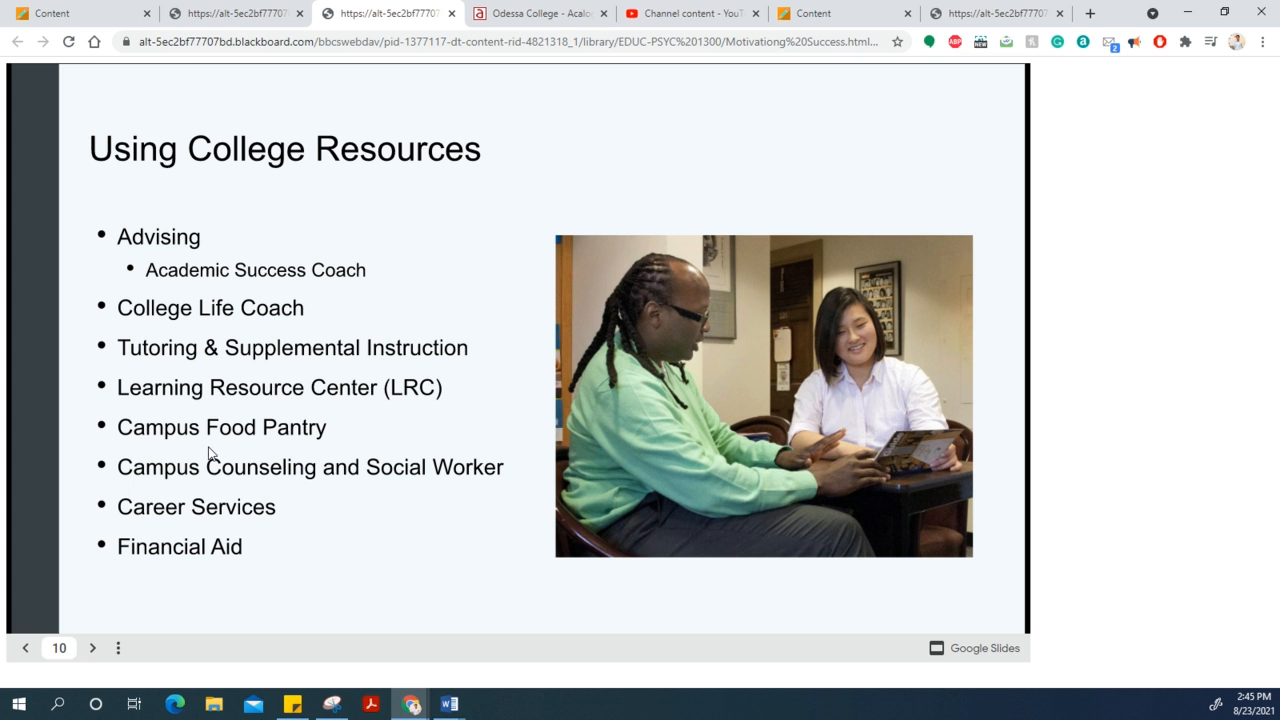
mouse_move(244, 498)
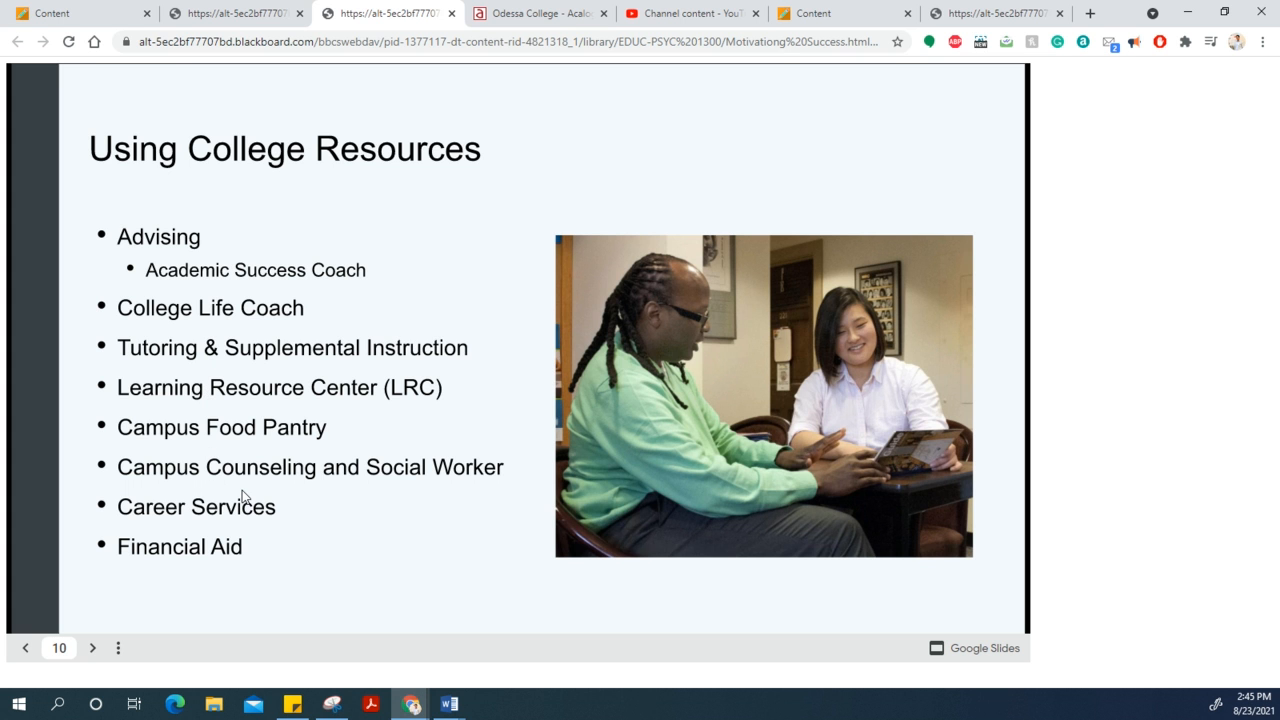
mouse_move(249, 522)
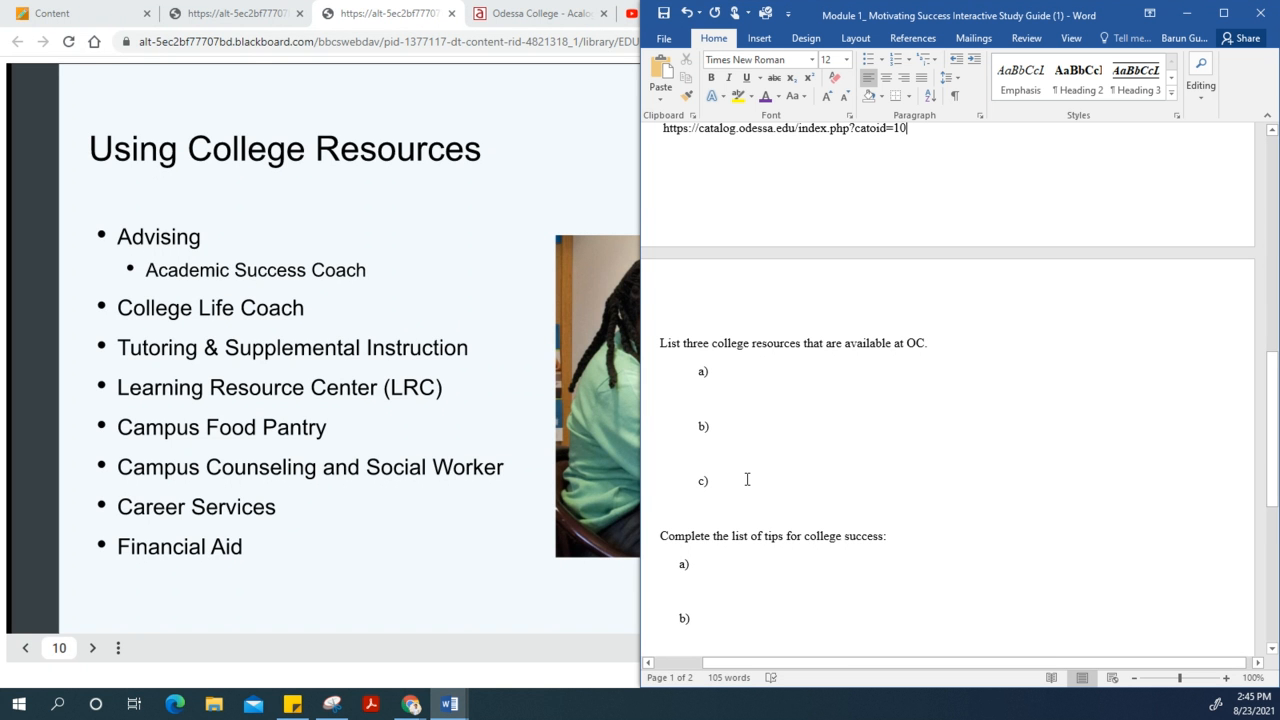
mouse_move(817, 469)
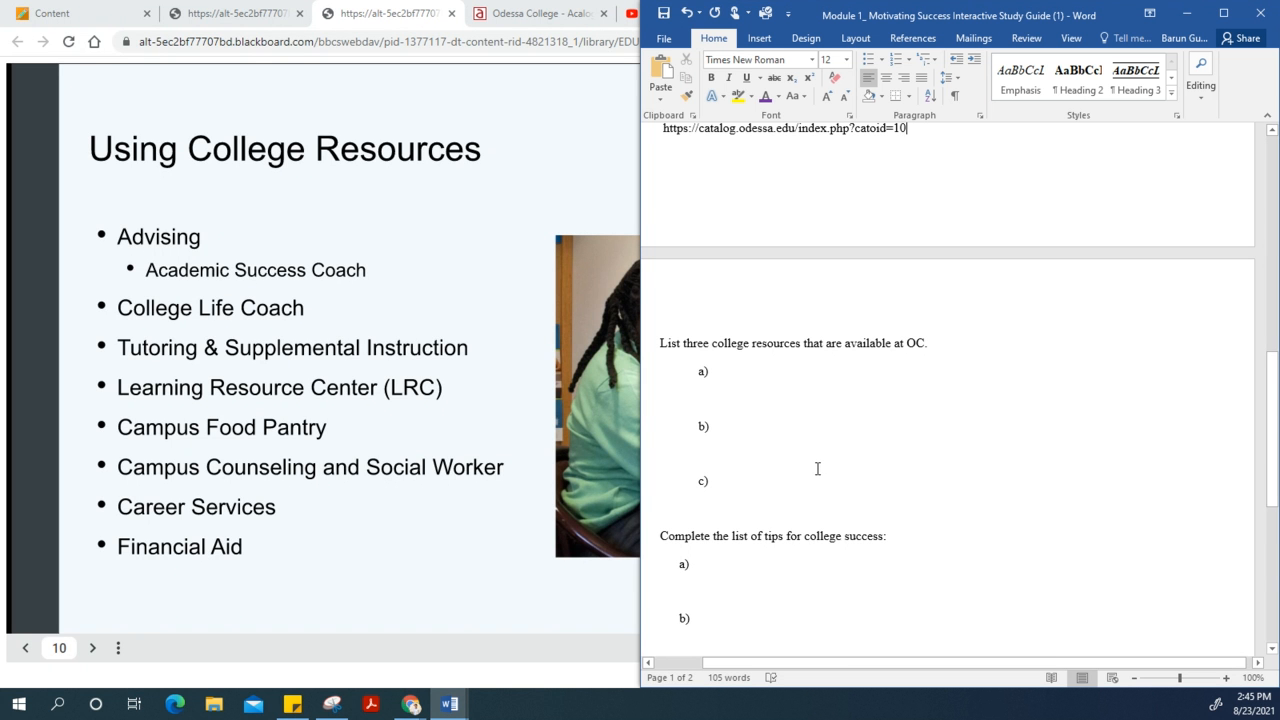
Scroll the study guide past the college resources and success tips questions toward Academic Integrity.
scroll(down, 3)
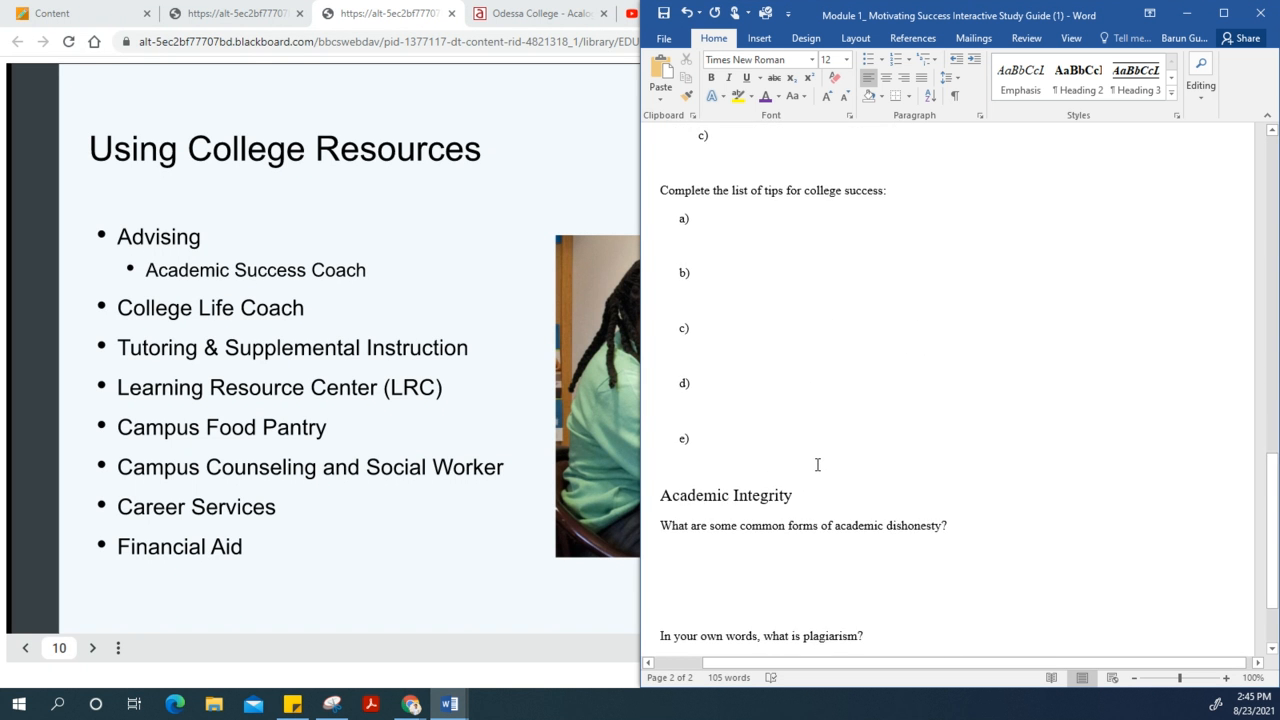
mouse_move(739, 197)
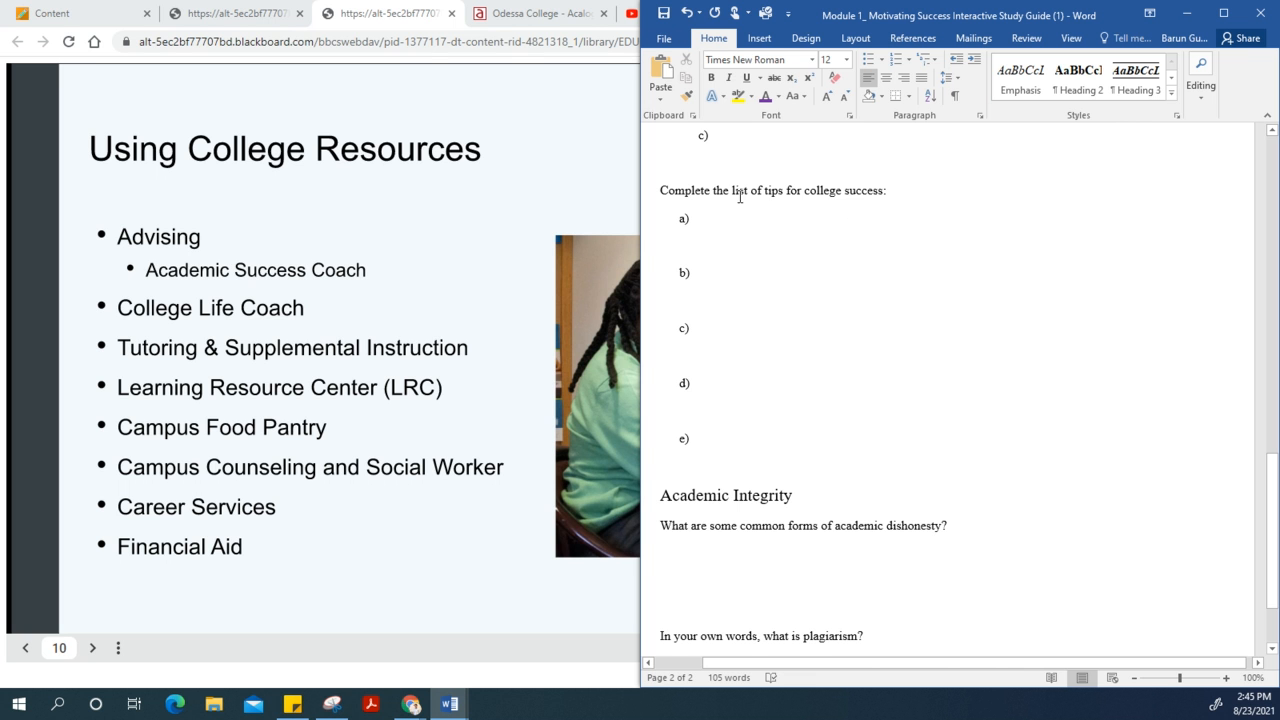
mouse_move(536, 220)
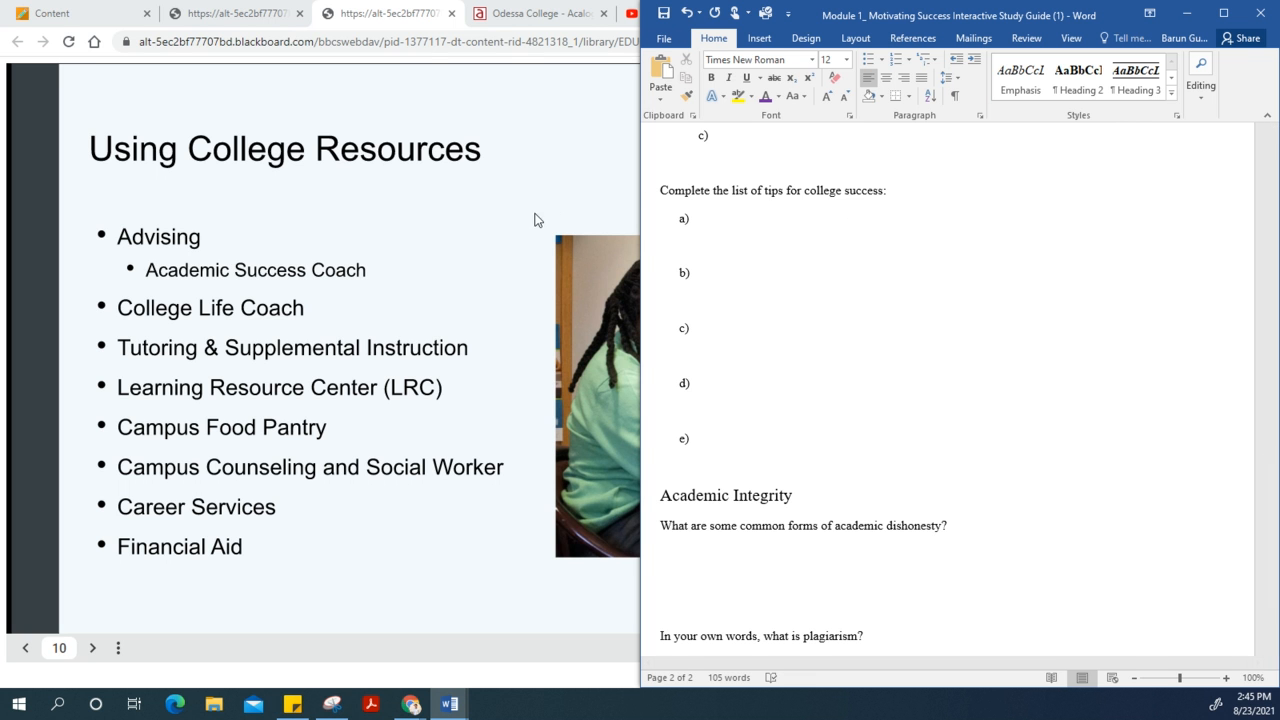
mouse_move(458, 261)
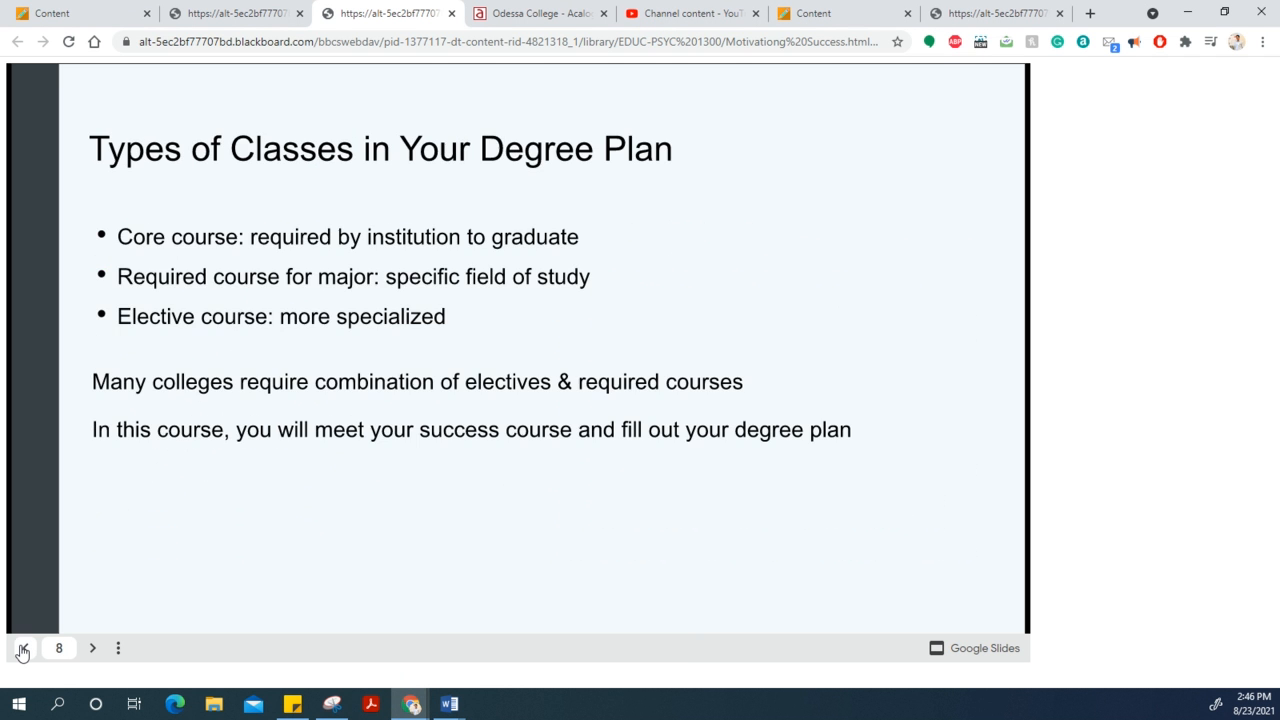
Page through the slides to slide 11, Personal Responsibility for Success, then return to the study guide.
click(24, 648)
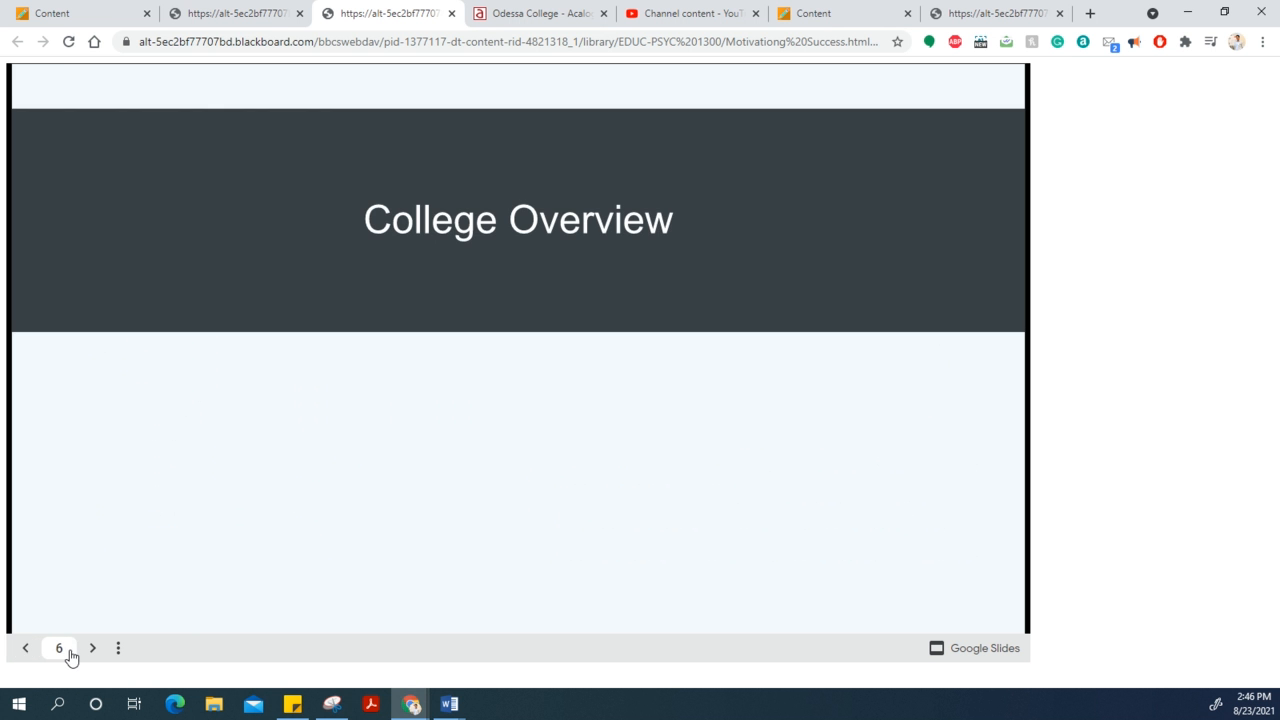
click(25, 647)
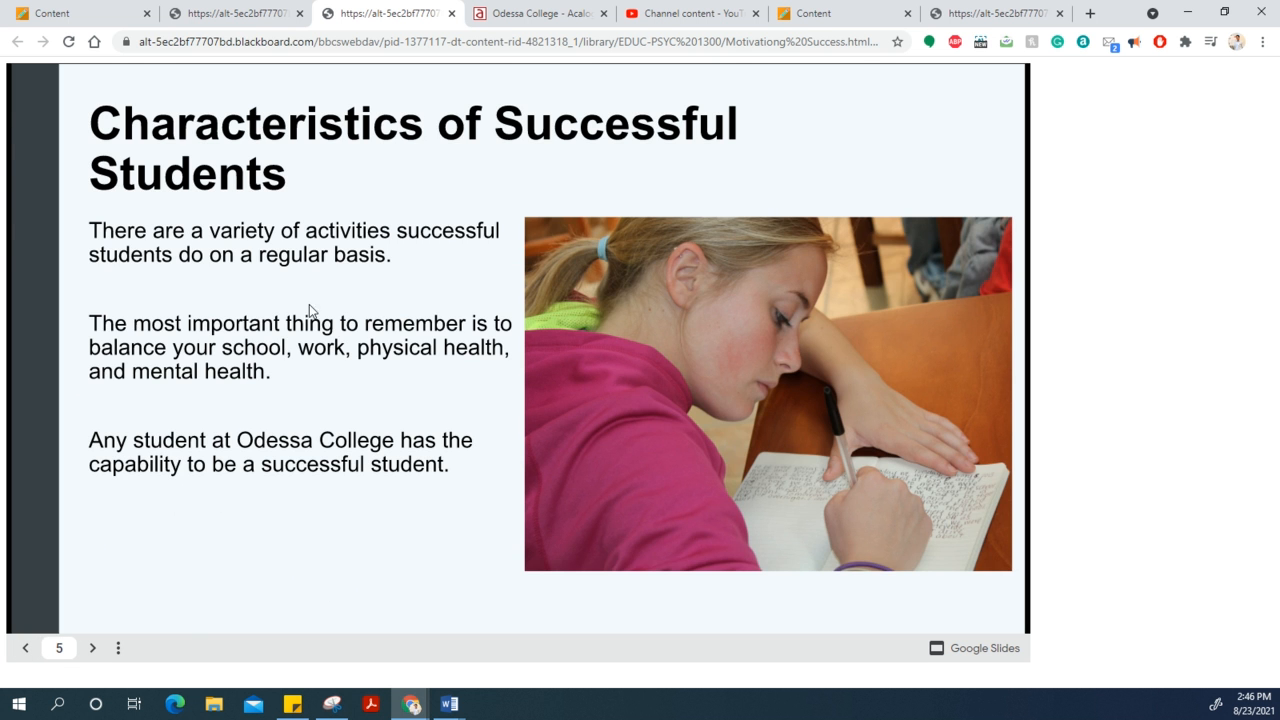
click(92, 648)
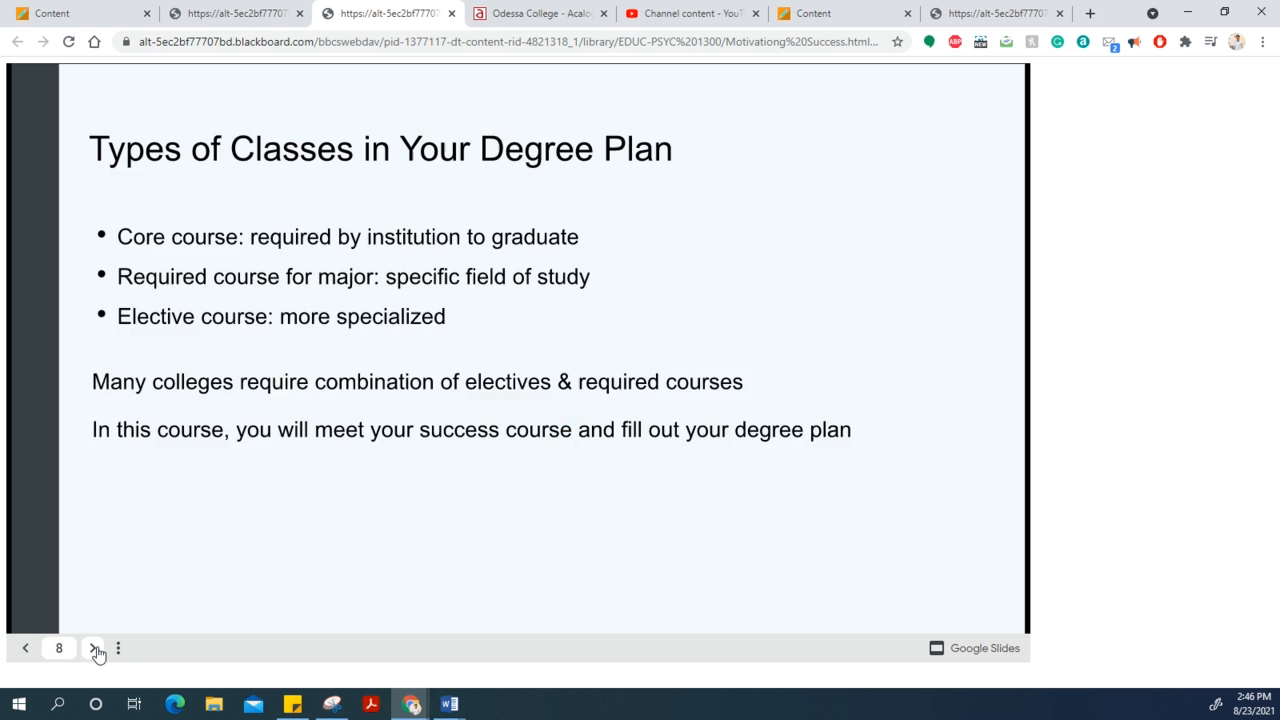
click(92, 648)
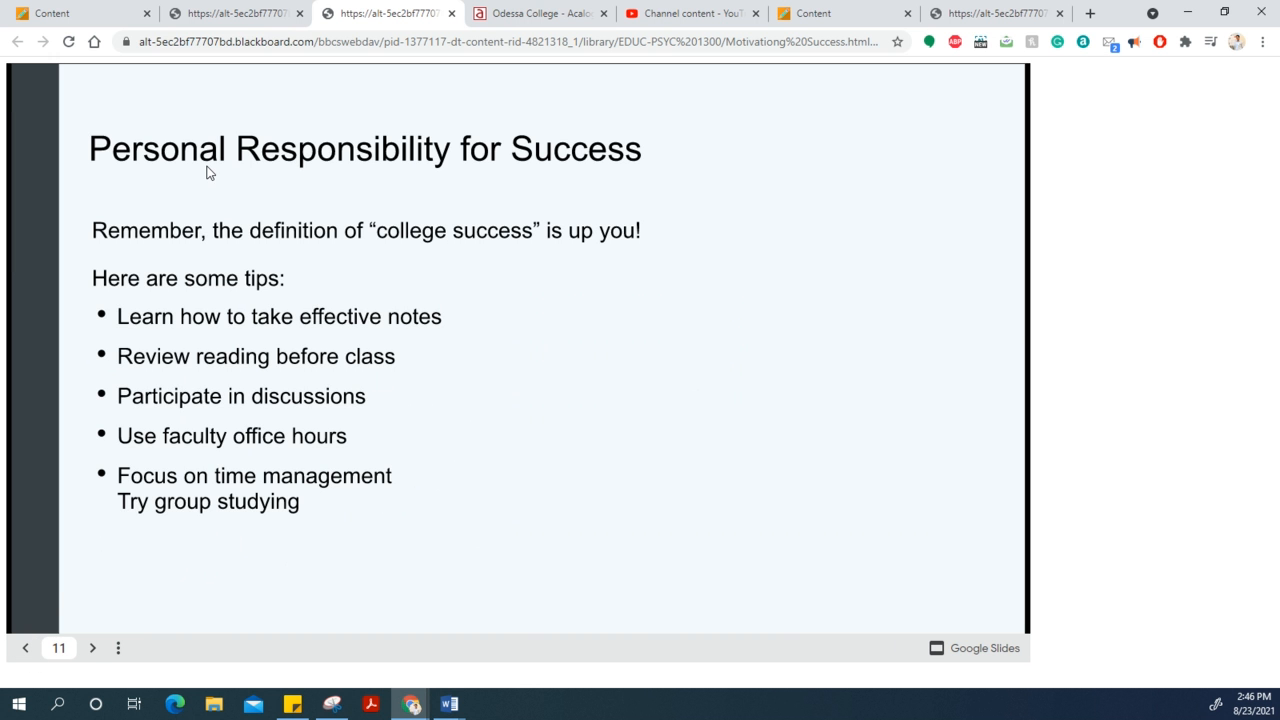
mouse_move(422, 168)
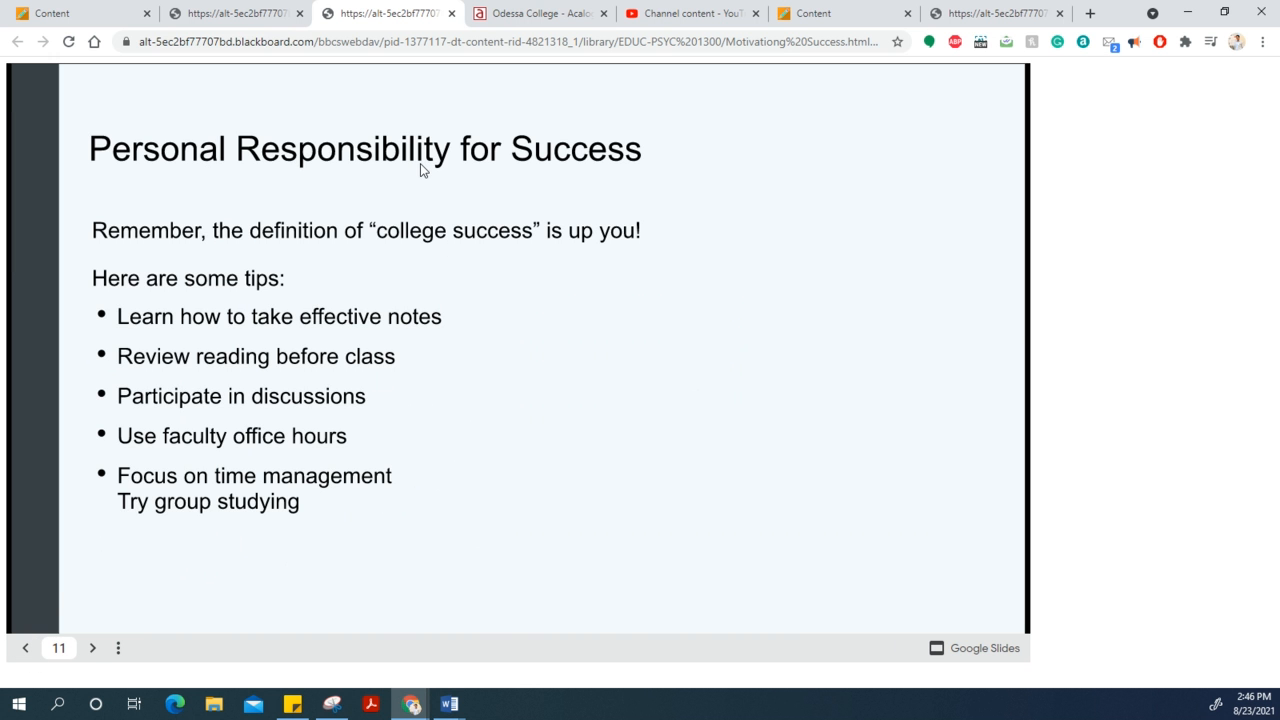
click(448, 704)
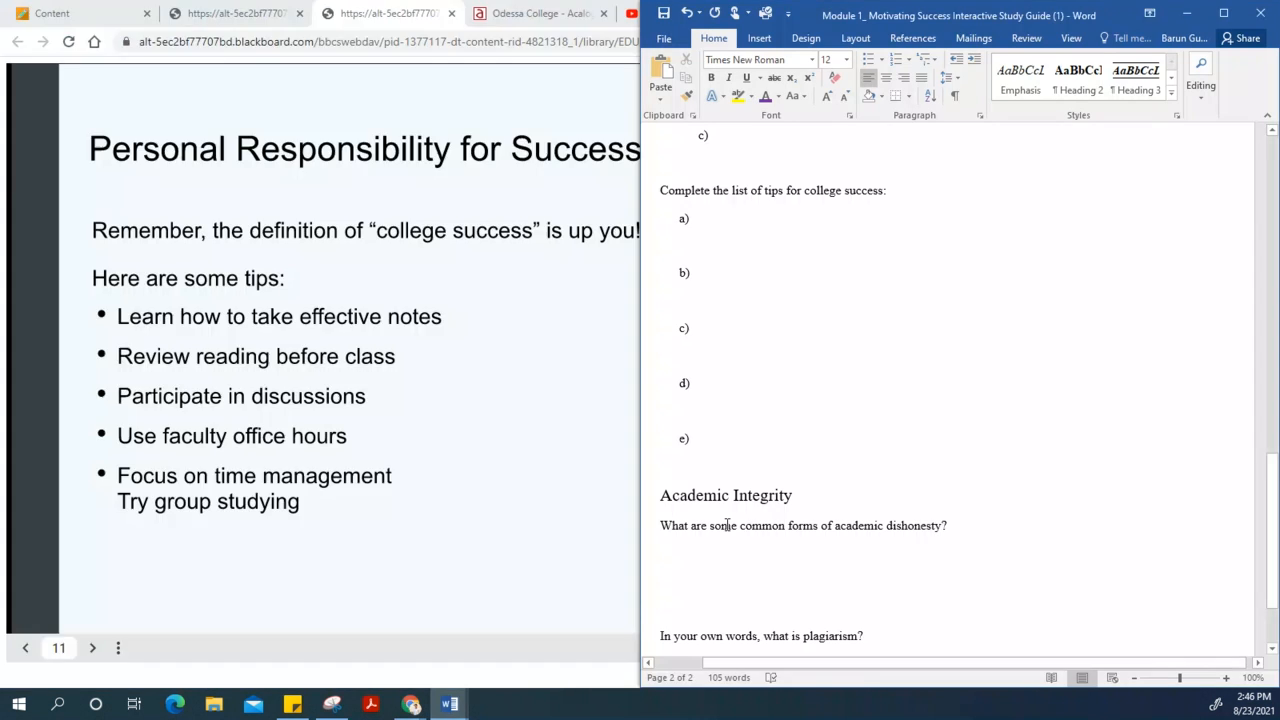
Scroll the study guide down to the Academic Integrity questions and double-click into the document.
scroll(down, 3)
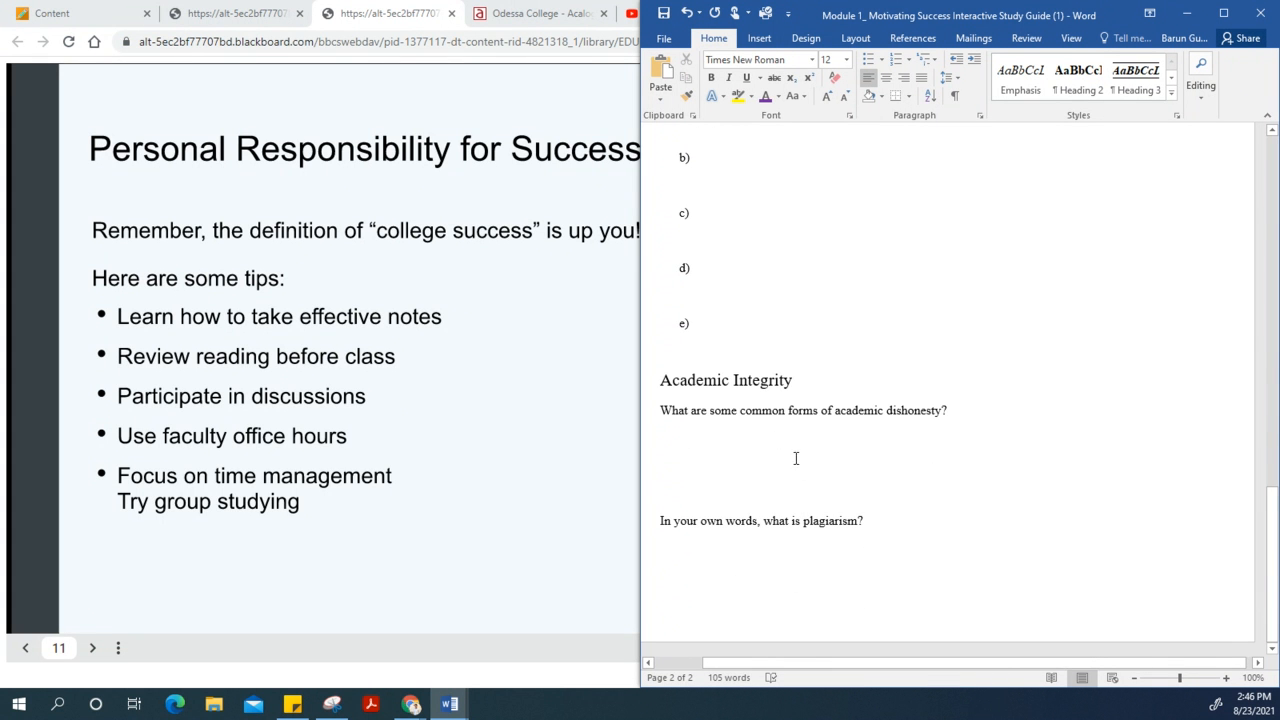
mouse_move(770, 458)
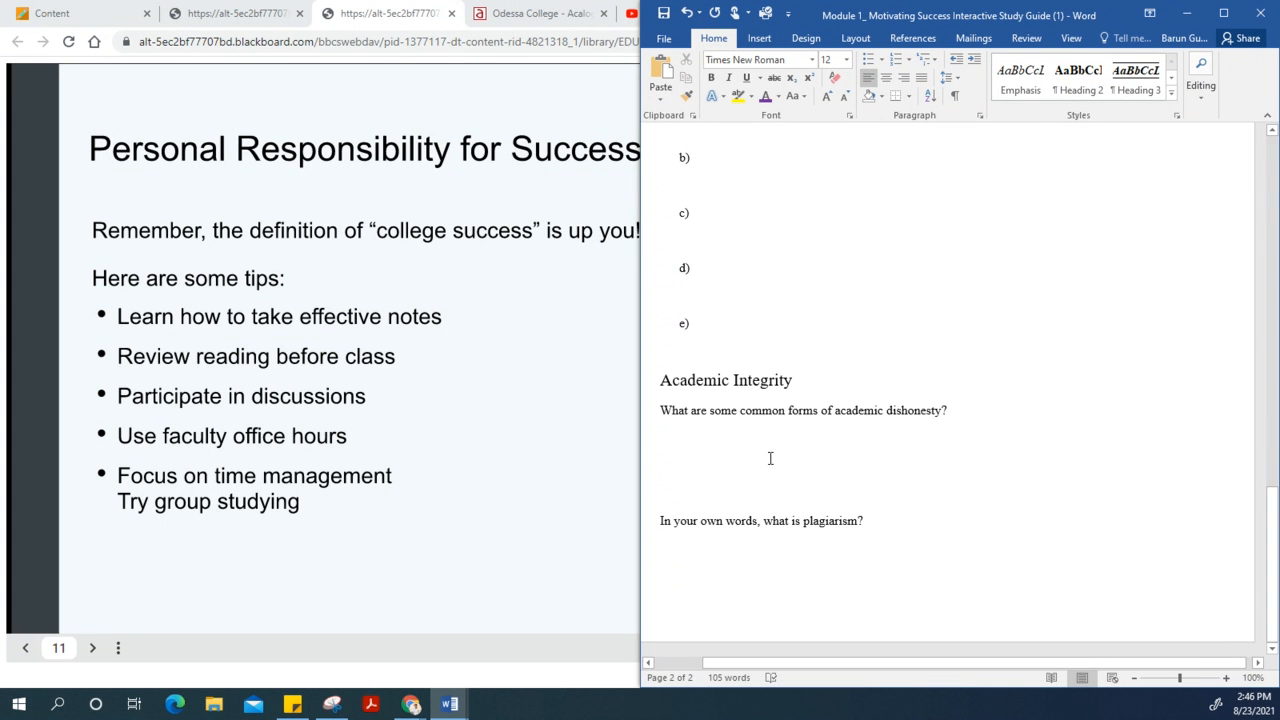
double_click(725, 380)
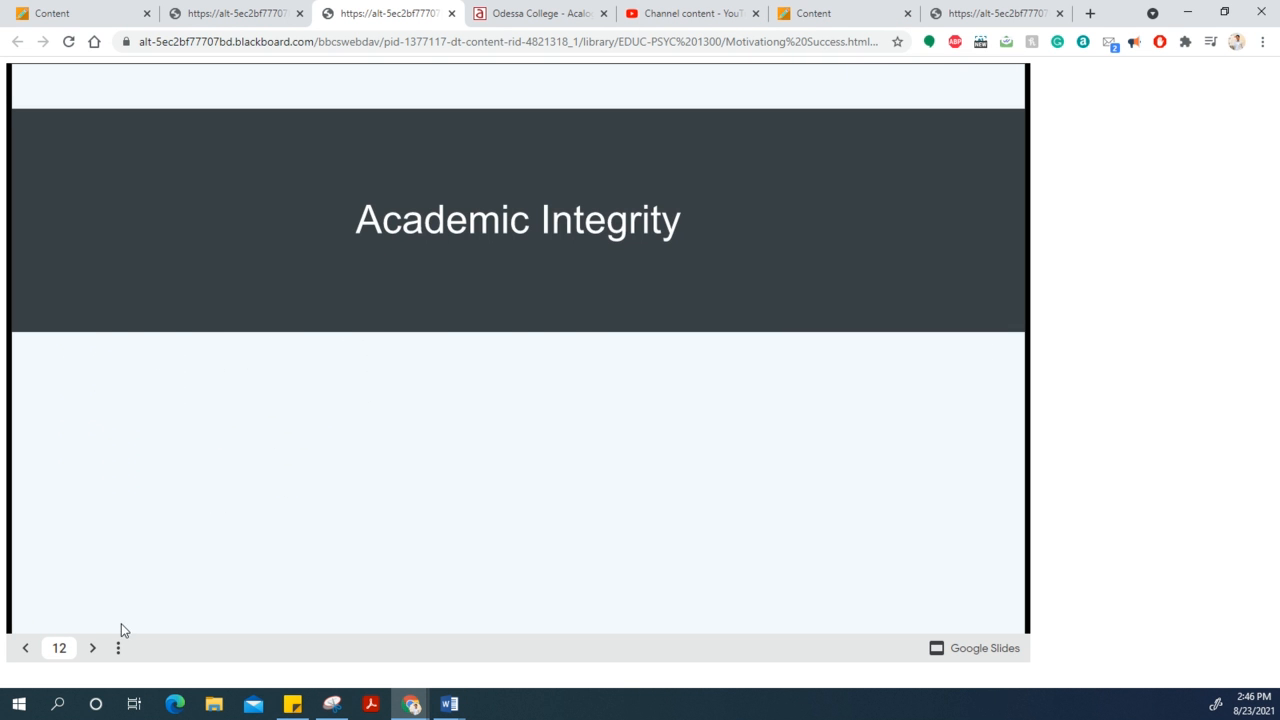
Advance from slide 12 to slide 13, Academic Honesty and Dishonesty.
click(92, 648)
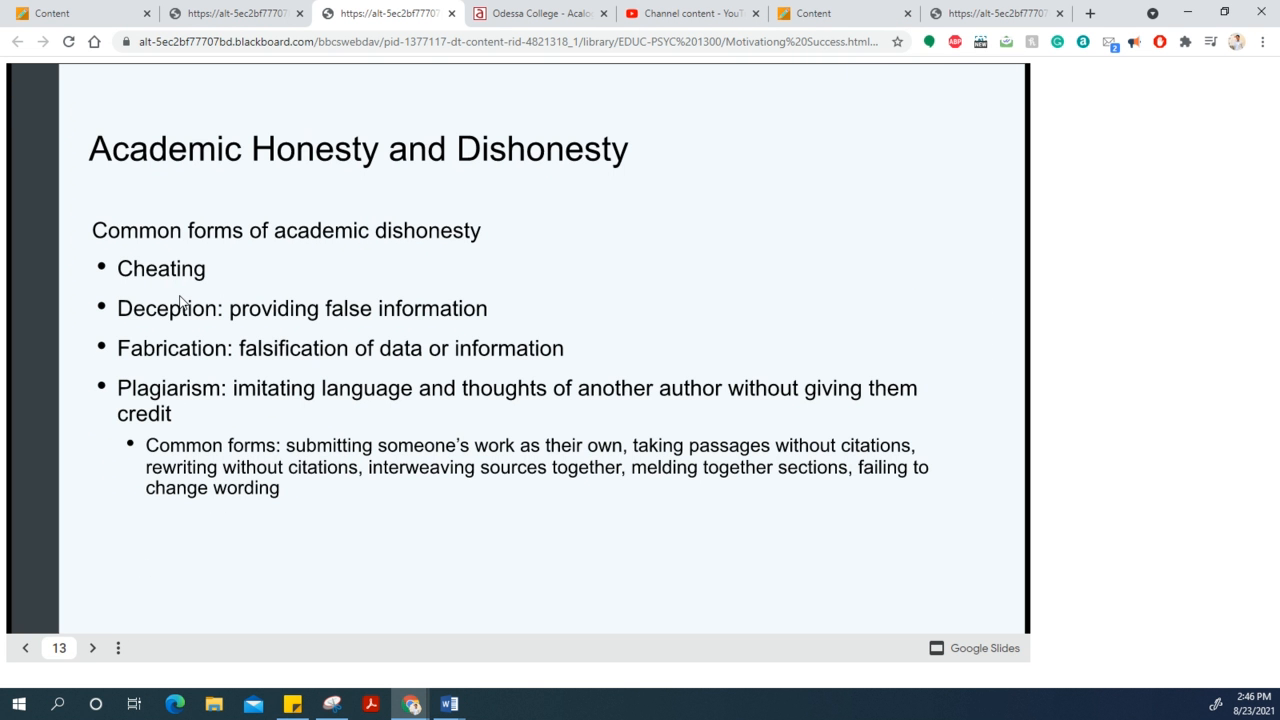
mouse_move(432, 197)
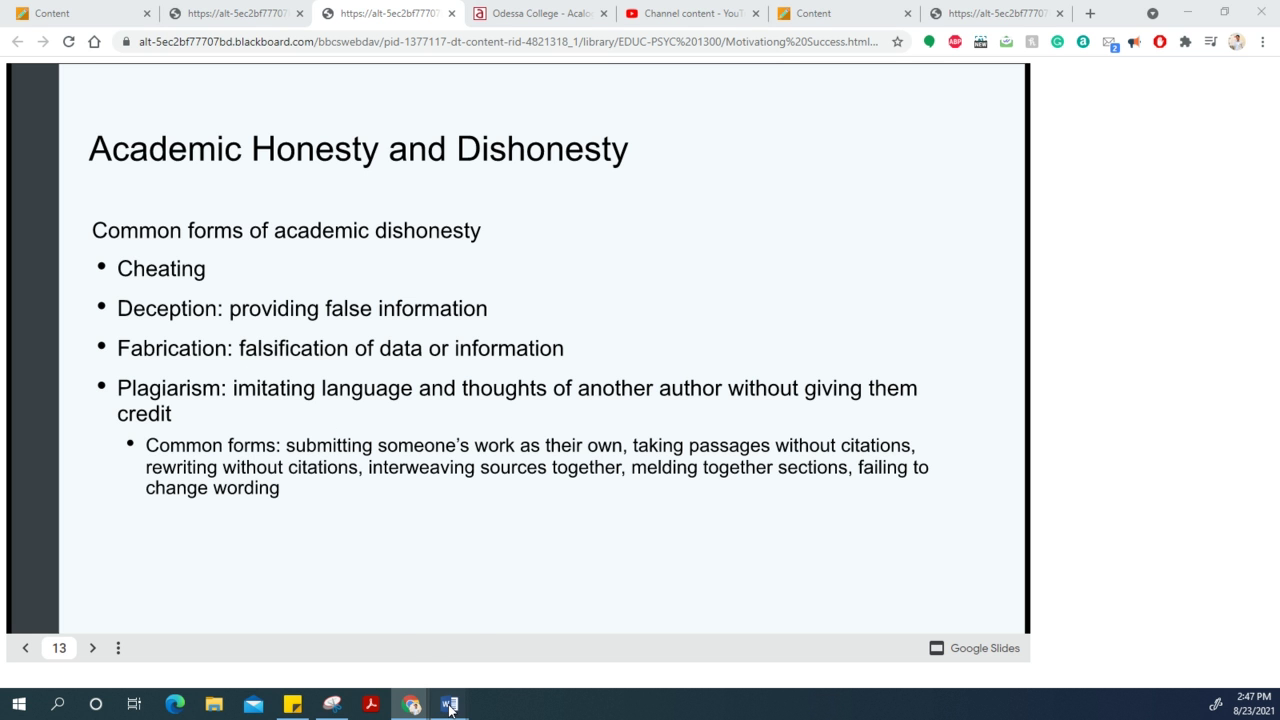
Switch back to the Word study guide via the taskbar icon.
click(448, 704)
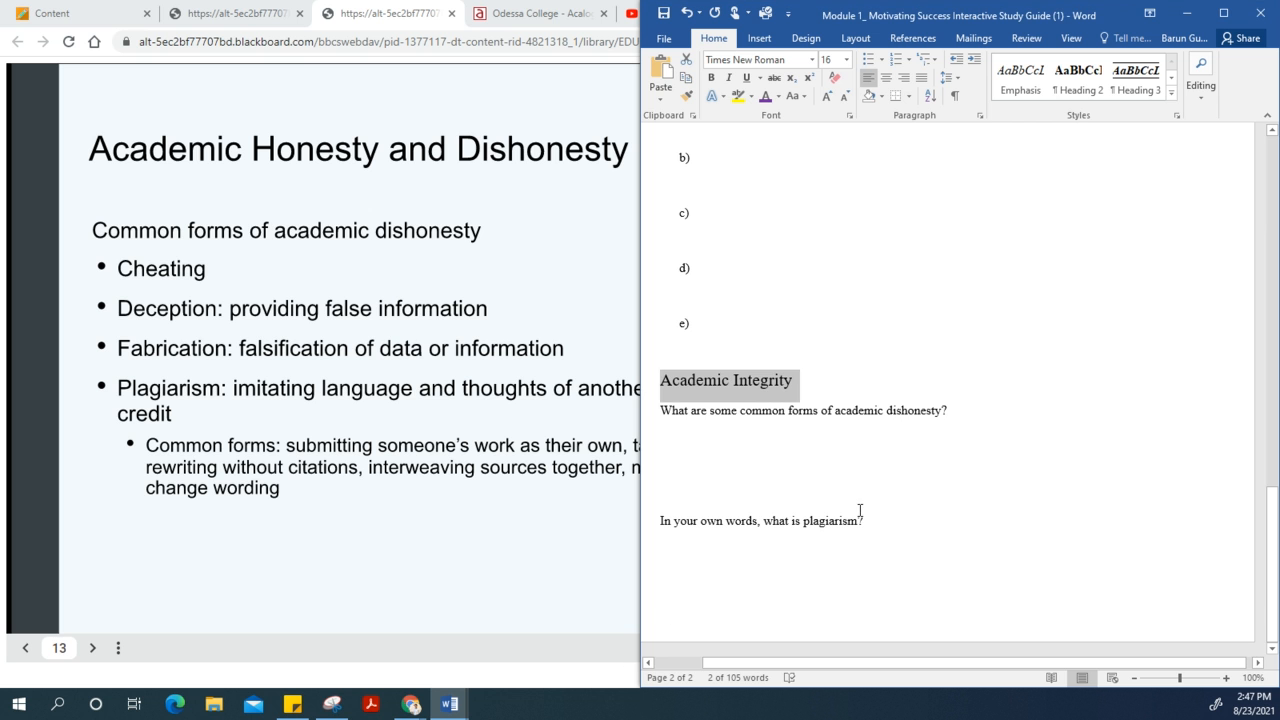
mouse_move(983, 527)
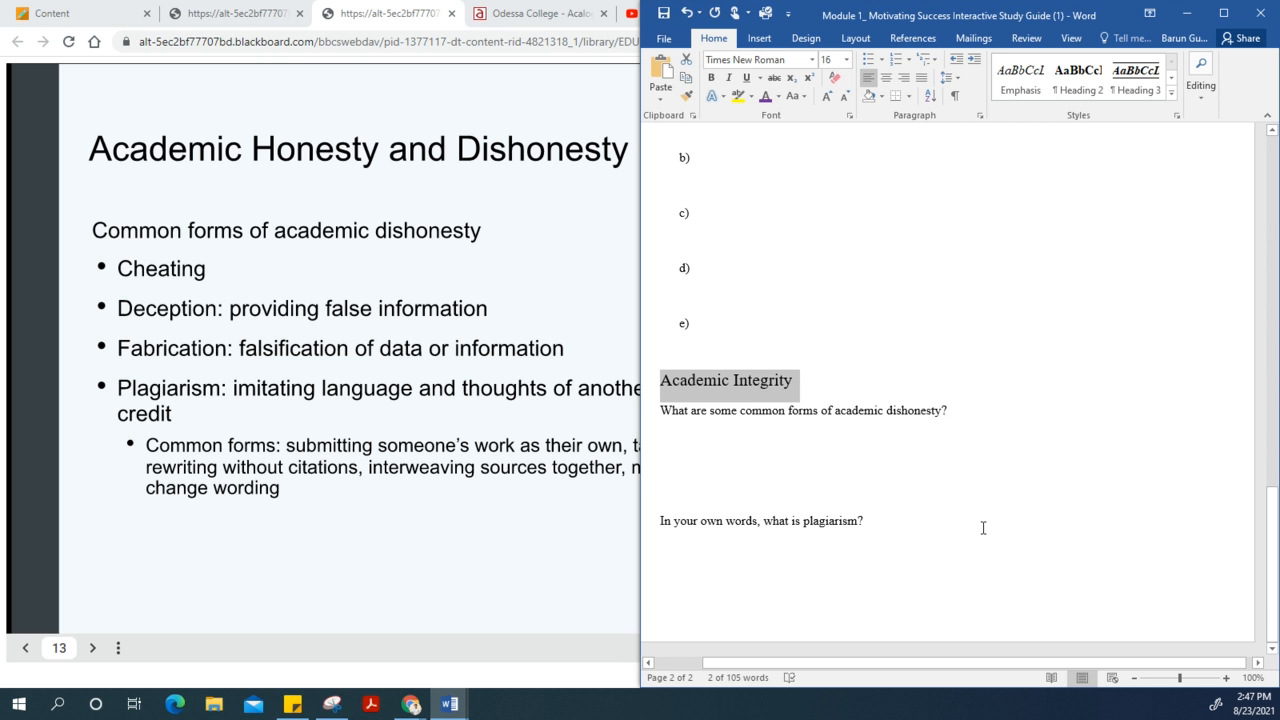
mouse_move(559, 497)
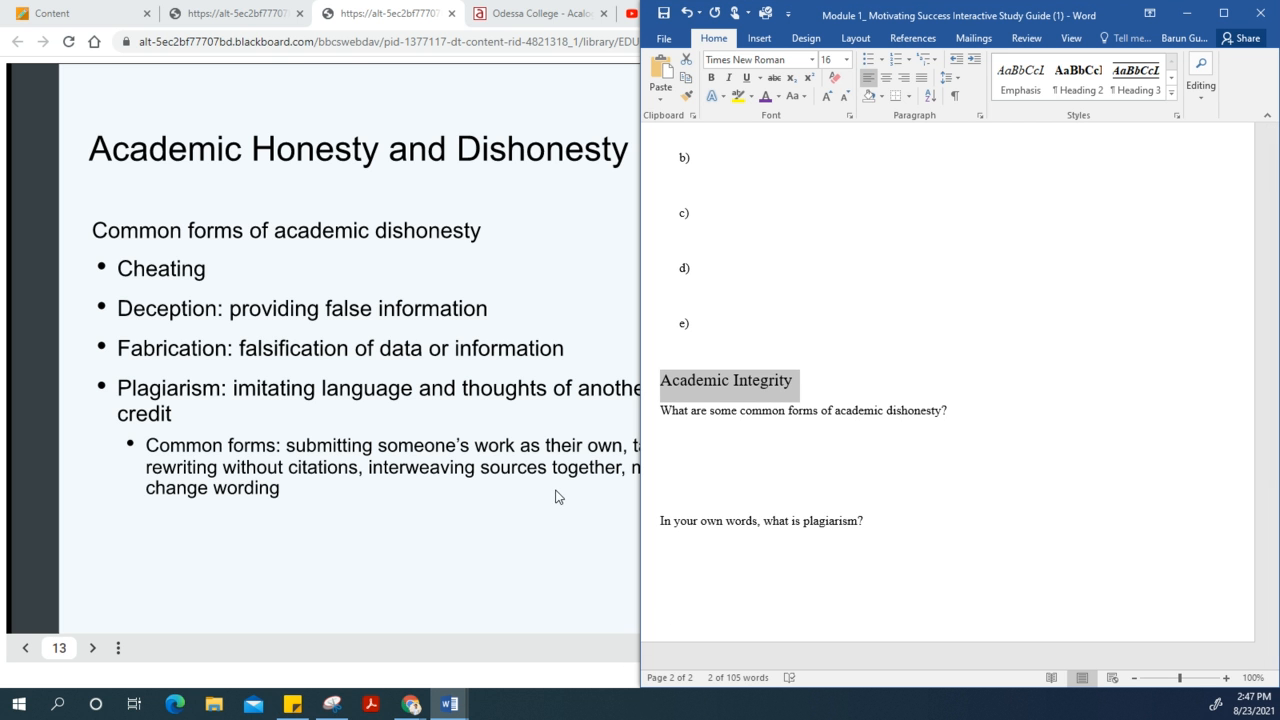
mouse_move(519, 500)
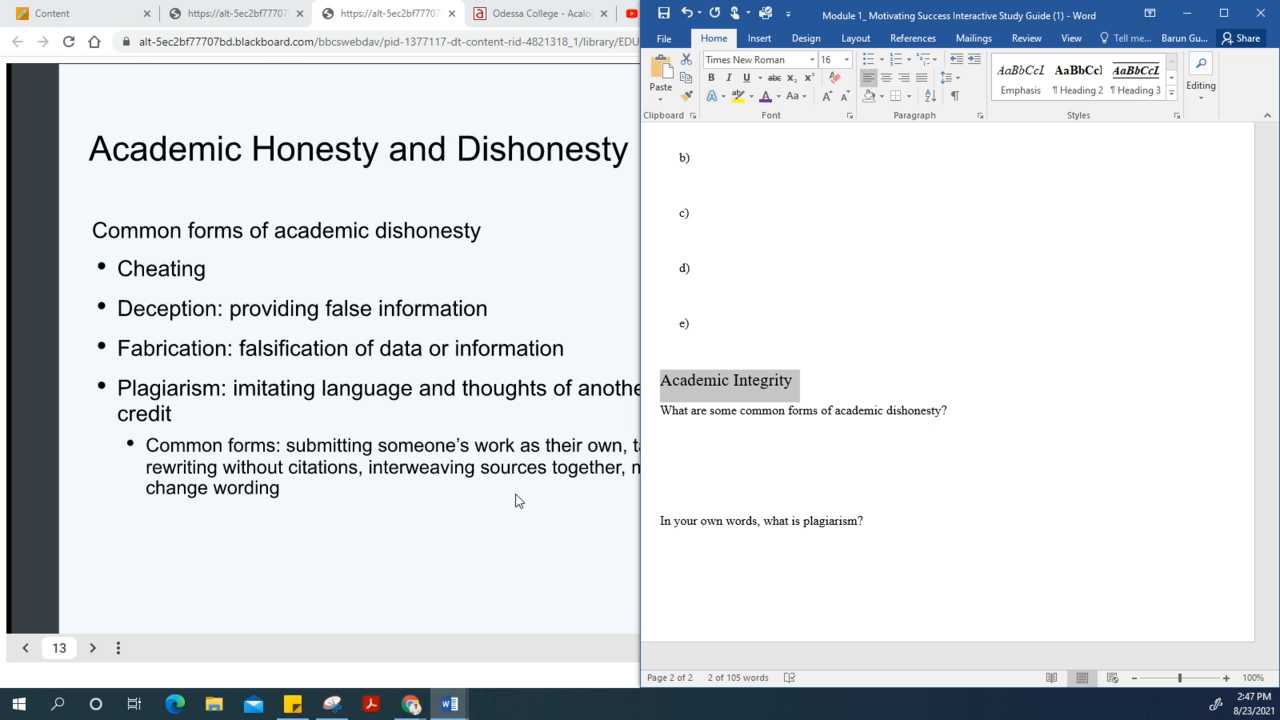
mouse_move(621, 475)
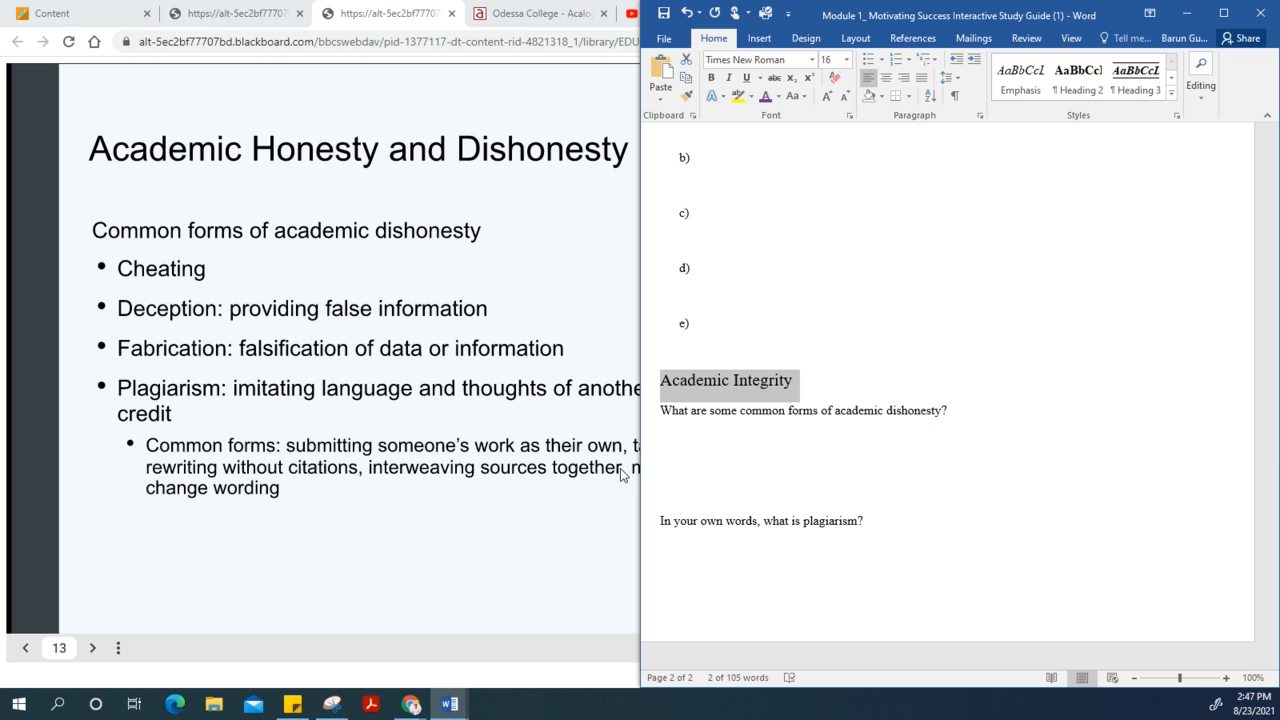